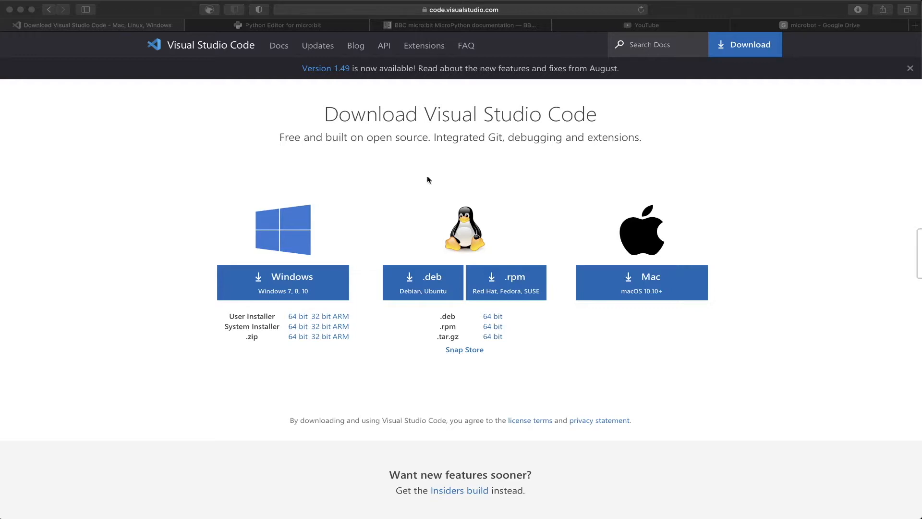
mouse_move(169, 206)
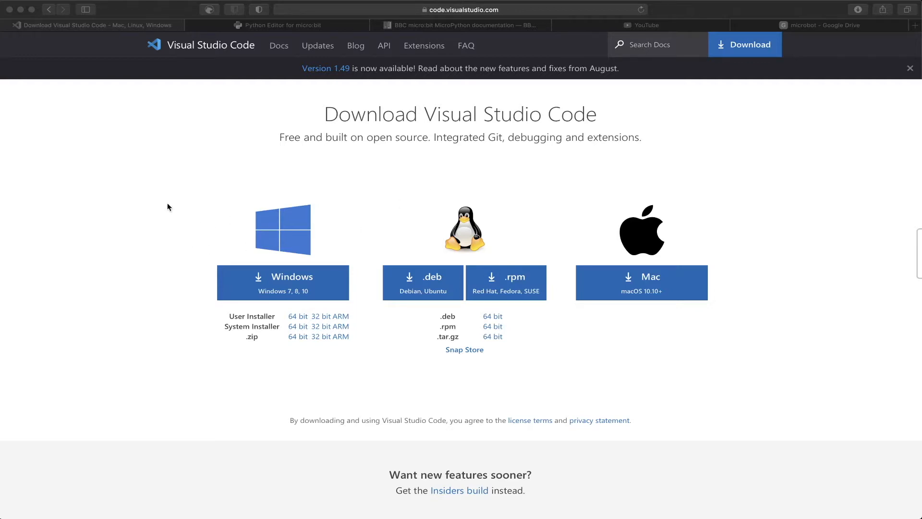
mouse_move(267, 159)
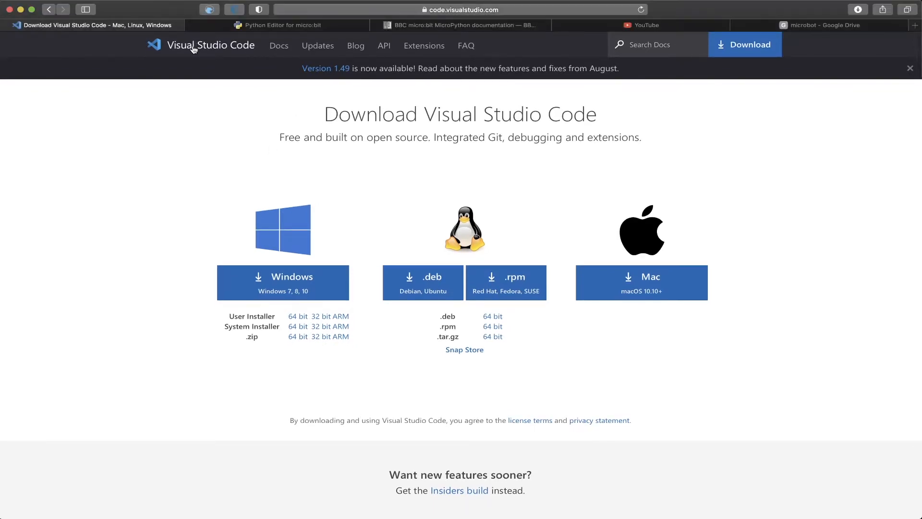
Go to the Visual Studio Code home page via the site logo and glance down the hero section.
left_click(212, 45)
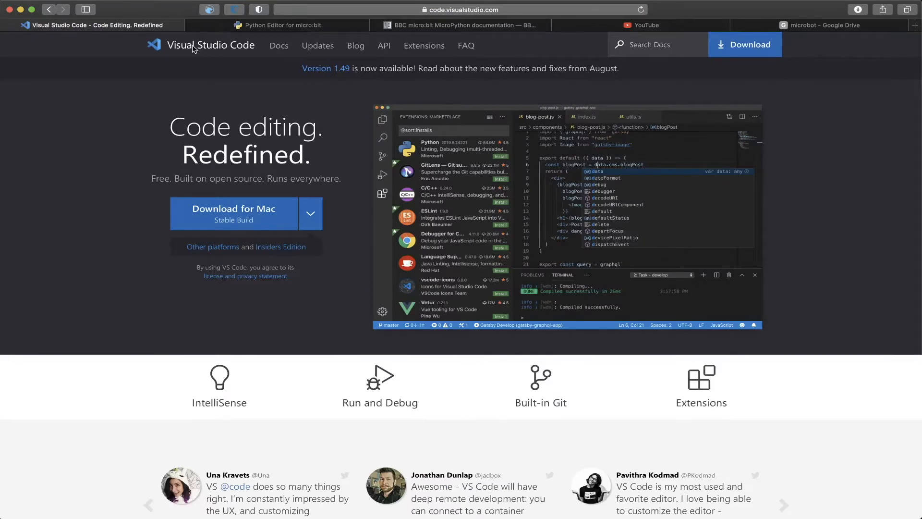
scroll("down", 3)
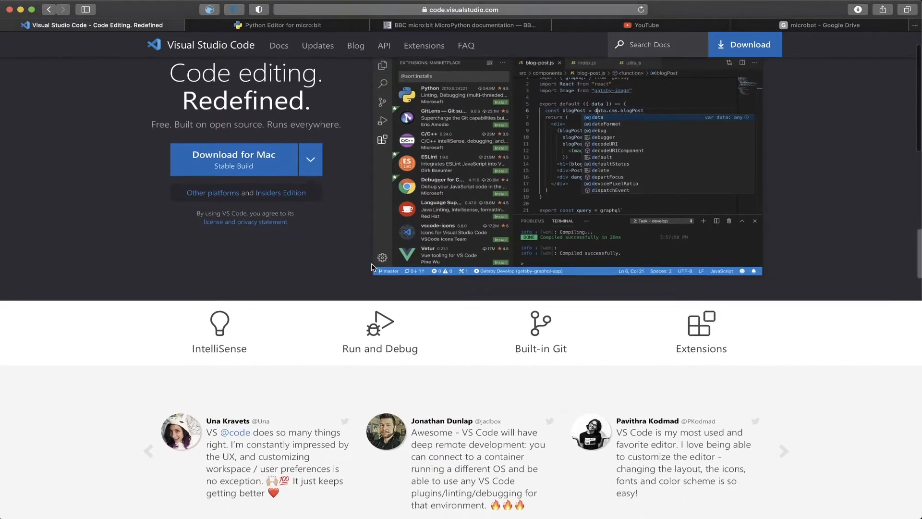
scroll("down", 3)
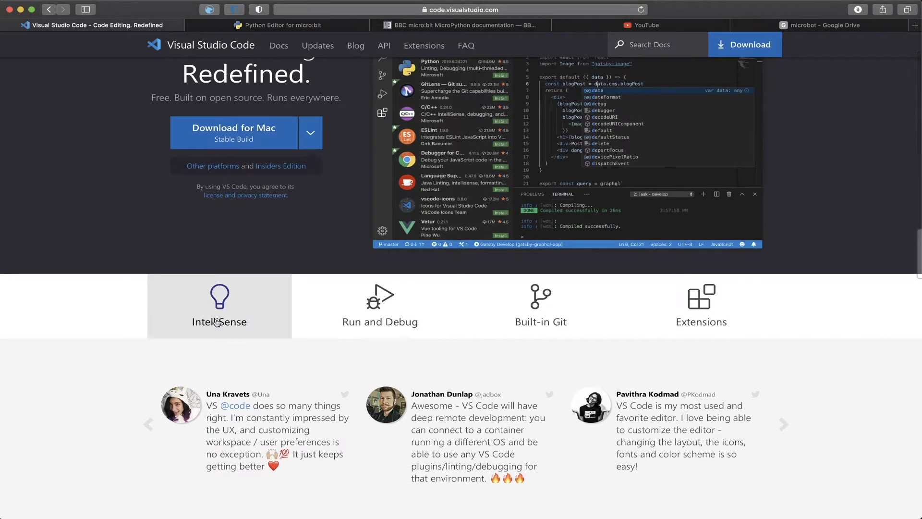
scroll("up", 3)
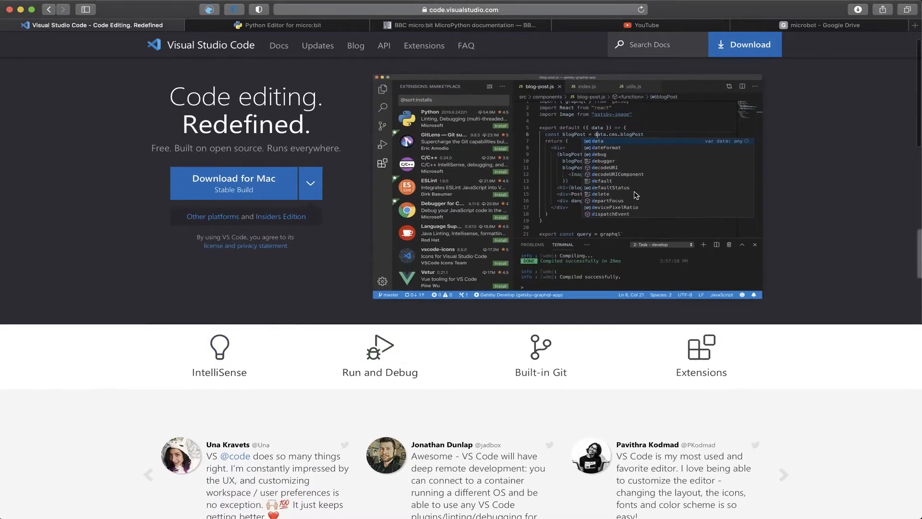
mouse_move(634, 177)
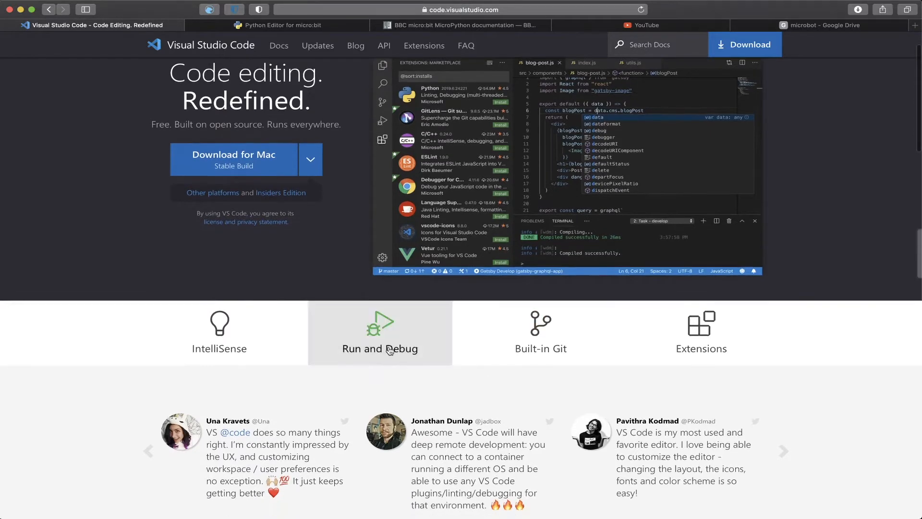
mouse_move(541, 363)
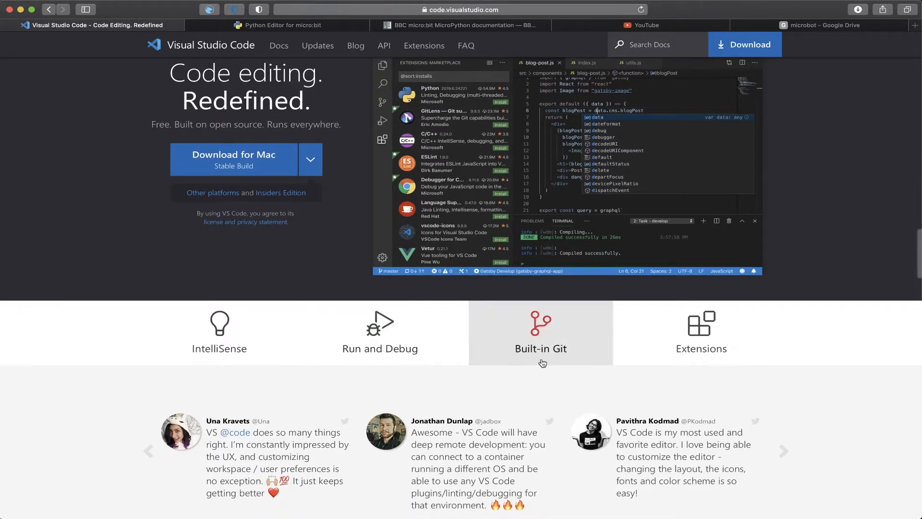
mouse_move(538, 351)
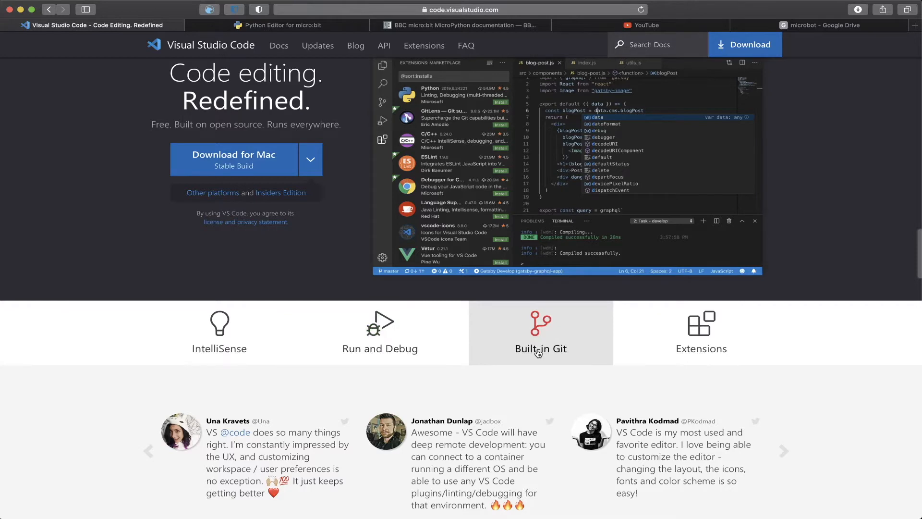
mouse_move(701, 342)
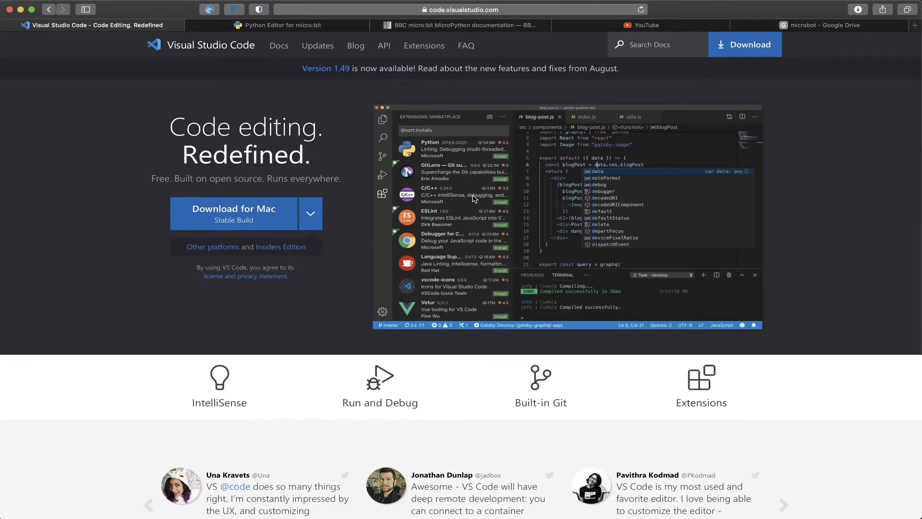
Scroll through the feature sections and platform download options, then back to the top.
scroll("down", 3)
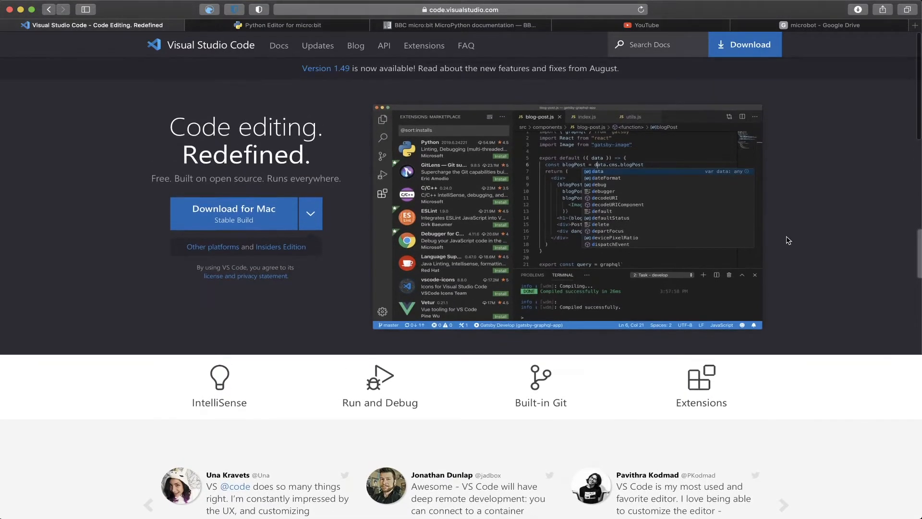
scroll("down", 3)
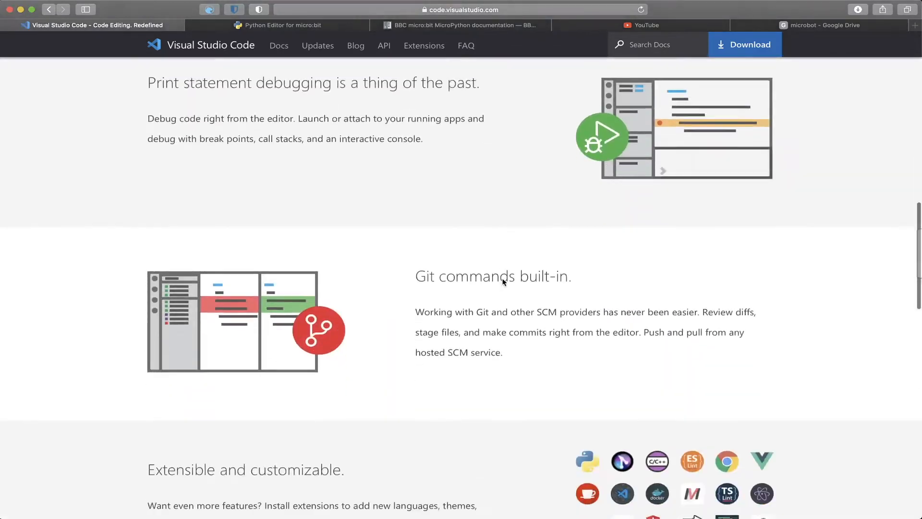
scroll("down", 3)
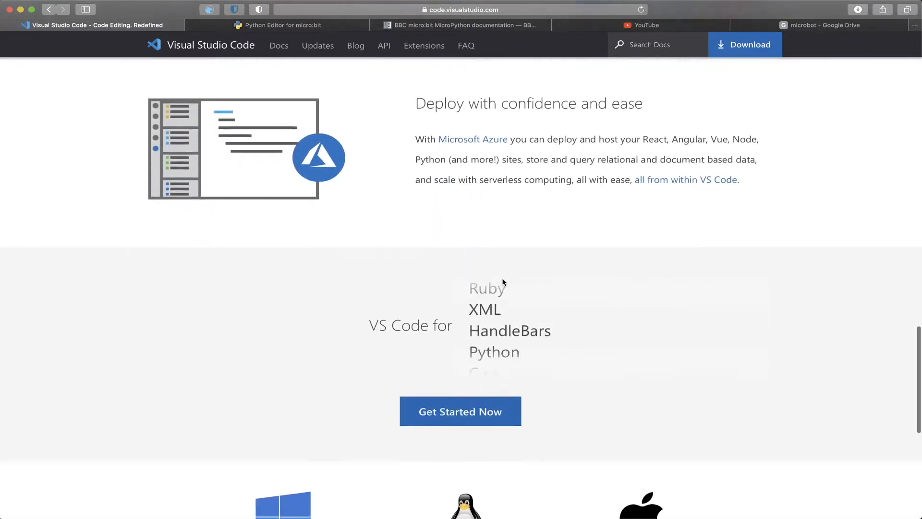
scroll("down", 3)
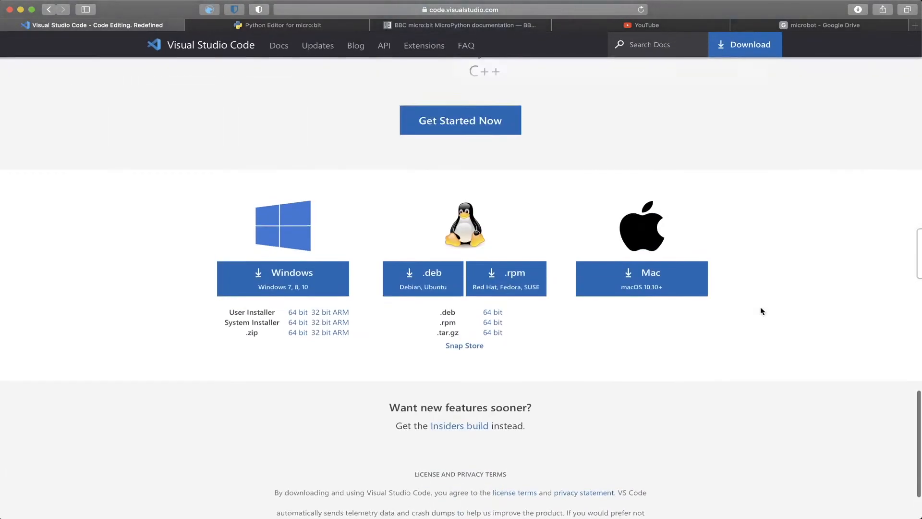
scroll("up", 3)
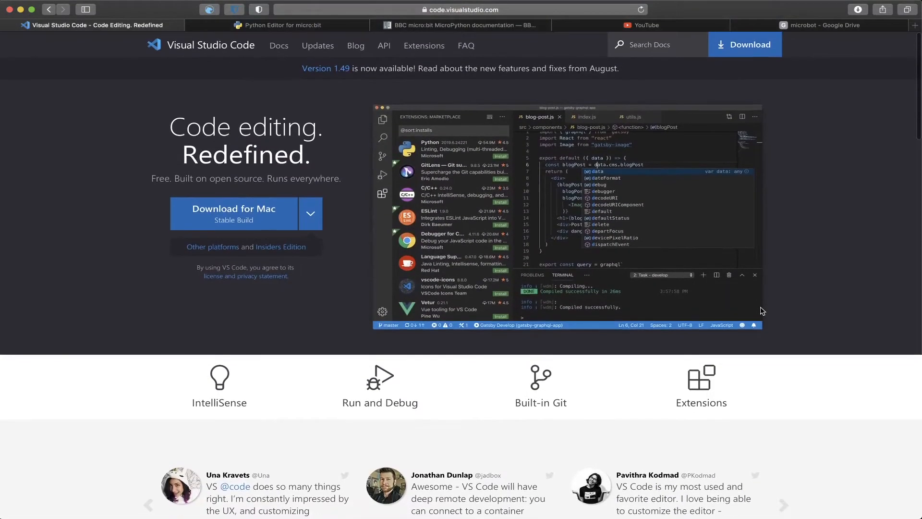
mouse_move(675, 219)
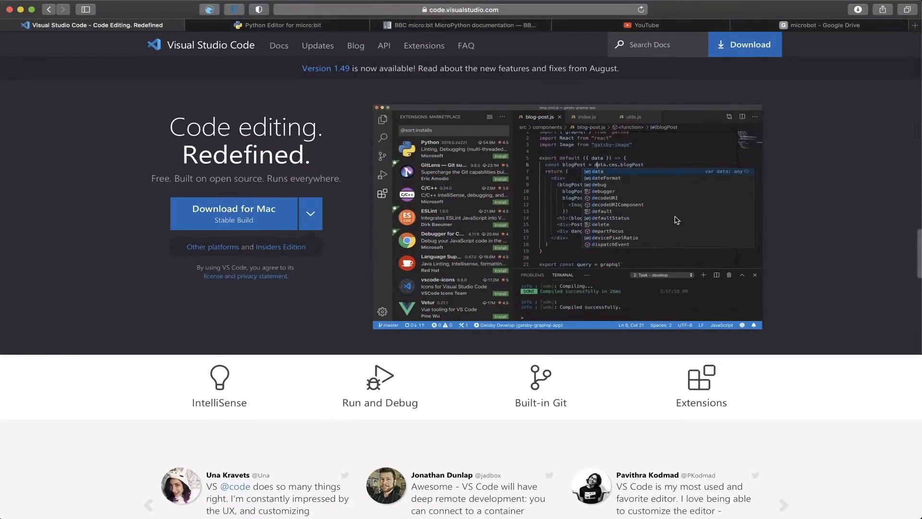
mouse_move(790, 243)
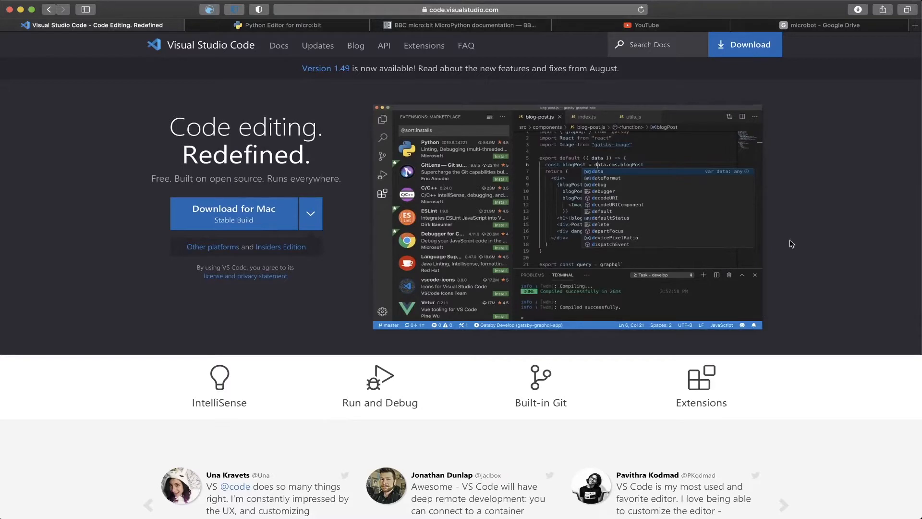
mouse_move(810, 81)
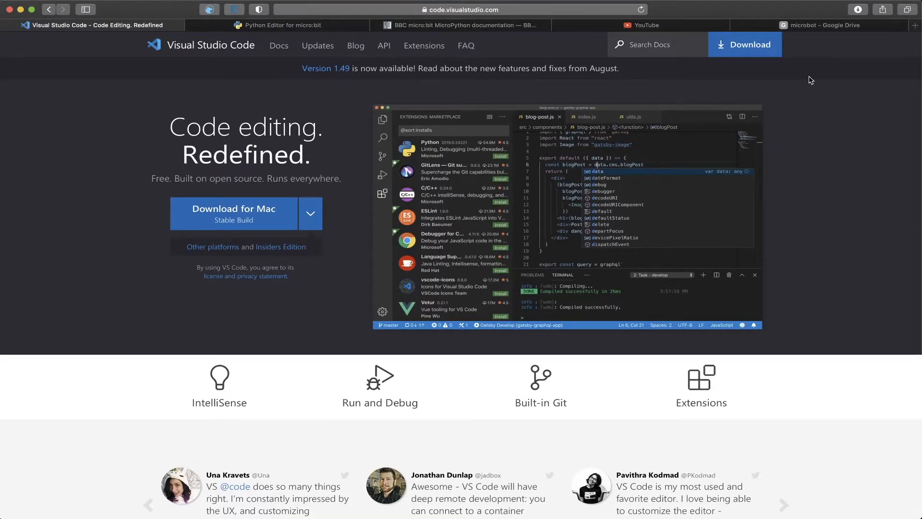
Return to the Visual Studio Code download page listing Windows, Linux and Mac builds.
left_click(744, 44)
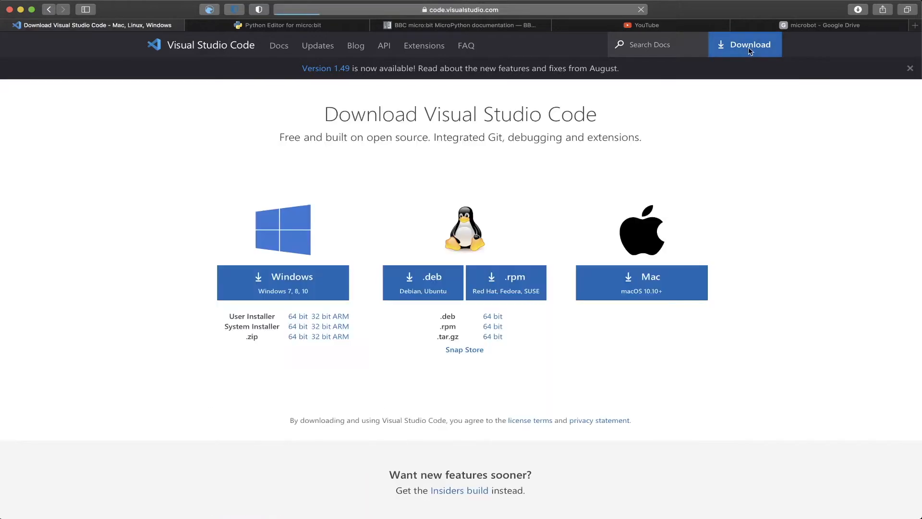
mouse_move(790, 287)
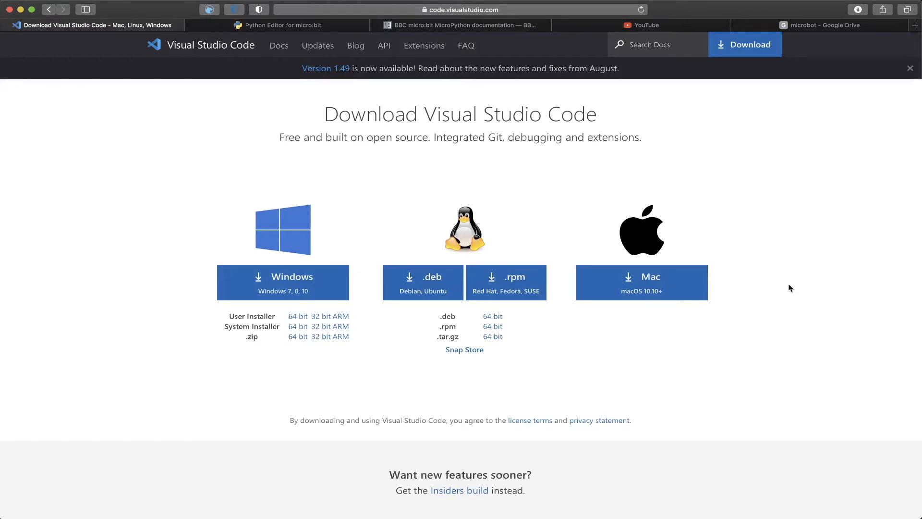
mouse_move(750, 272)
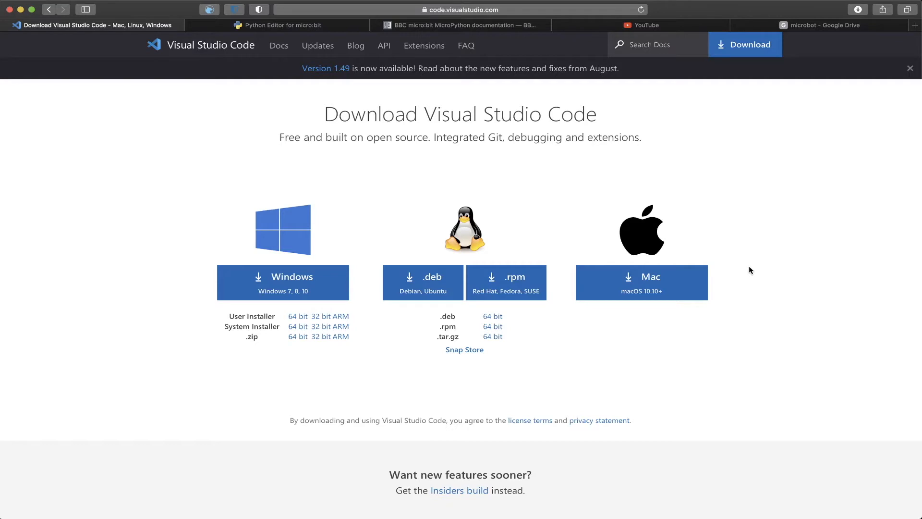
mouse_move(294, 390)
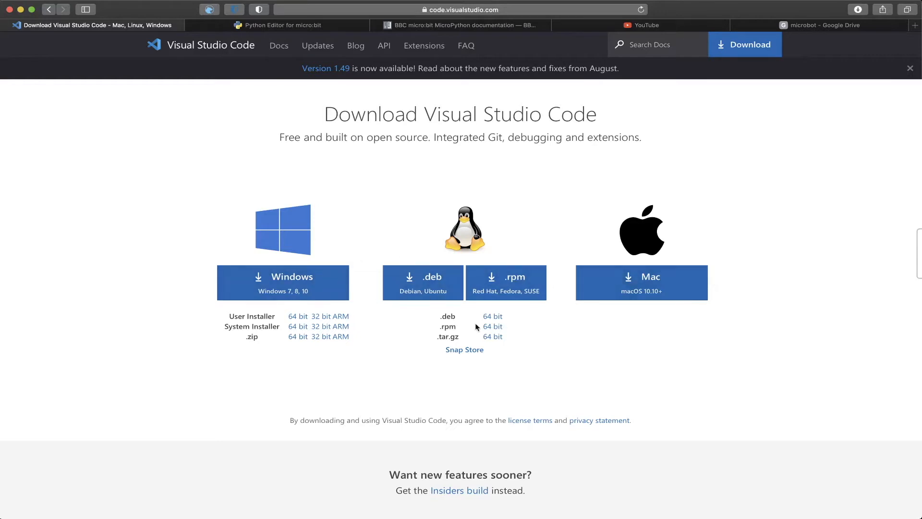
mouse_move(270, 151)
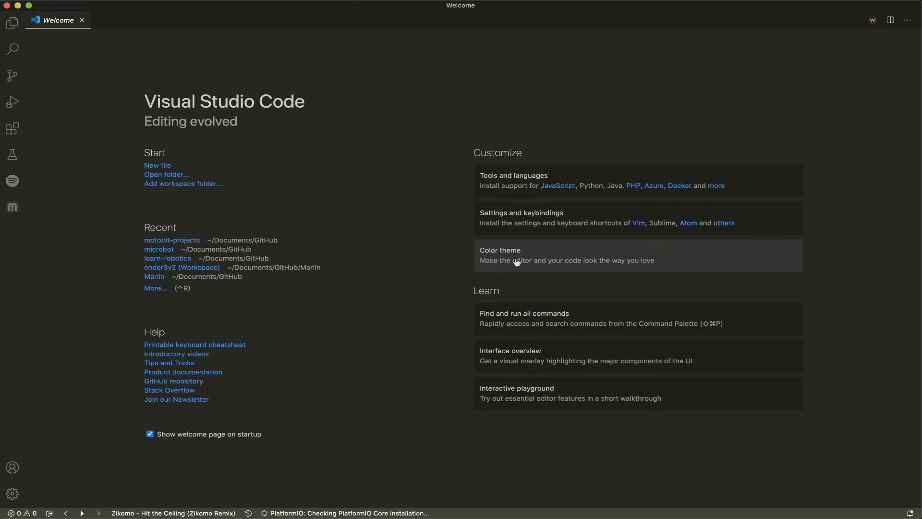
mouse_move(221, 328)
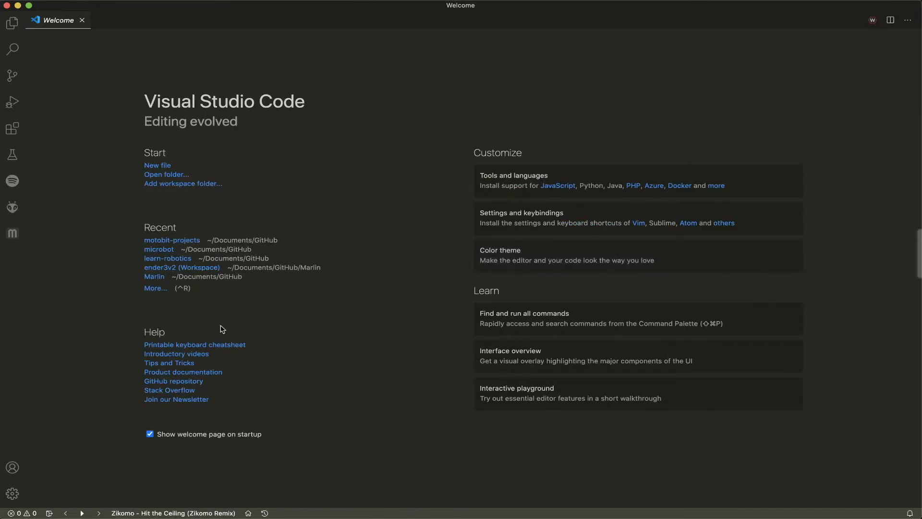
mouse_move(164, 164)
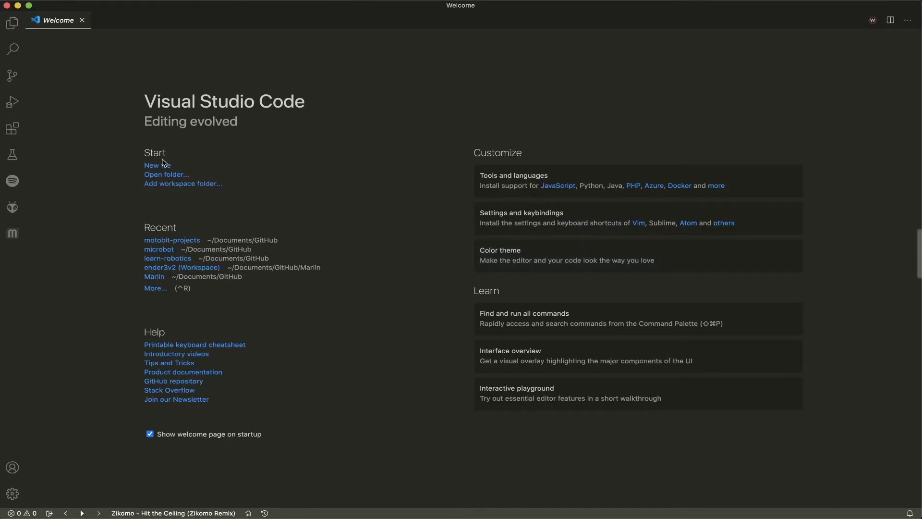
mouse_move(189, 247)
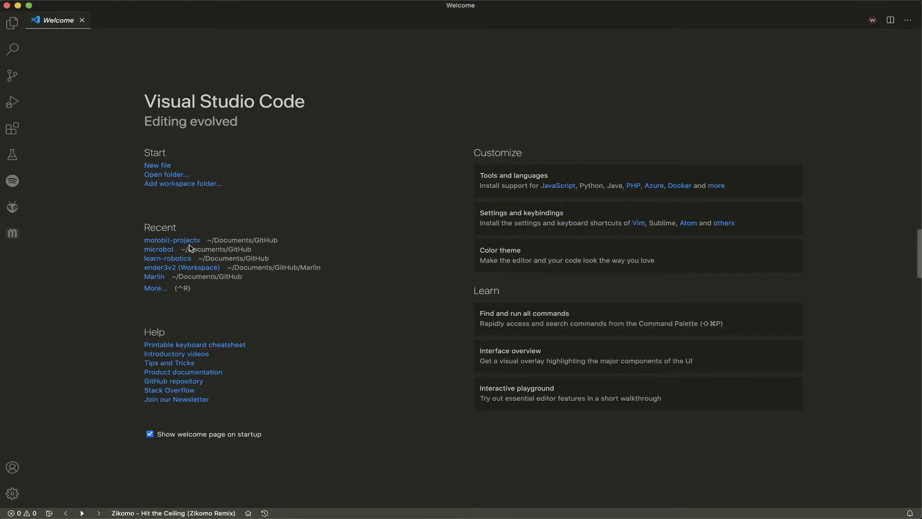
mouse_move(169, 175)
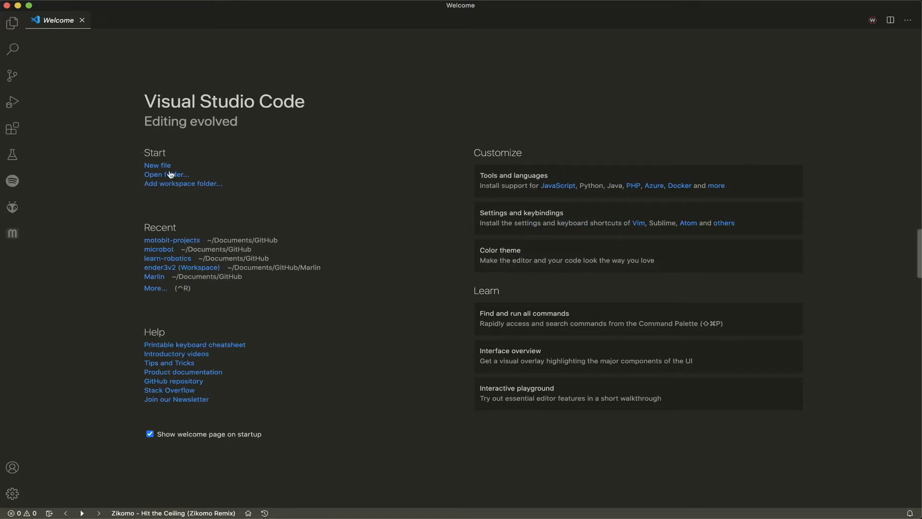
mouse_move(172, 187)
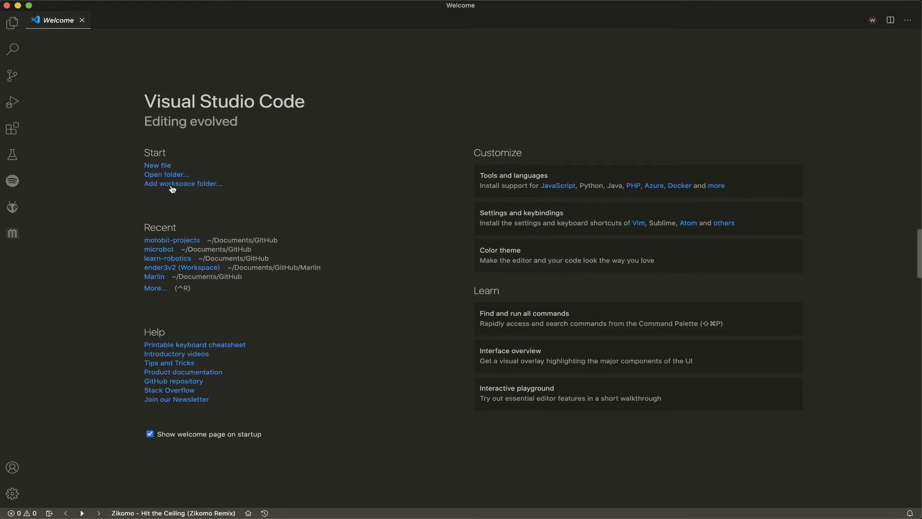
mouse_move(519, 318)
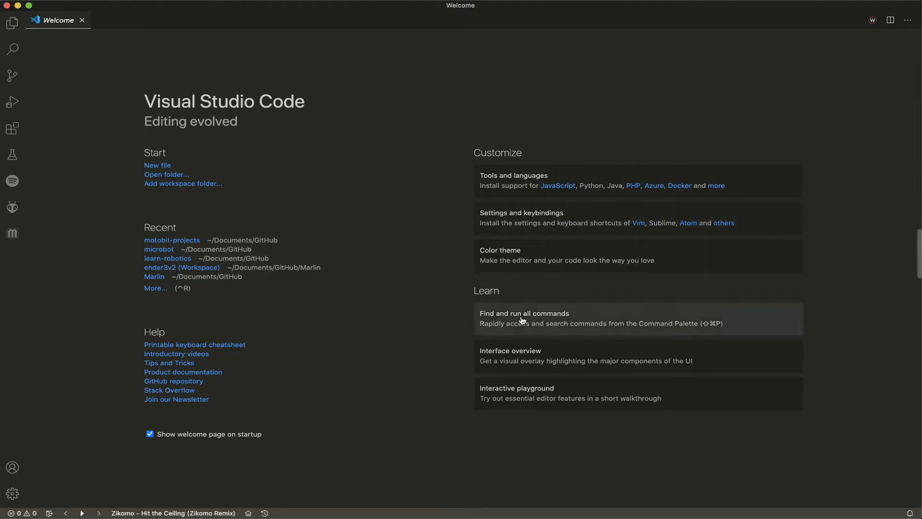
mouse_move(244, 213)
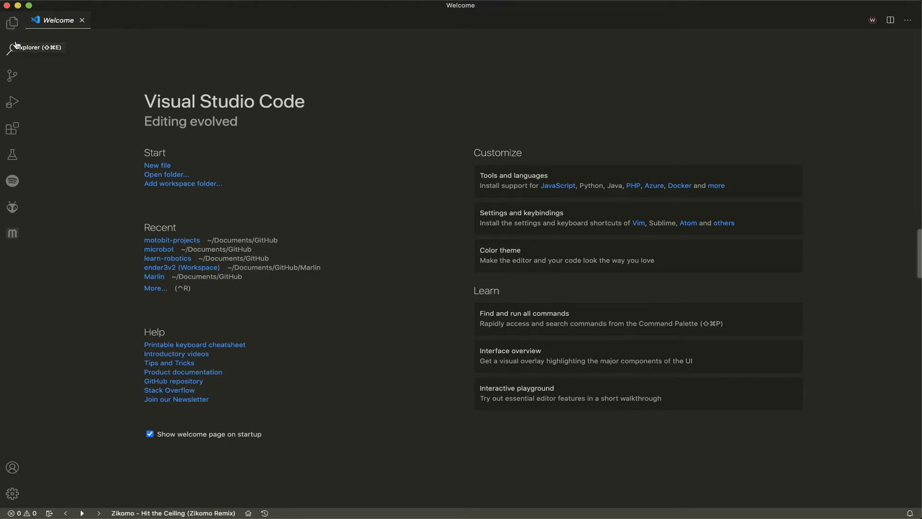
mouse_move(13, 155)
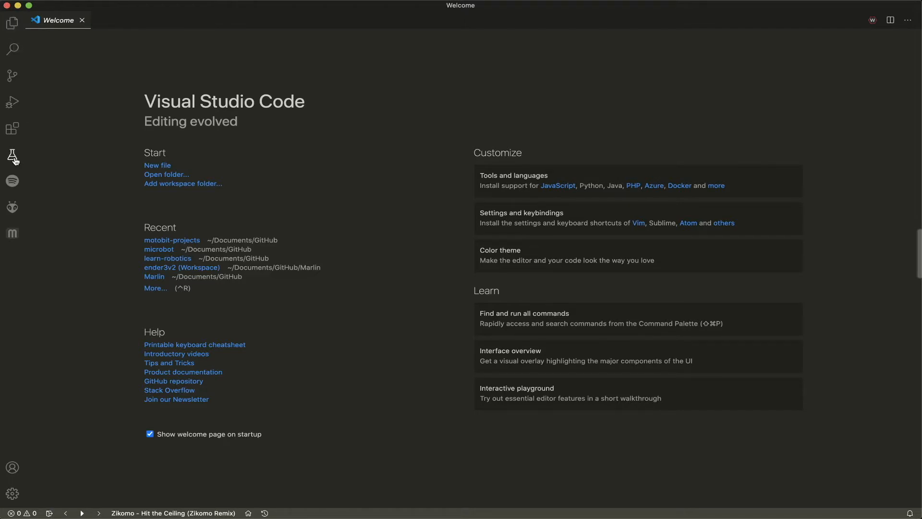
mouse_move(12, 181)
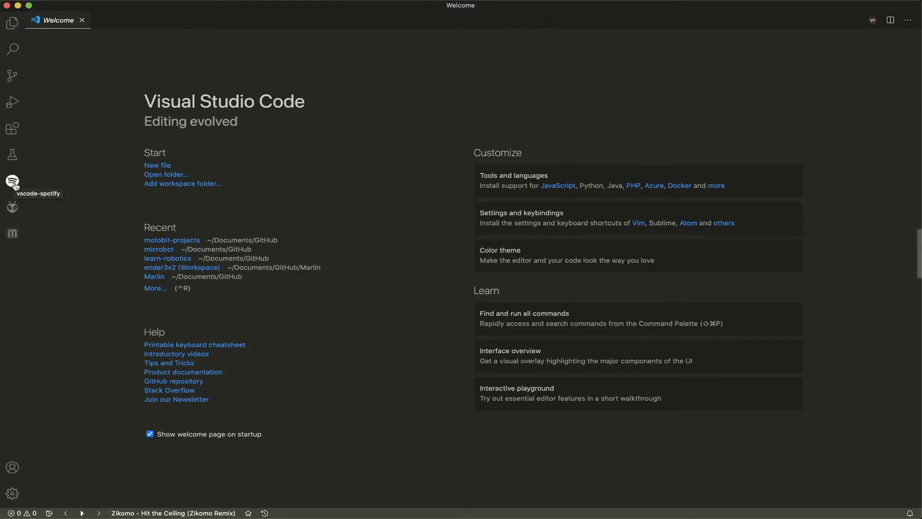
mouse_move(145, 389)
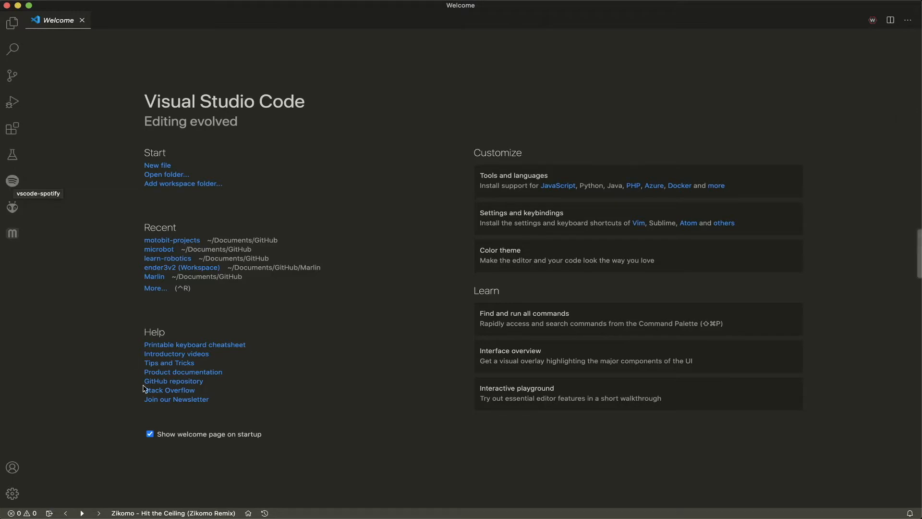
mouse_move(94, 515)
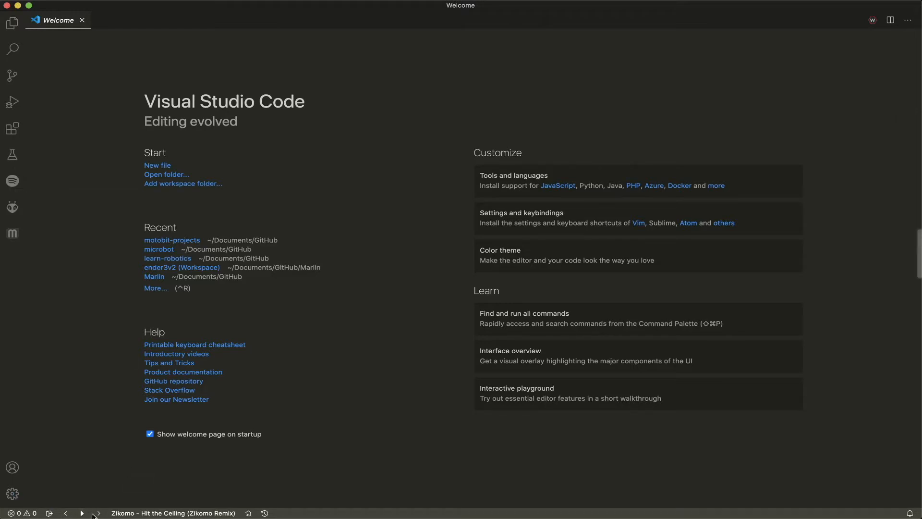
mouse_move(141, 512)
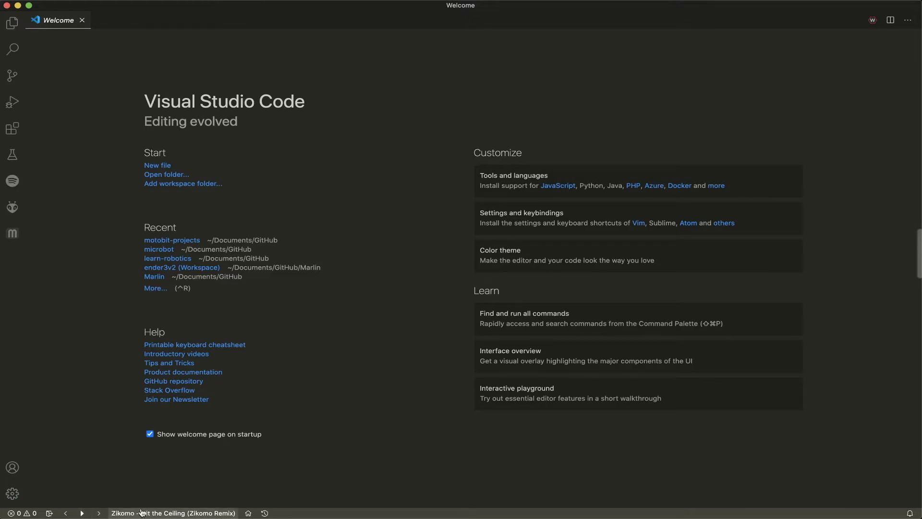
mouse_move(54, 335)
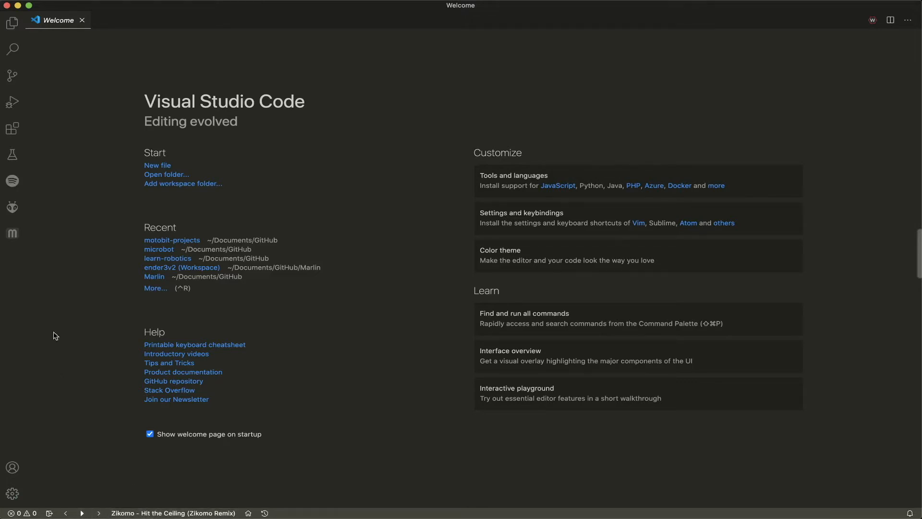
mouse_move(12, 208)
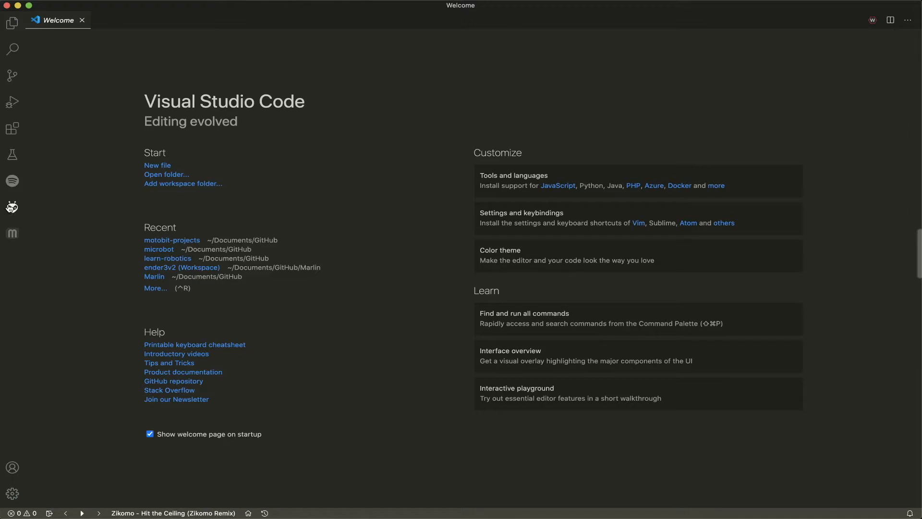
mouse_move(11, 208)
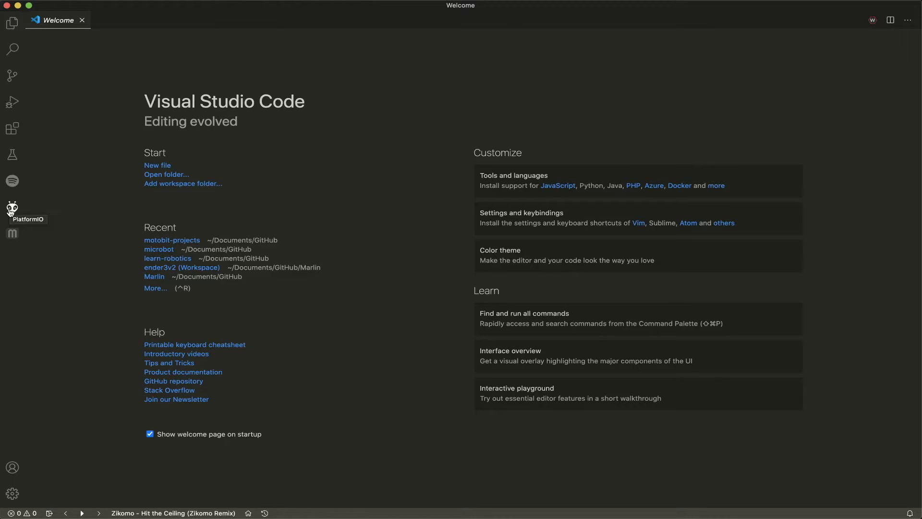
mouse_move(13, 232)
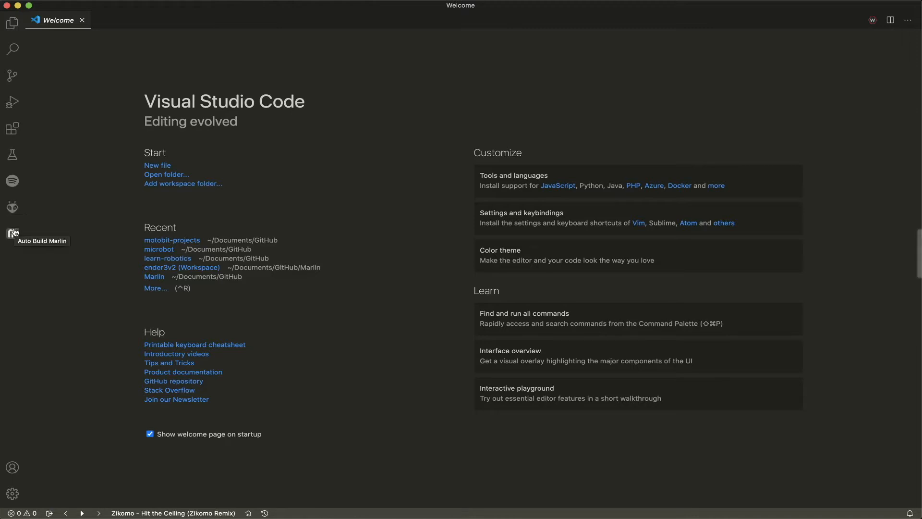
mouse_move(12, 232)
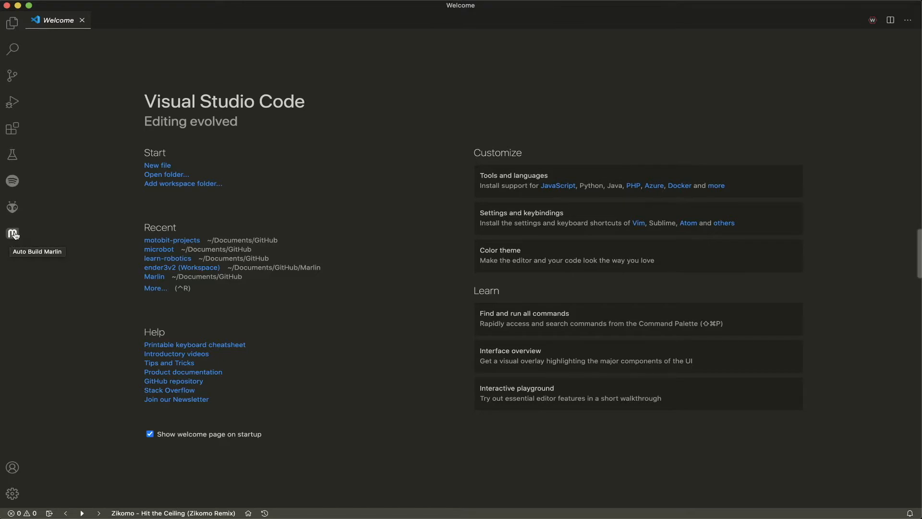
mouse_move(12, 128)
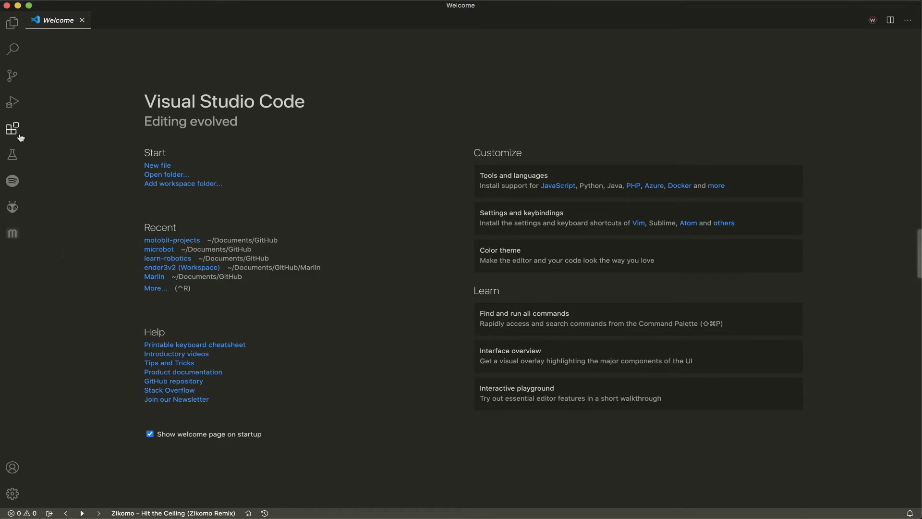
mouse_move(146, 39)
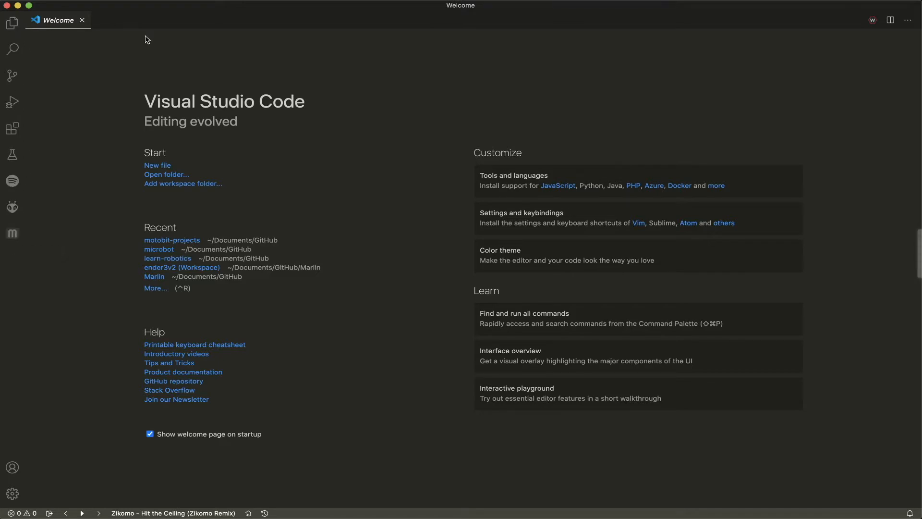
Cycle the Activity Bar through Explorer, Search, Source Control and Run, ending on Extensions.
left_click(13, 24)
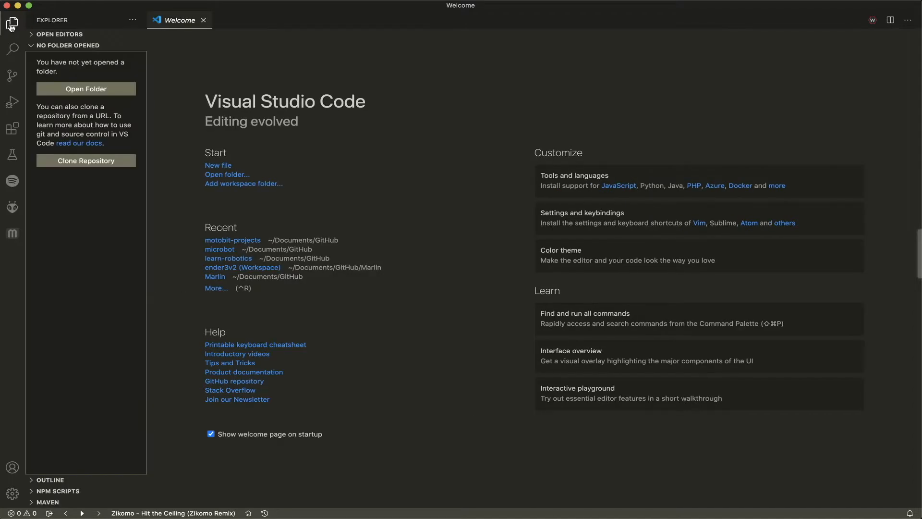
mouse_move(82, 70)
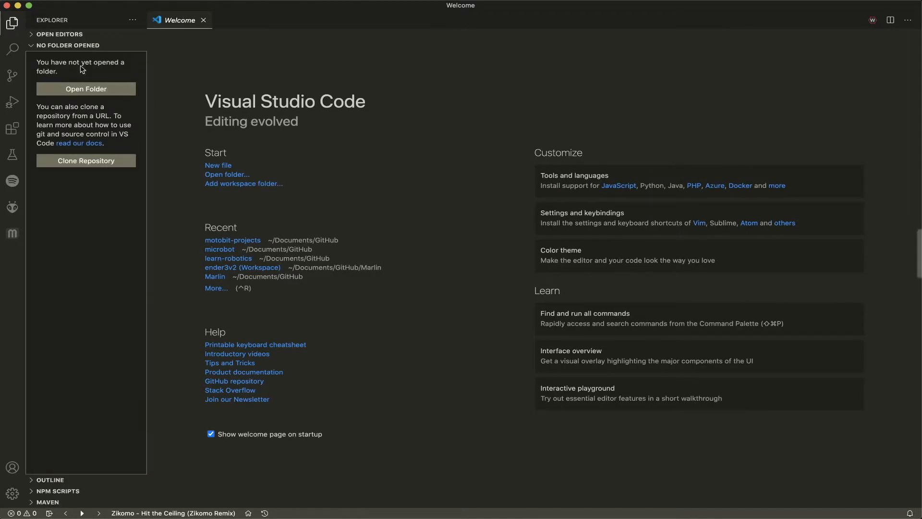
mouse_move(60, 74)
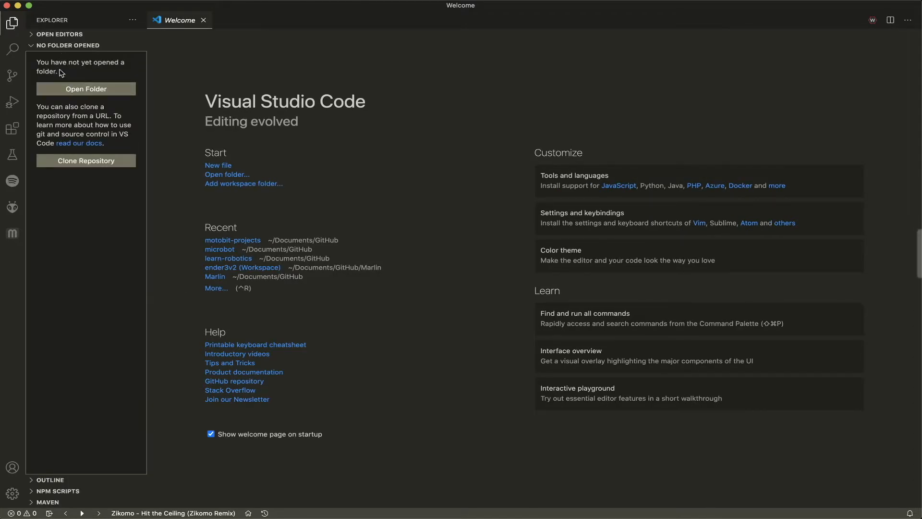
mouse_move(105, 245)
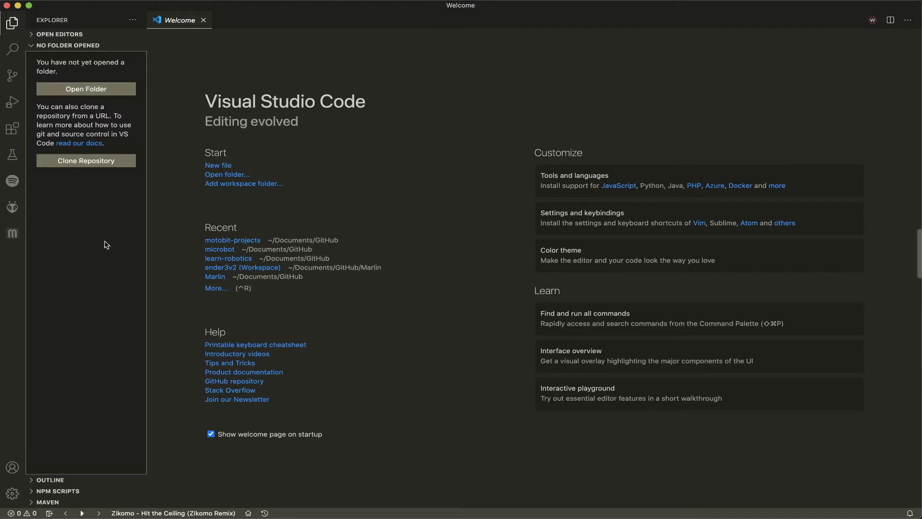
mouse_move(59, 95)
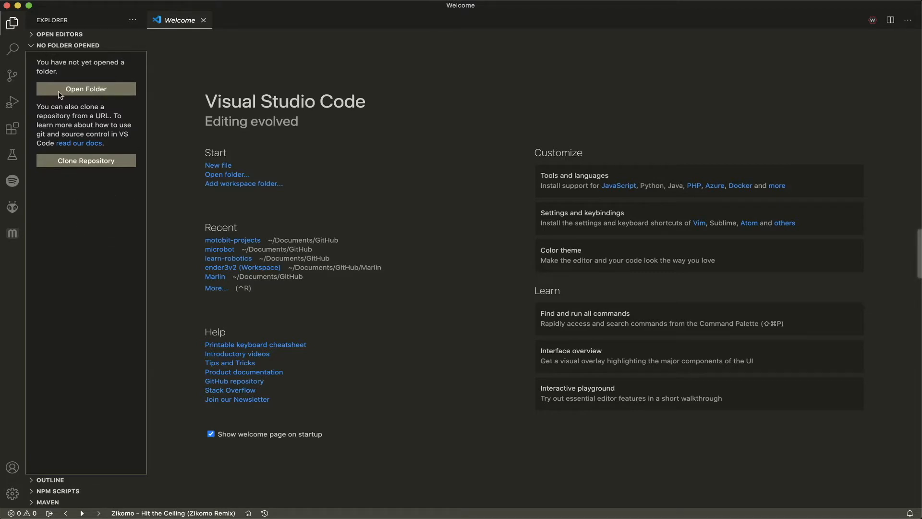
left_click(12, 49)
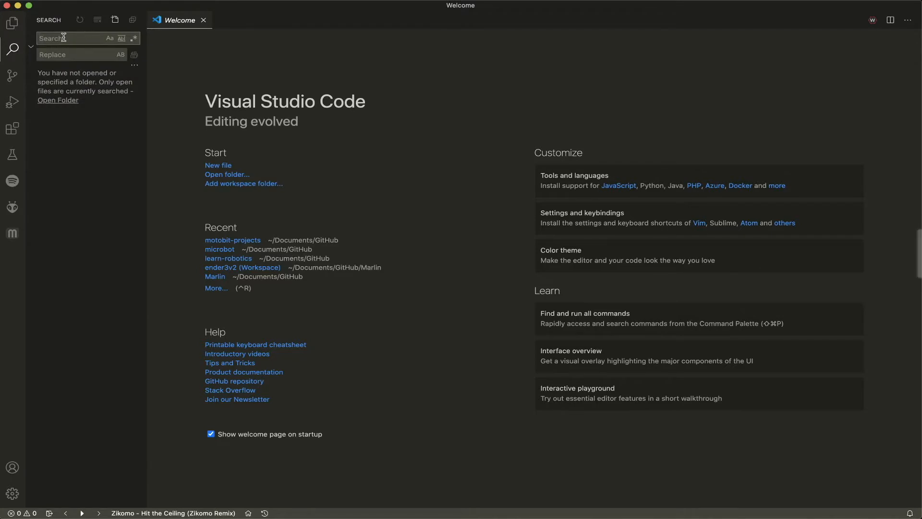
mouse_move(67, 39)
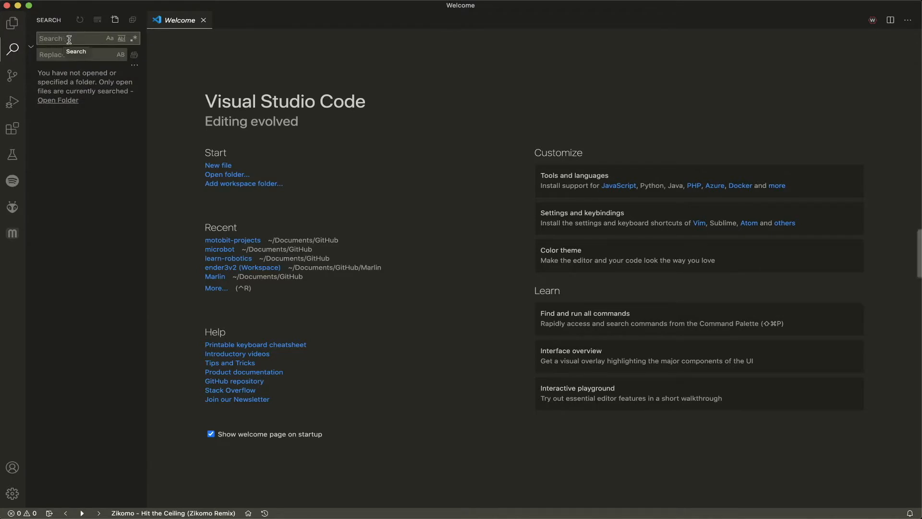
mouse_move(102, 161)
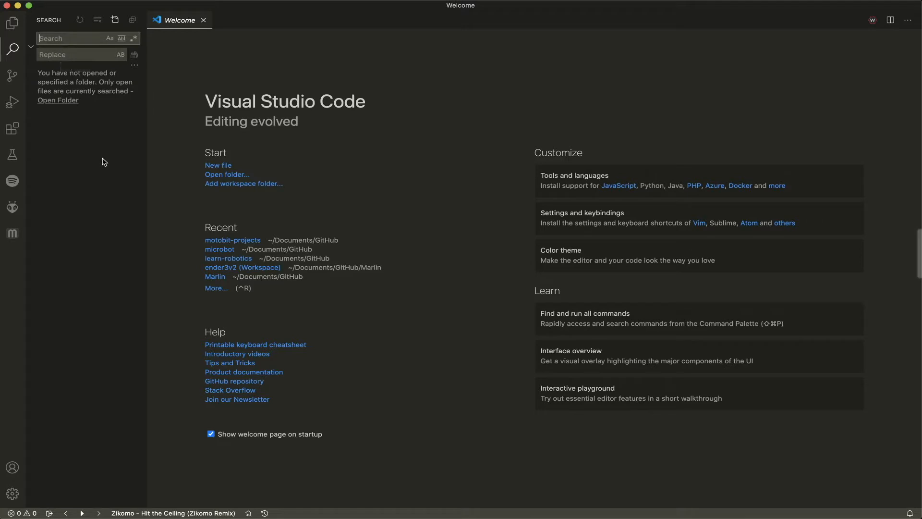
left_click(13, 75)
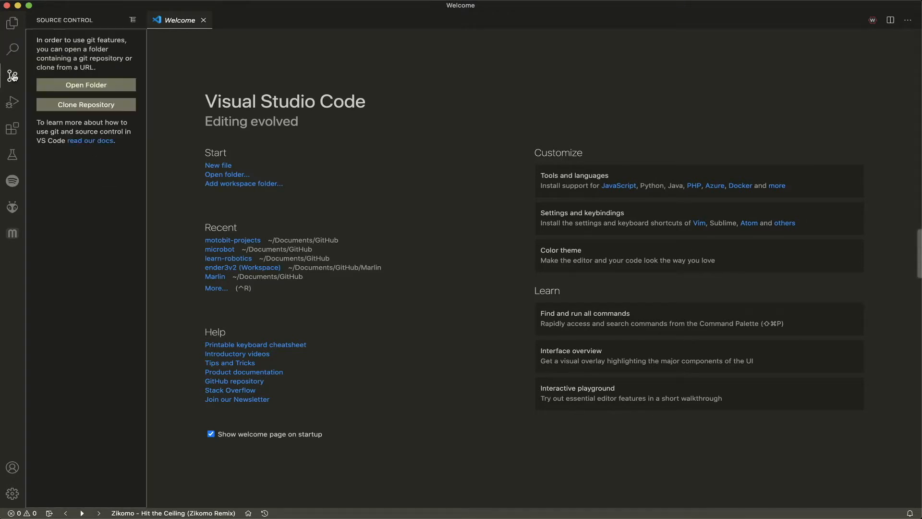
mouse_move(95, 76)
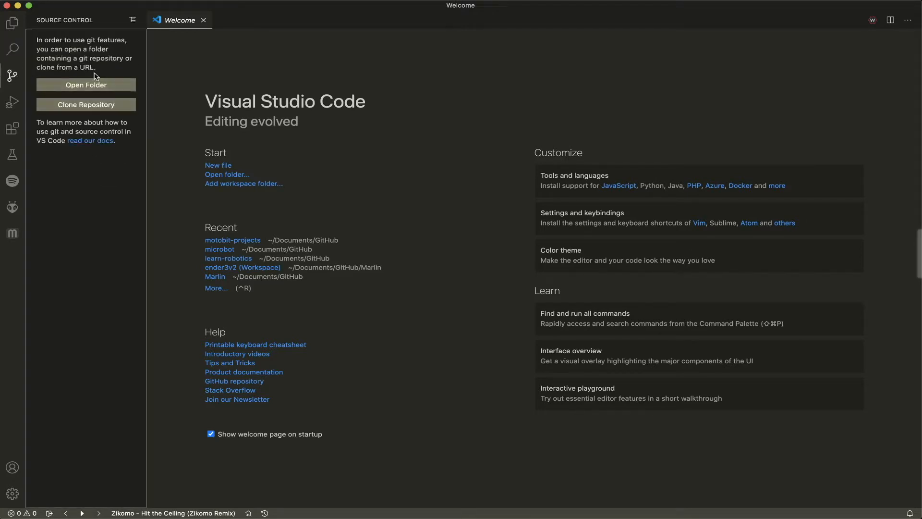
mouse_move(93, 161)
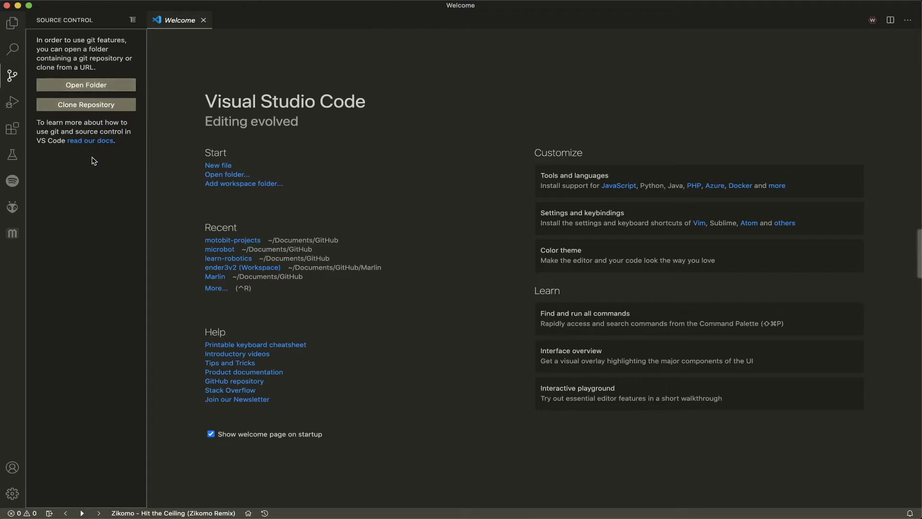
mouse_move(12, 102)
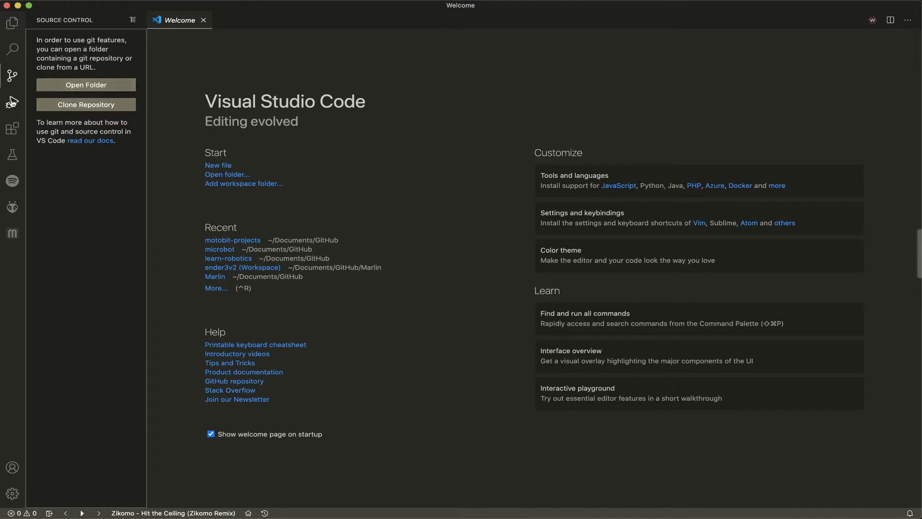
mouse_move(11, 101)
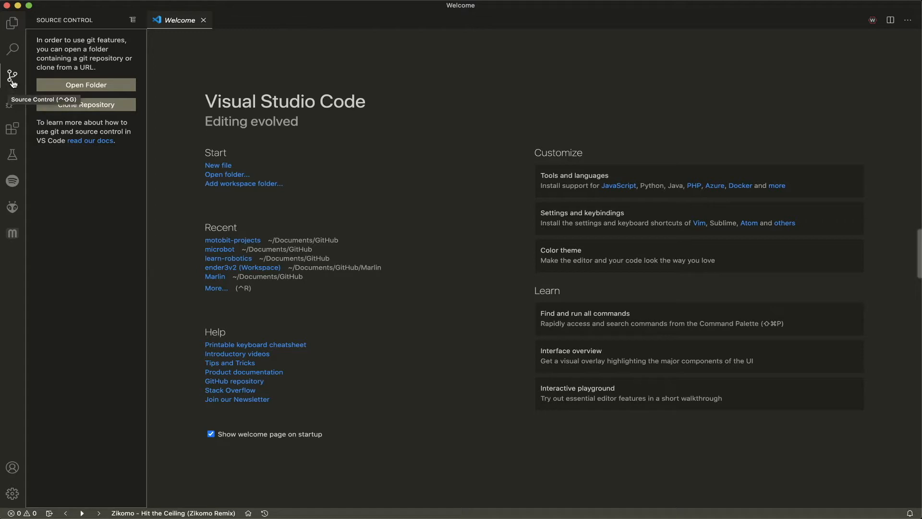
mouse_move(11, 101)
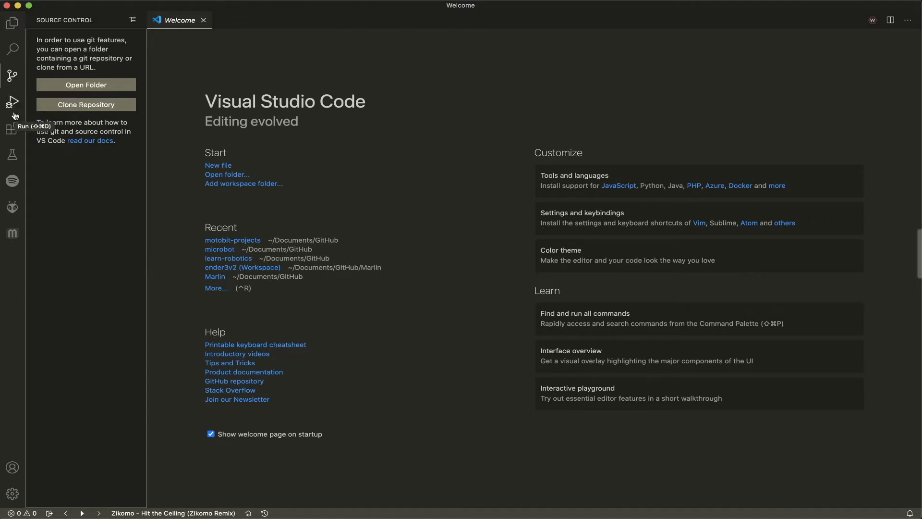
left_click(11, 101)
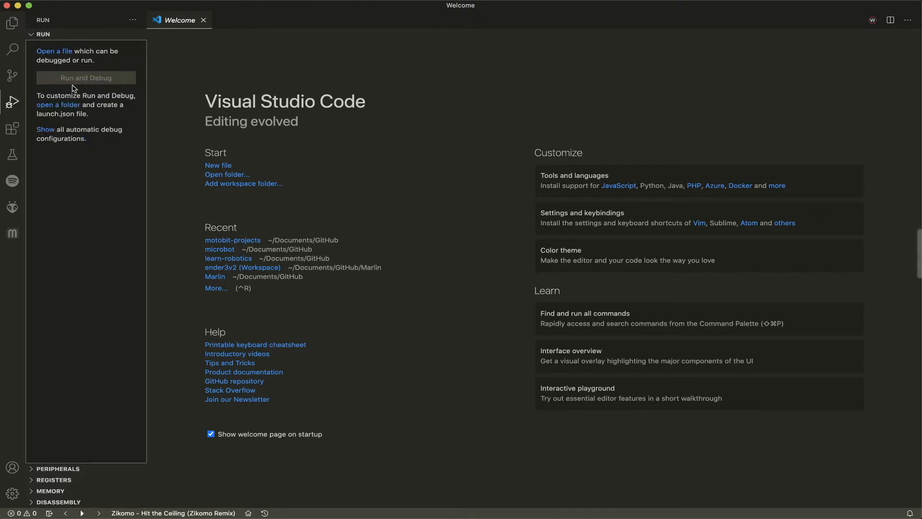
left_click(12, 128)
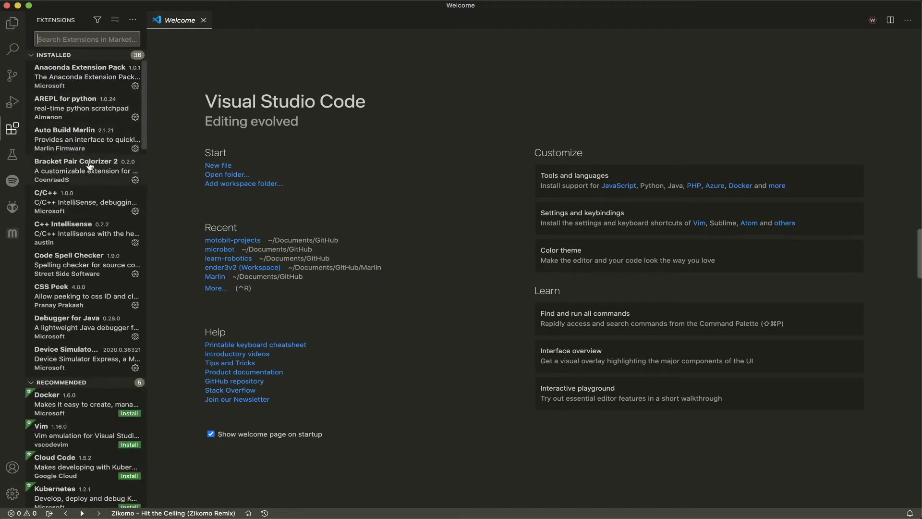
mouse_move(91, 80)
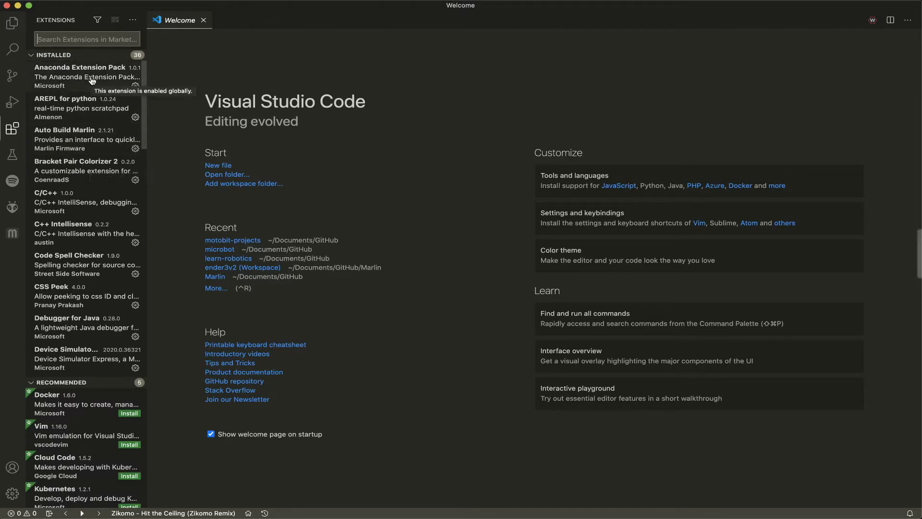
Scroll the installed extensions list and view the Monokai ST3 extension's details.
scroll("down", 3)
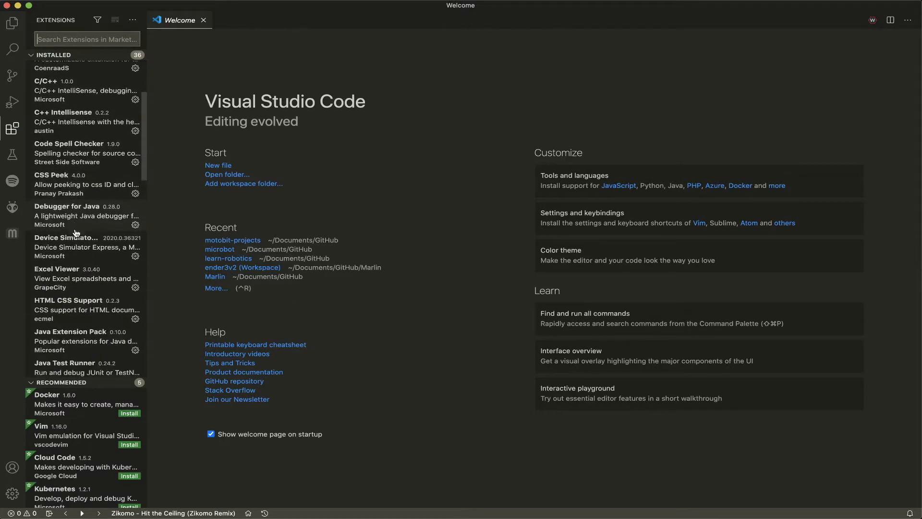
scroll("down", 3)
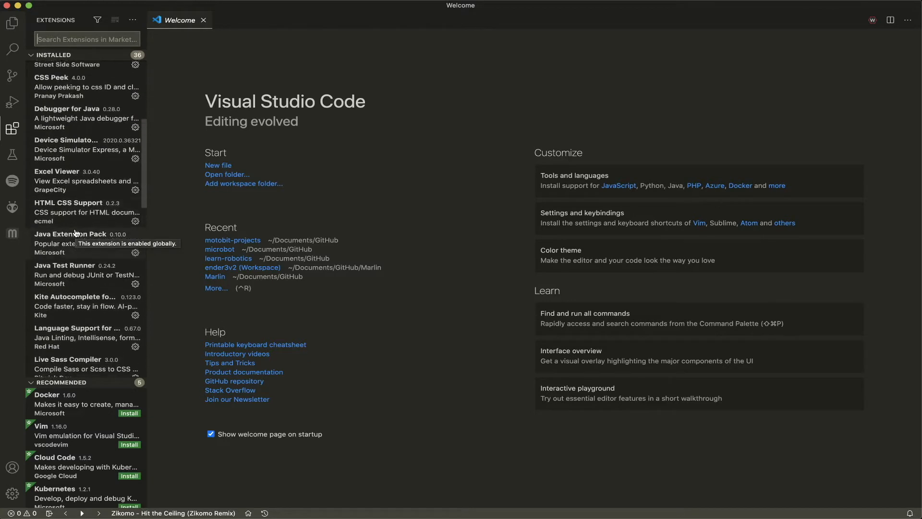
scroll("up", 3)
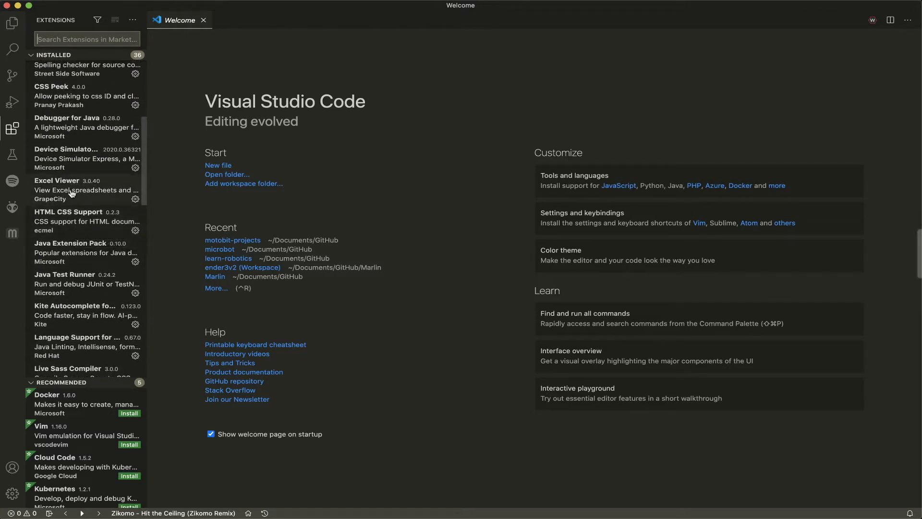
scroll("down", 3)
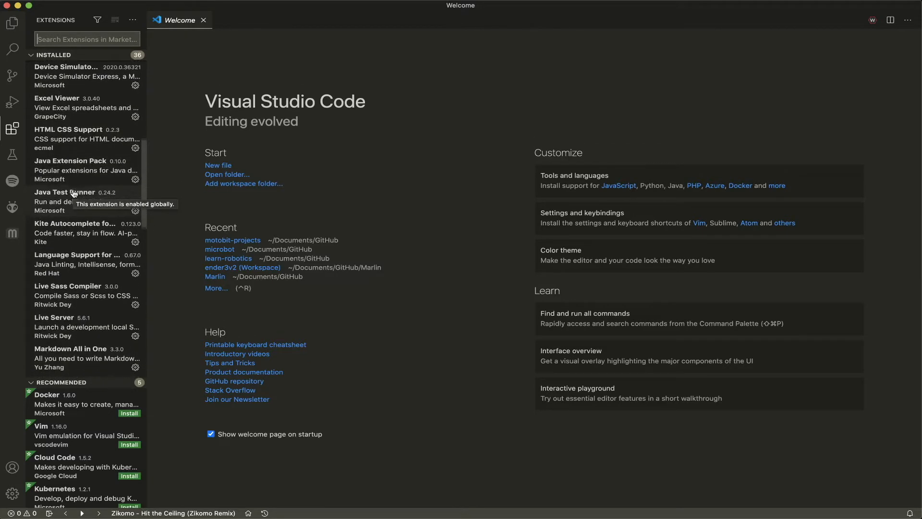
scroll("down", 3)
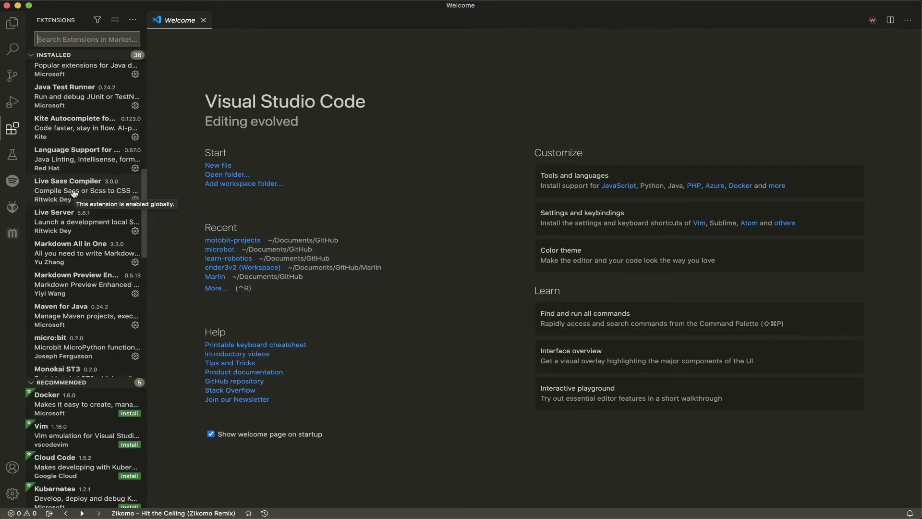
scroll("down", 3)
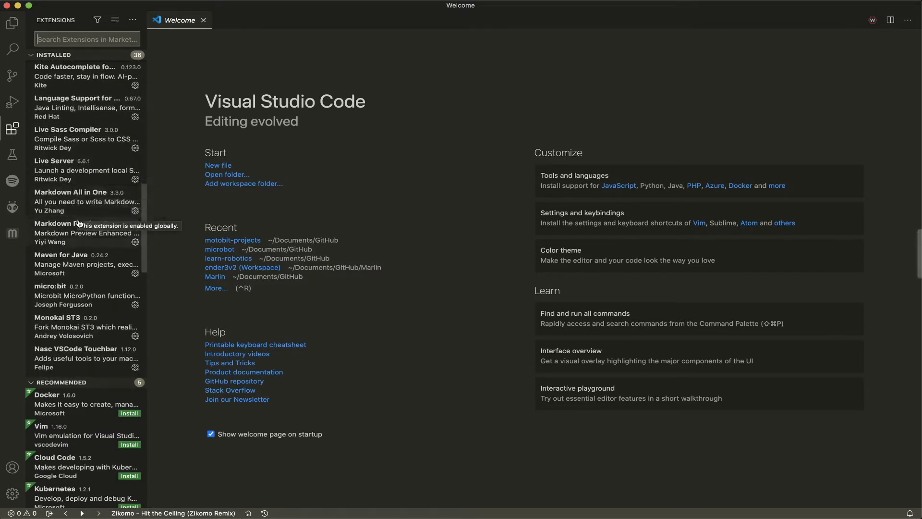
scroll("down", 3)
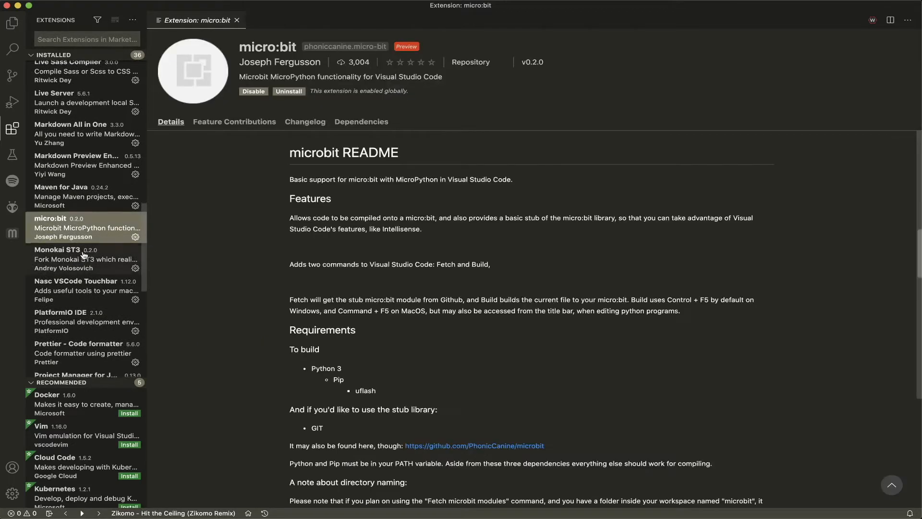
left_click(83, 259)
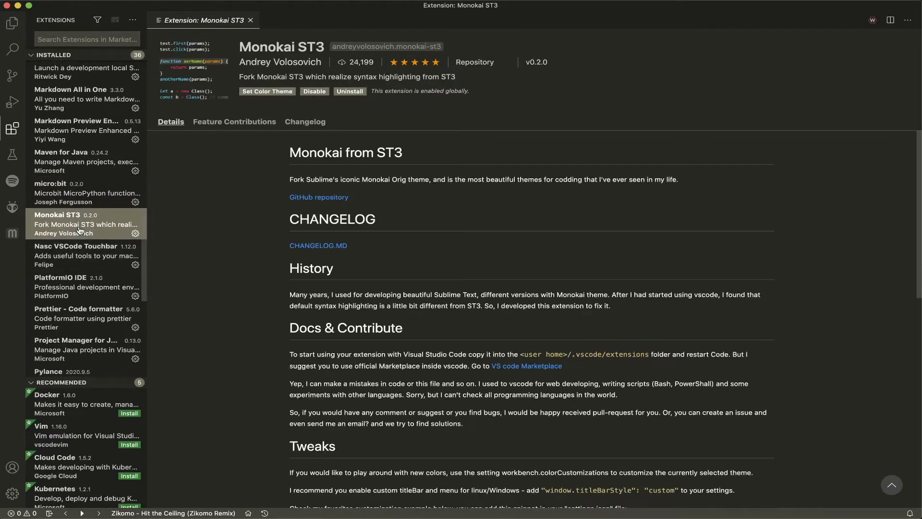
mouse_move(83, 222)
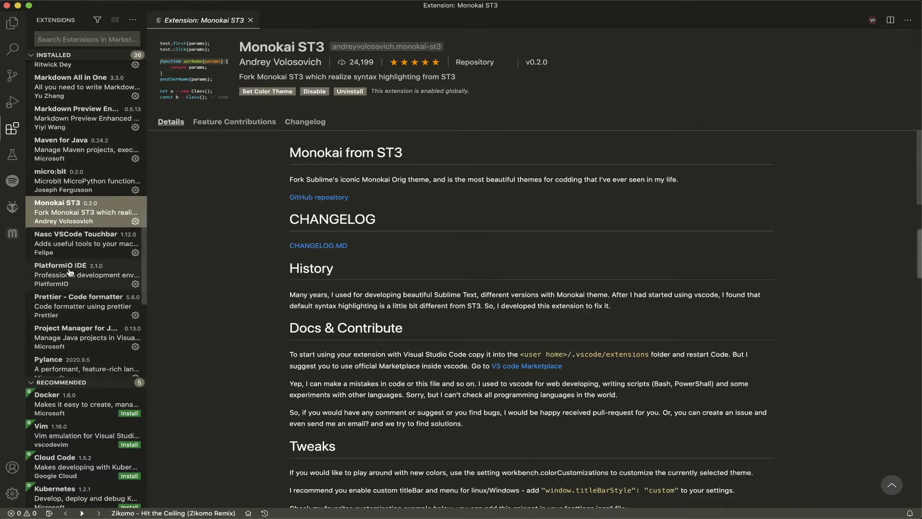
View the vscode-spotify extension's details page and read through it.
scroll("down", 3)
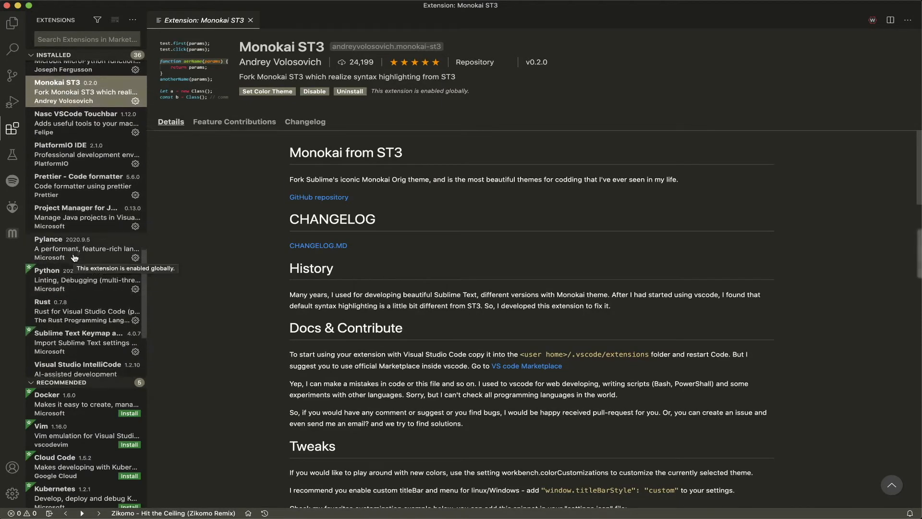
scroll("down", 3)
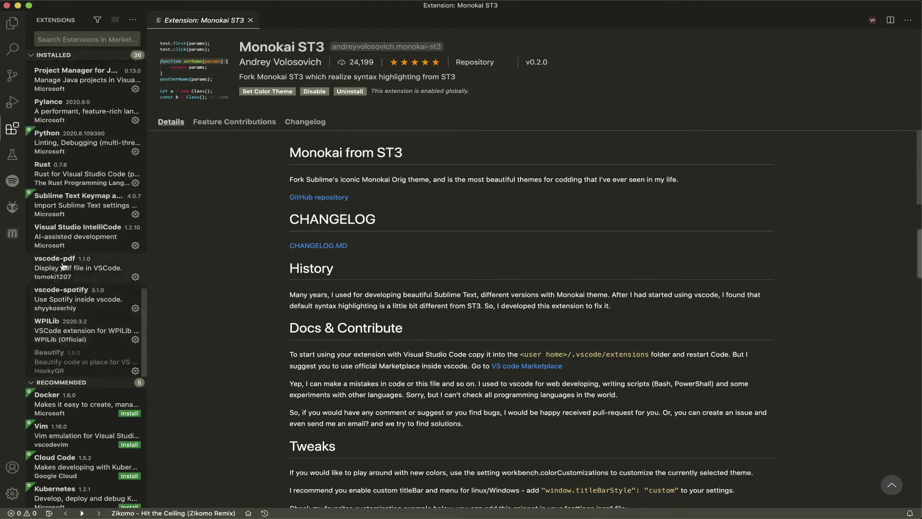
left_click(77, 298)
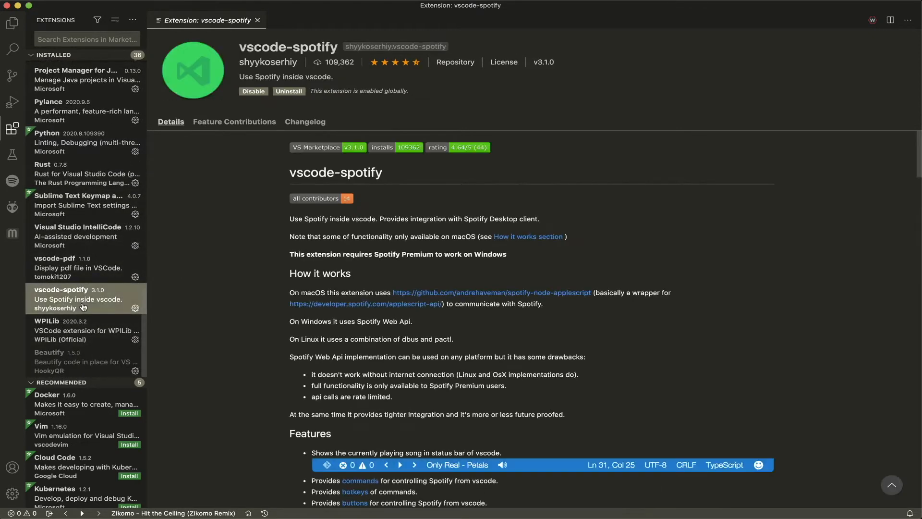
mouse_move(93, 323)
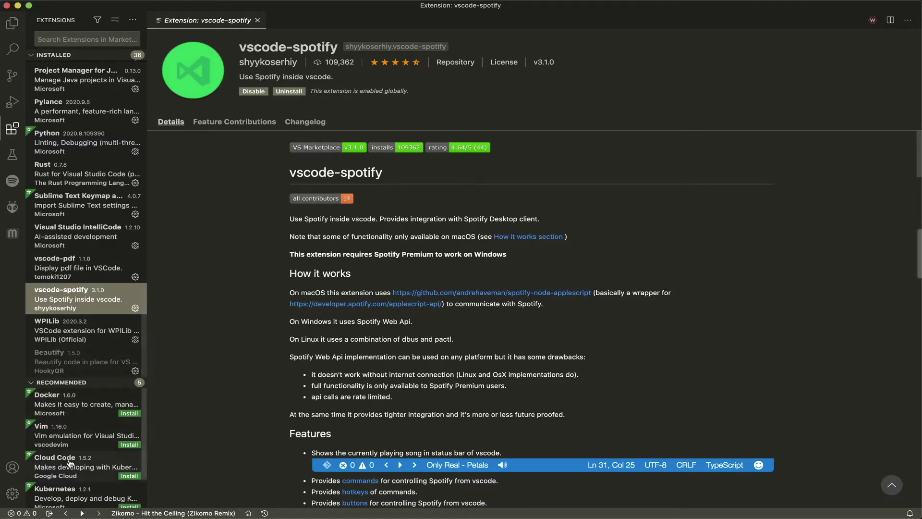
scroll("down", 3)
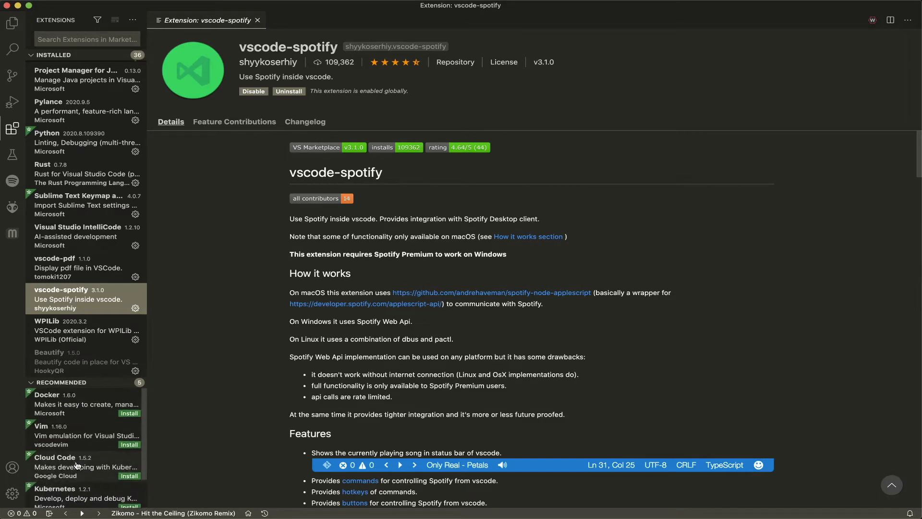
scroll("up", 3)
type("m")
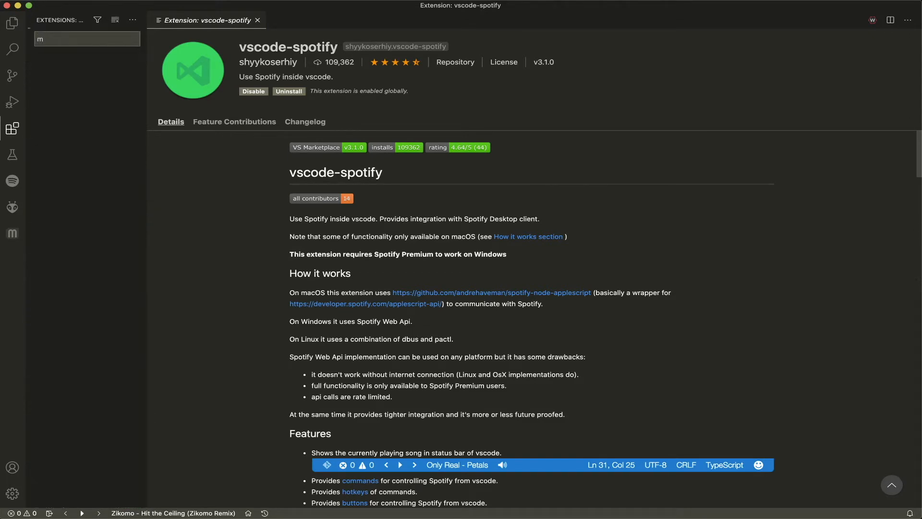
Search extensions for 'microbit' and view the installed micro:bit MicroPython extension's details.
type("icrobit")
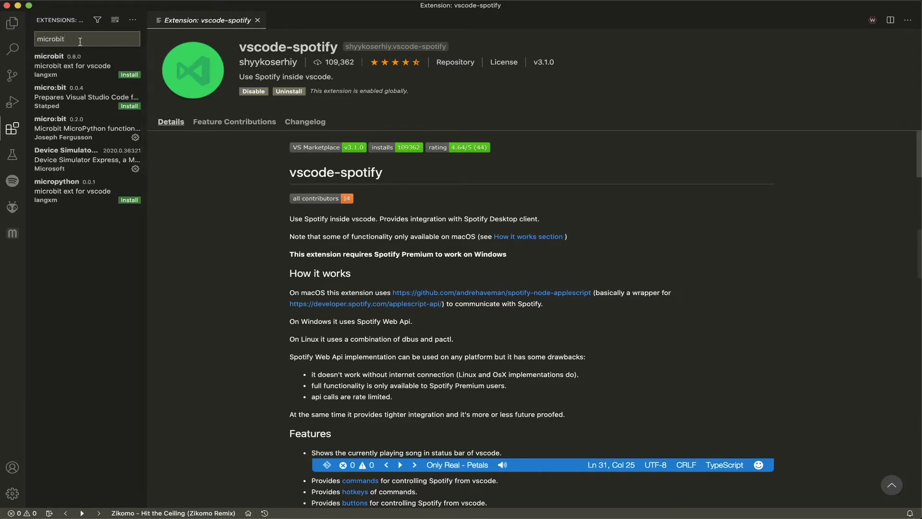
left_click(86, 128)
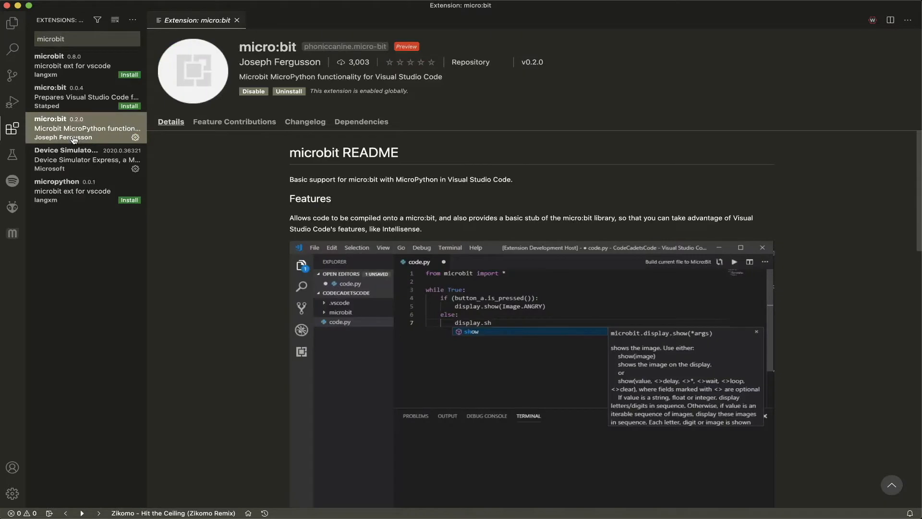
mouse_move(297, 66)
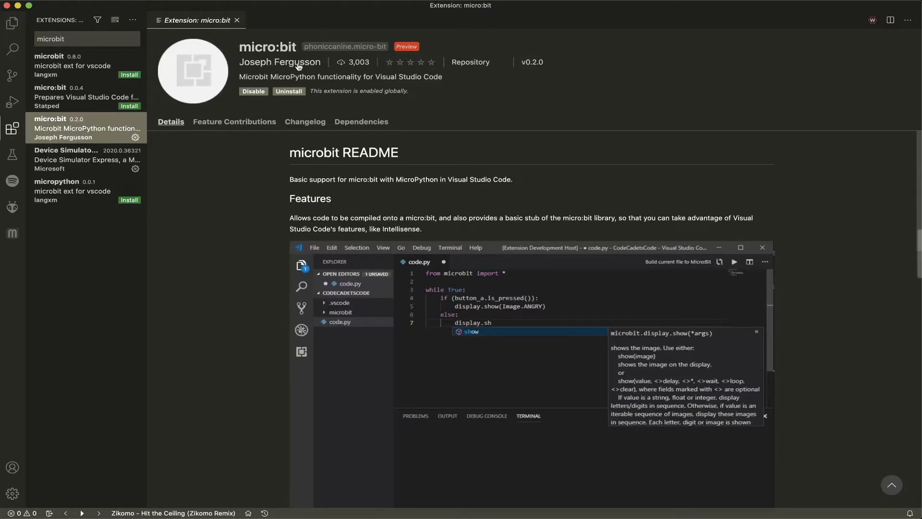
mouse_move(619, 191)
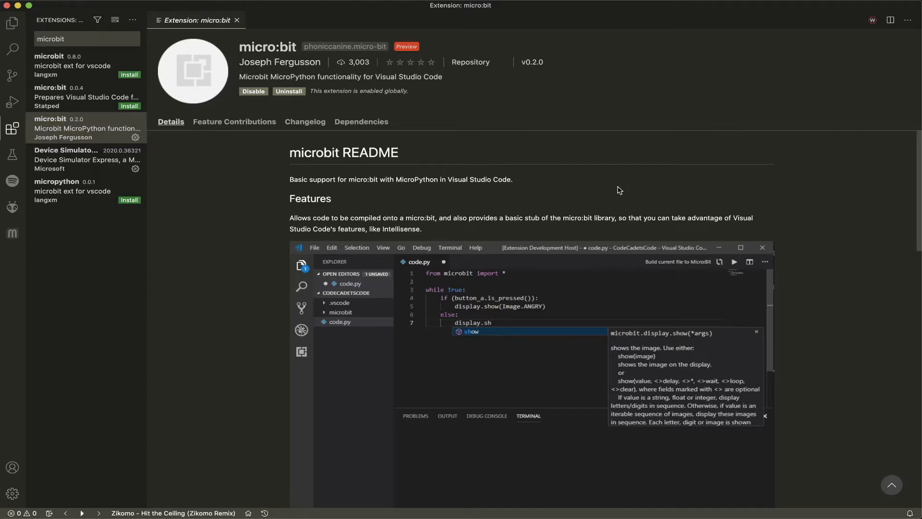
Bring Safari forward and switch to the Python Editor for micro:bit tab with the Hello World heart script.
left_click(94, 25)
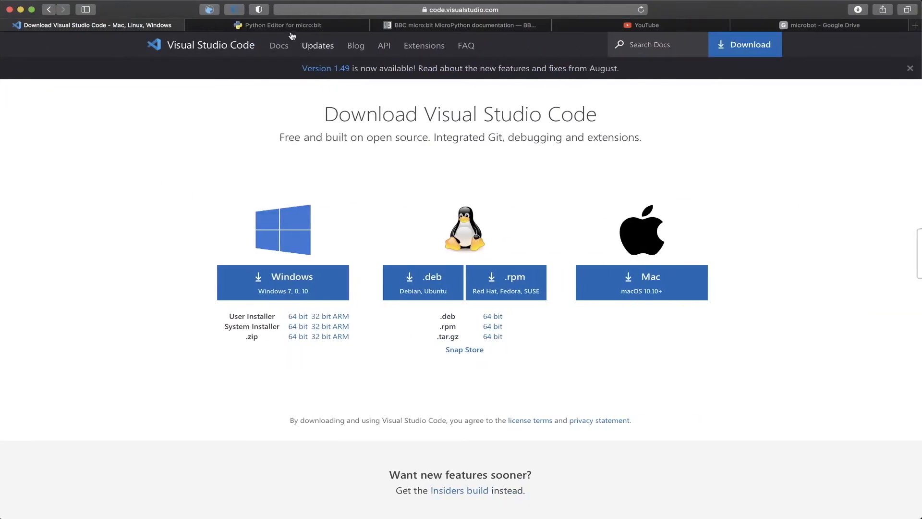
left_click(277, 24)
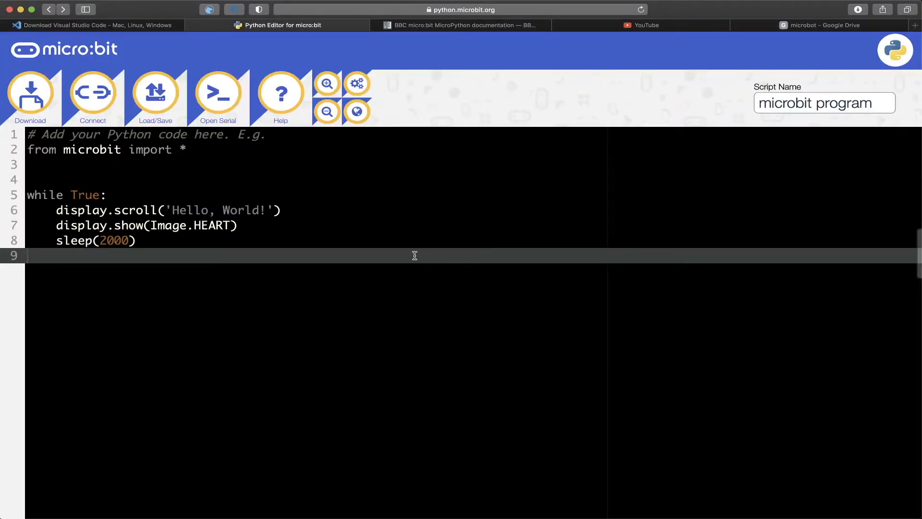
mouse_move(271, 172)
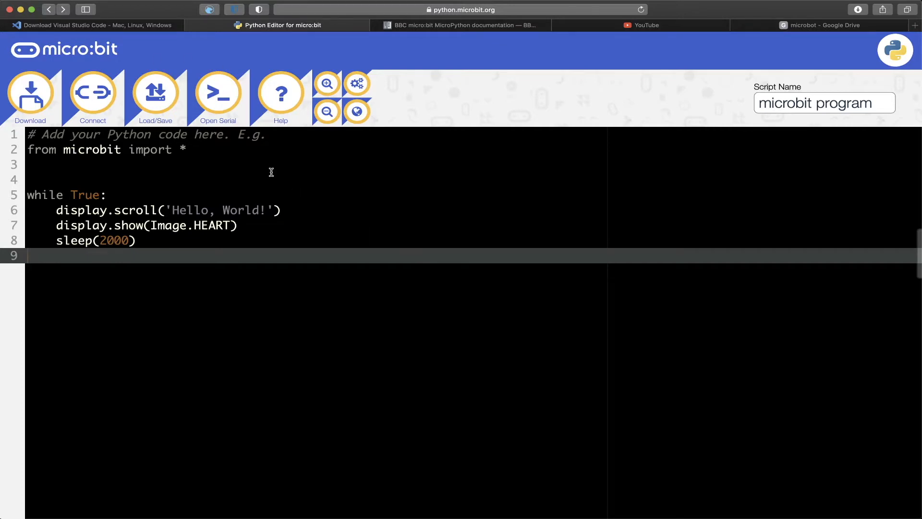
mouse_move(289, 242)
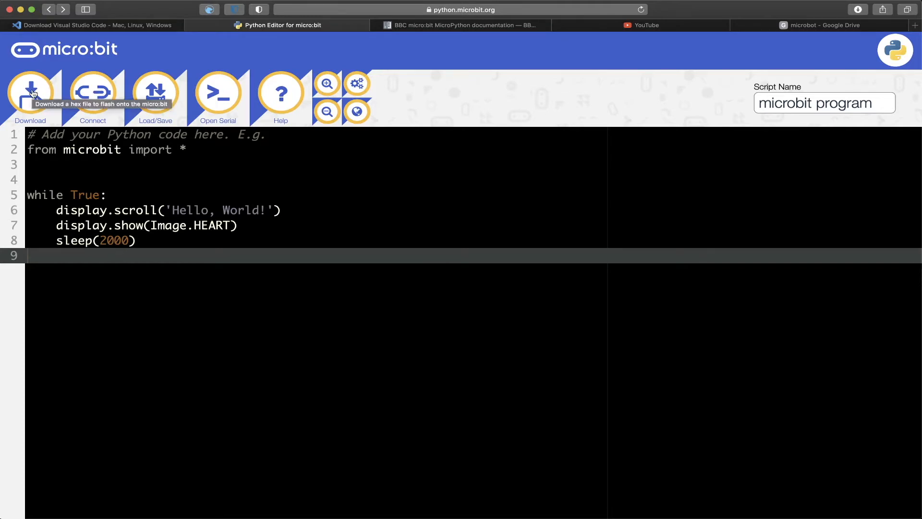
mouse_move(344, 219)
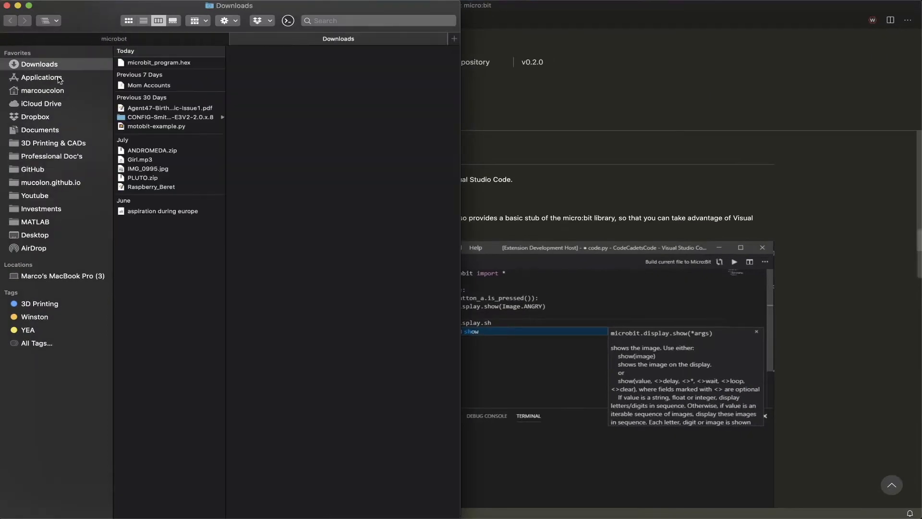
Select microbit_program.hex in Downloads and check the MICROBIT drive's contents in Finder.
left_click(158, 63)
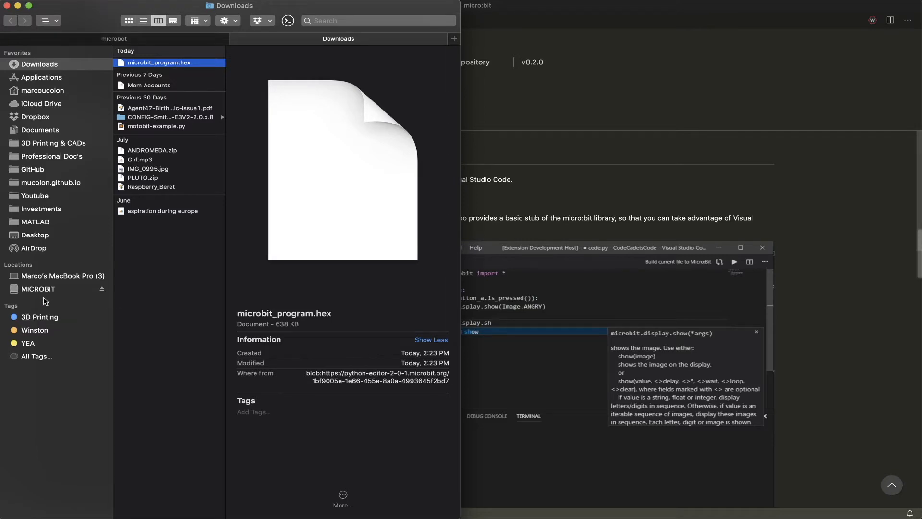
left_click(38, 289)
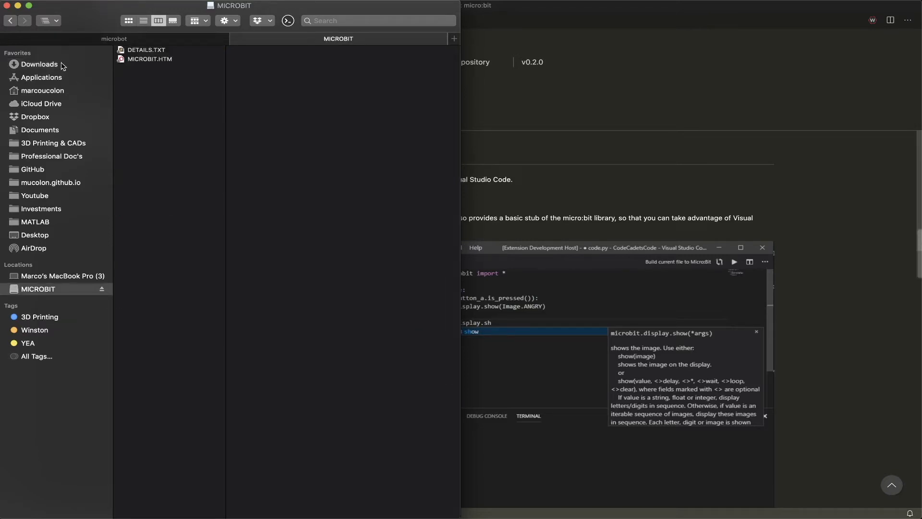
left_click(39, 65)
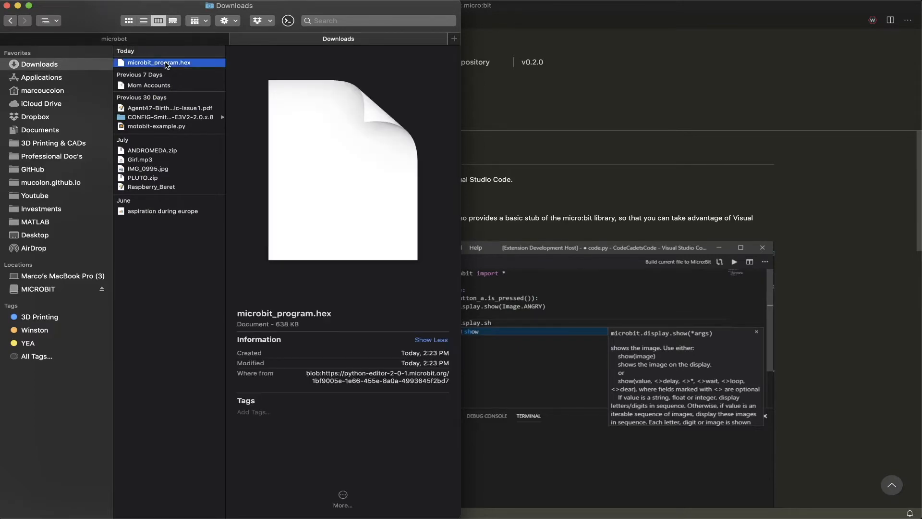
mouse_move(37, 289)
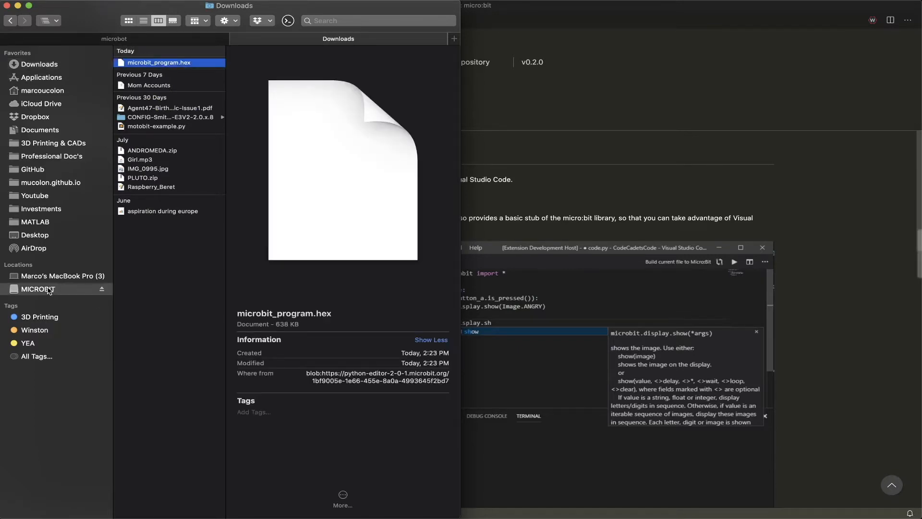
left_click(37, 289)
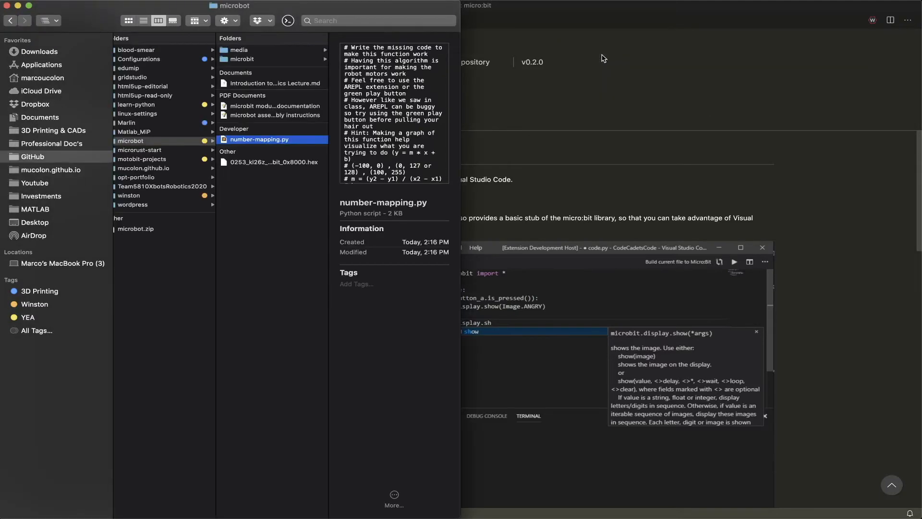
mouse_move(565, 80)
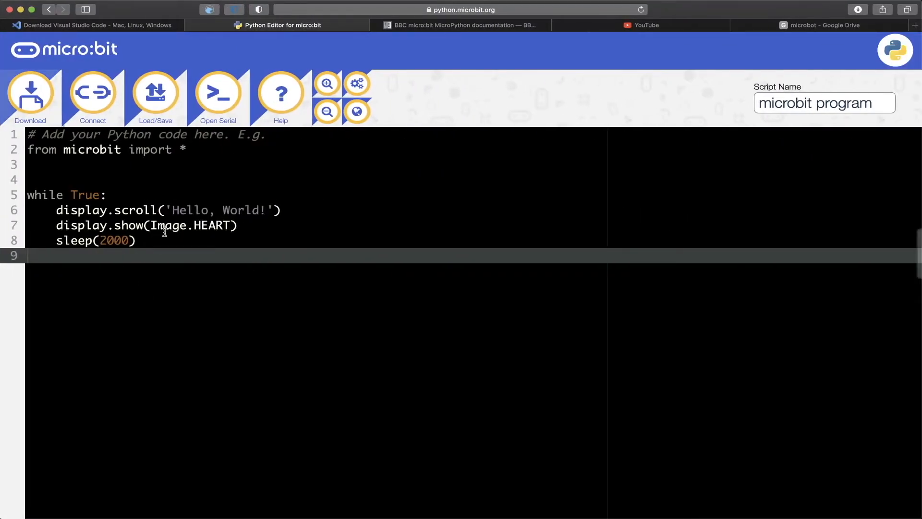
mouse_move(116, 265)
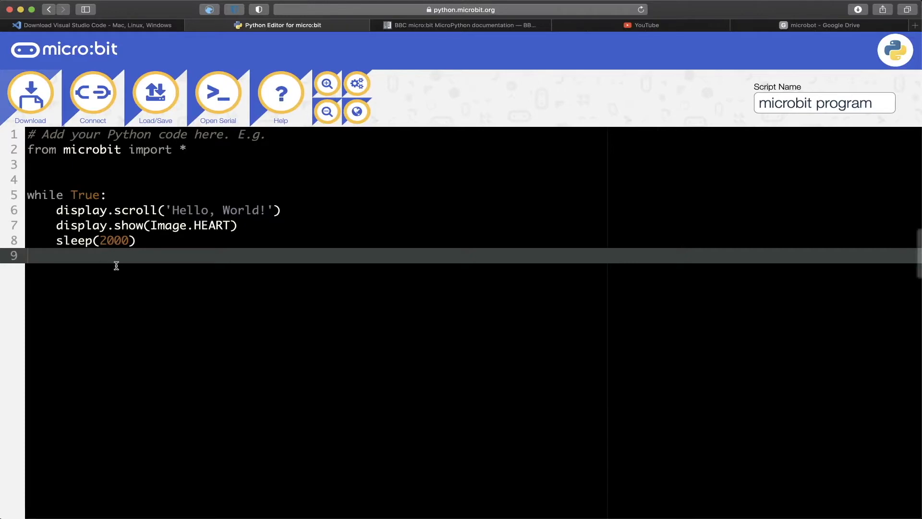
mouse_move(55, 227)
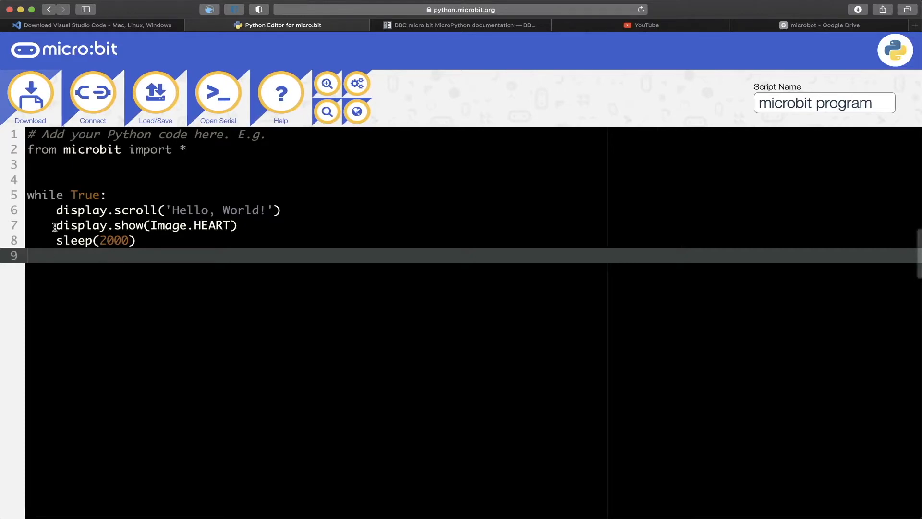
mouse_move(121, 259)
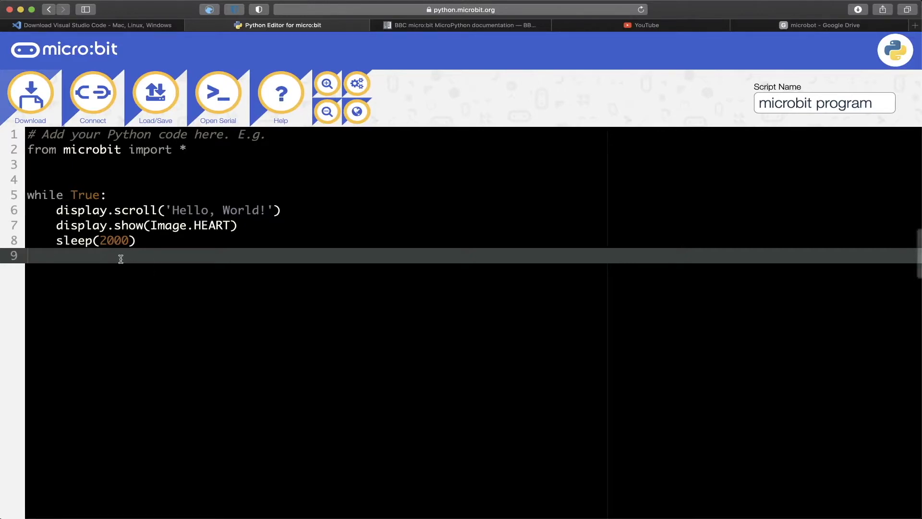
mouse_move(181, 257)
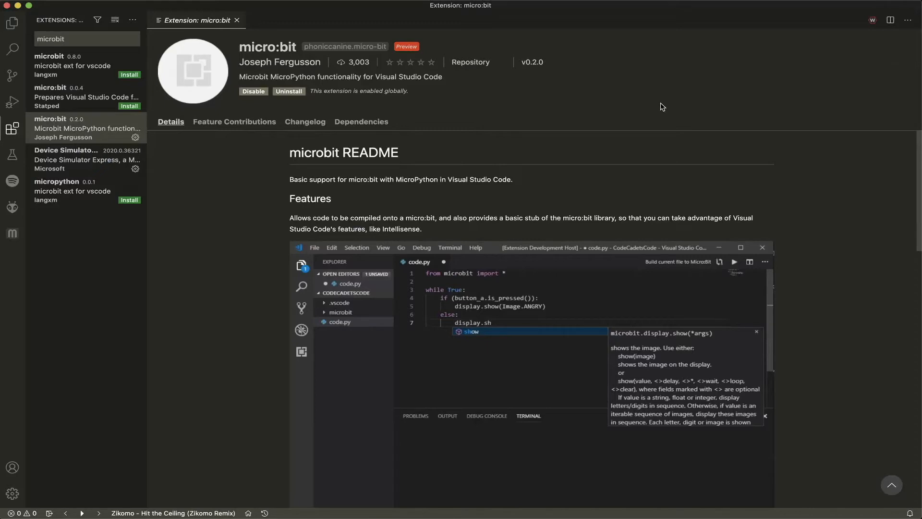
mouse_move(230, 196)
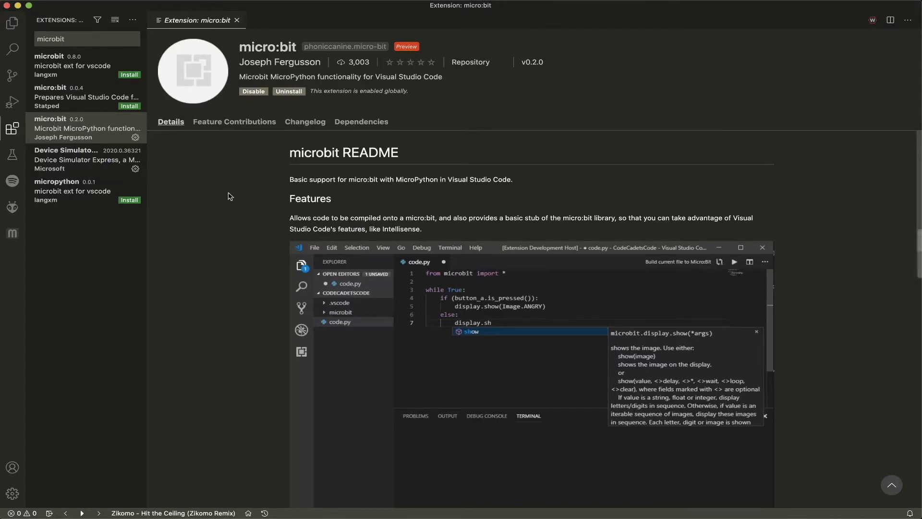
mouse_move(298, 192)
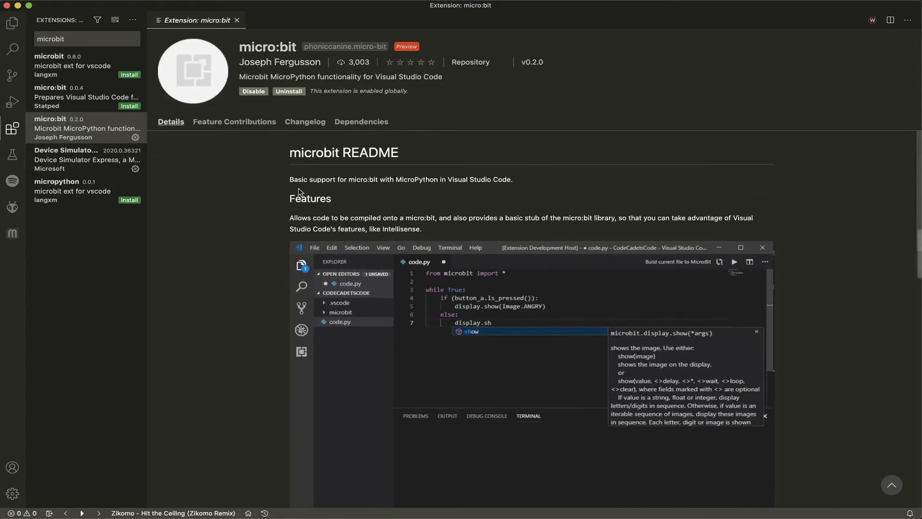
scroll("down", 3)
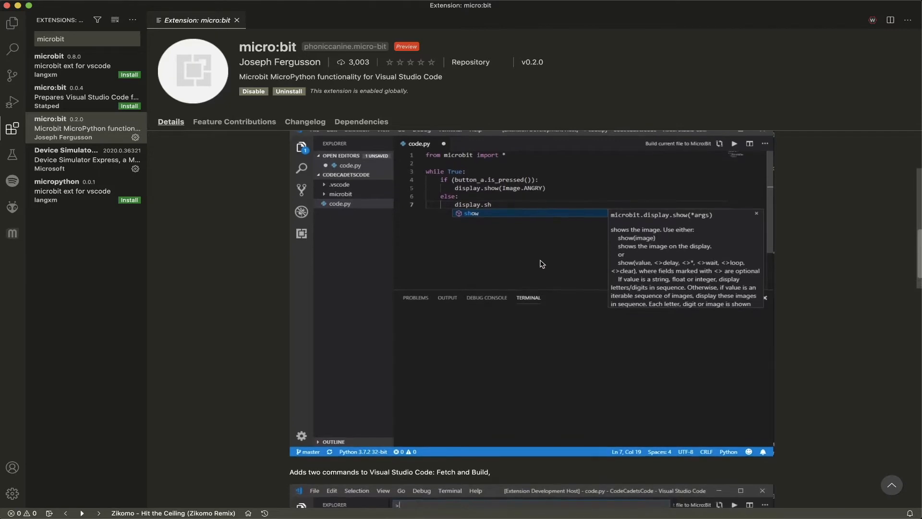
scroll("down", 3)
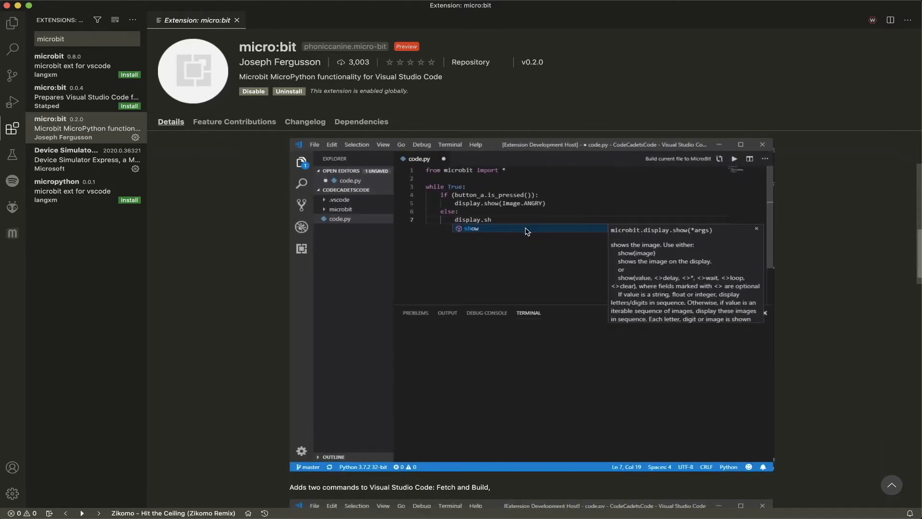
mouse_move(433, 248)
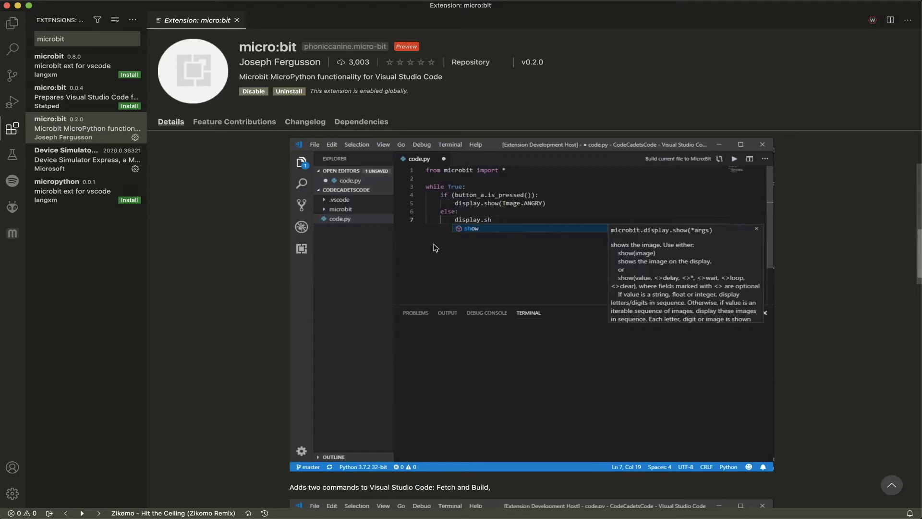
mouse_move(610, 220)
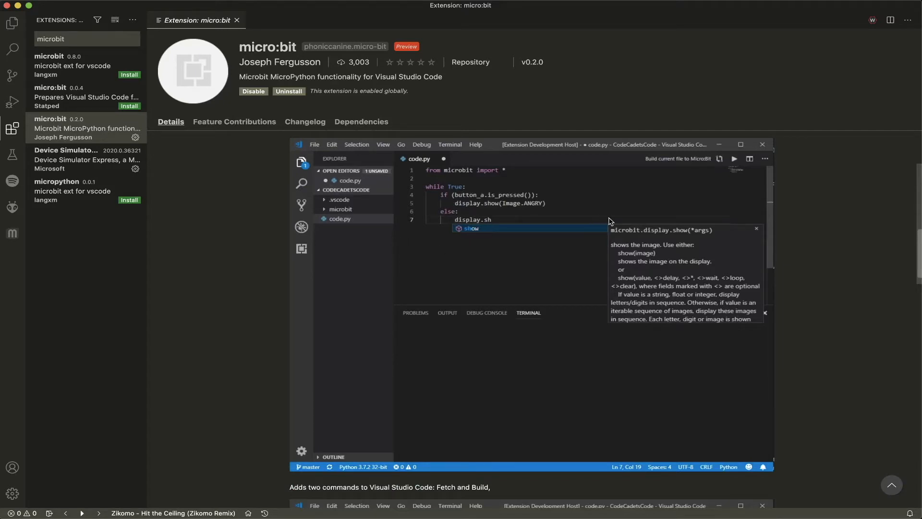
mouse_move(586, 237)
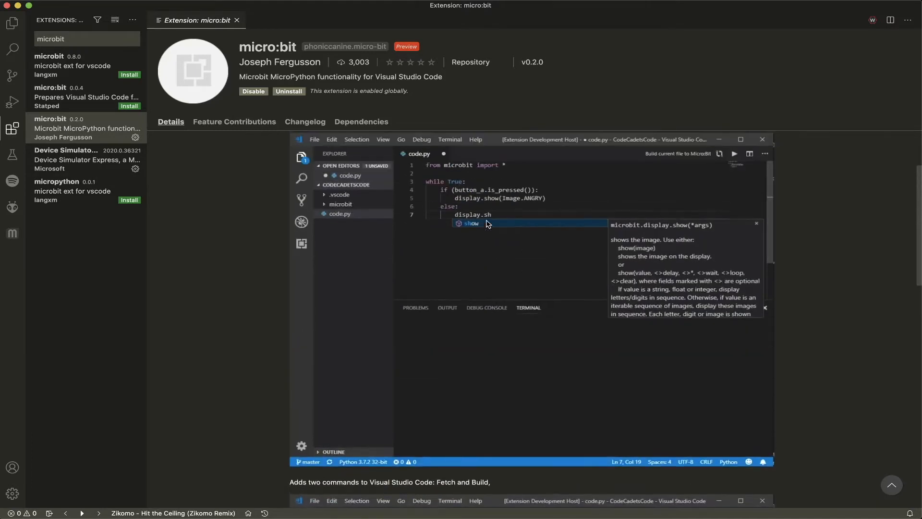
mouse_move(601, 217)
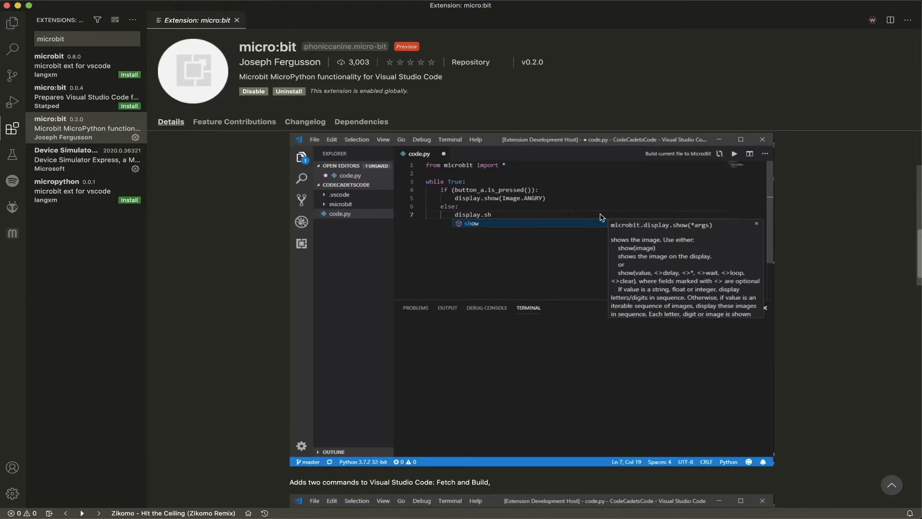
mouse_move(649, 293)
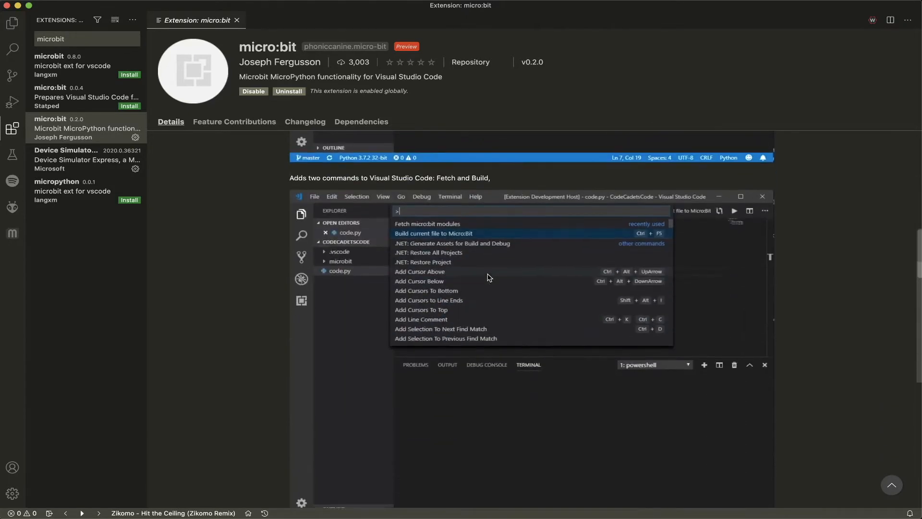
scroll("down", 3)
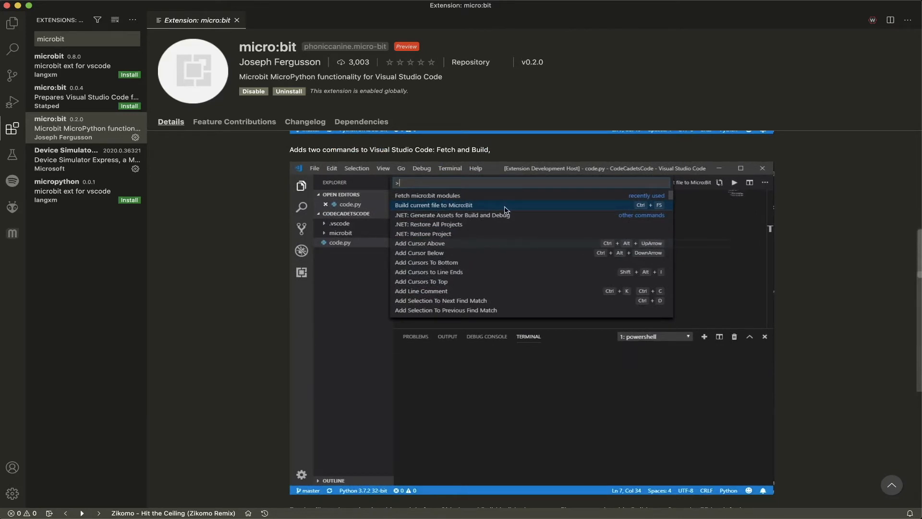
mouse_move(691, 187)
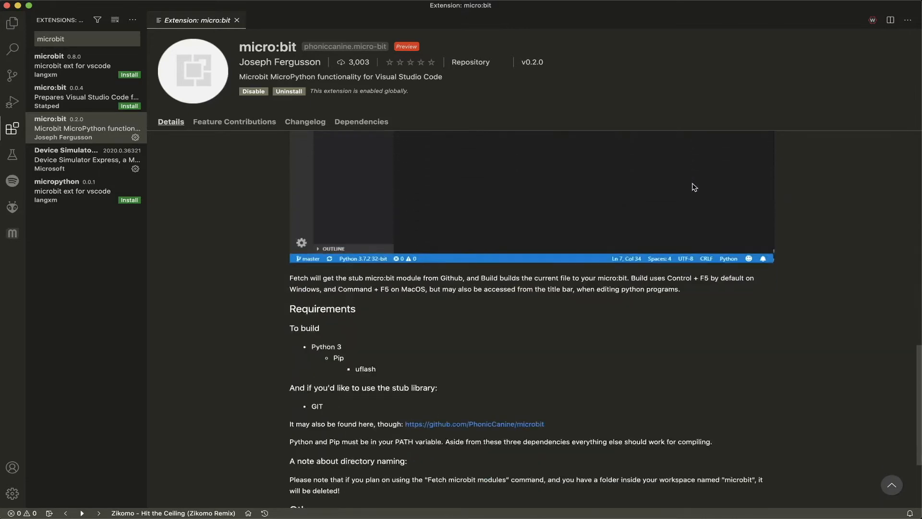
scroll("down", 3)
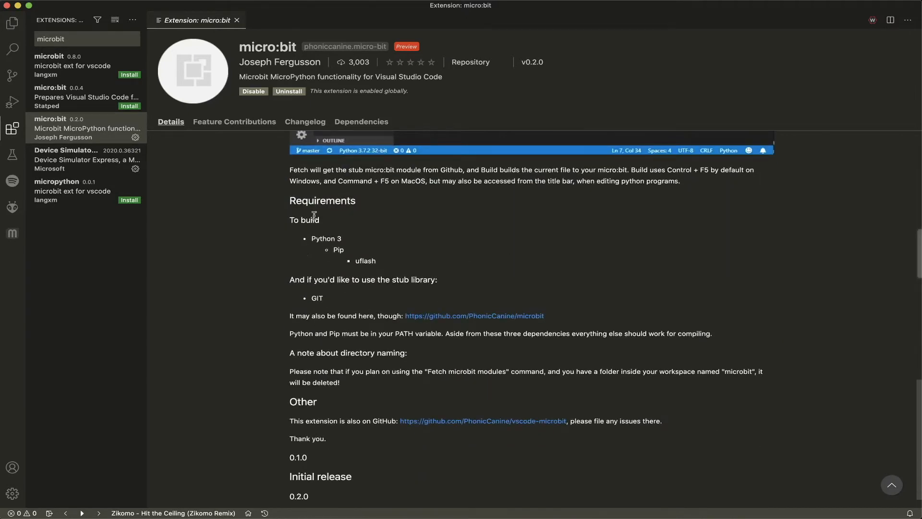
mouse_move(371, 259)
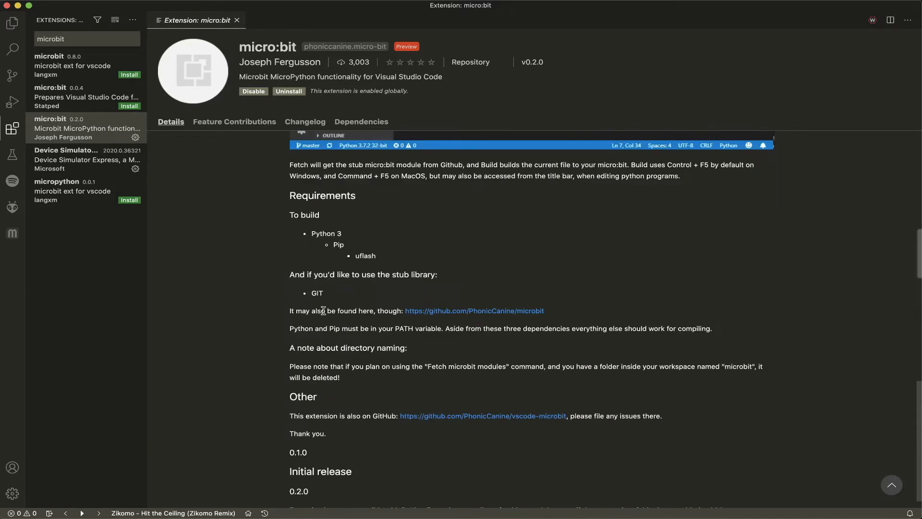
mouse_move(202, 236)
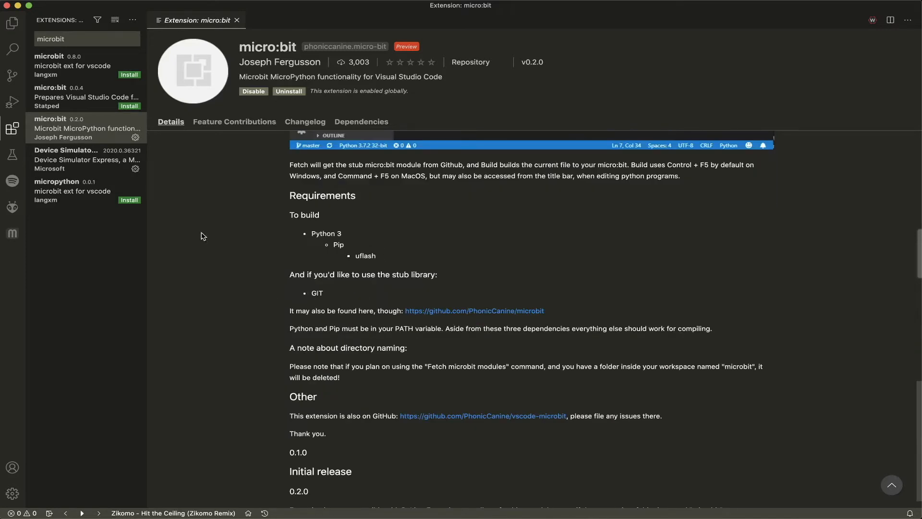
mouse_move(37, 171)
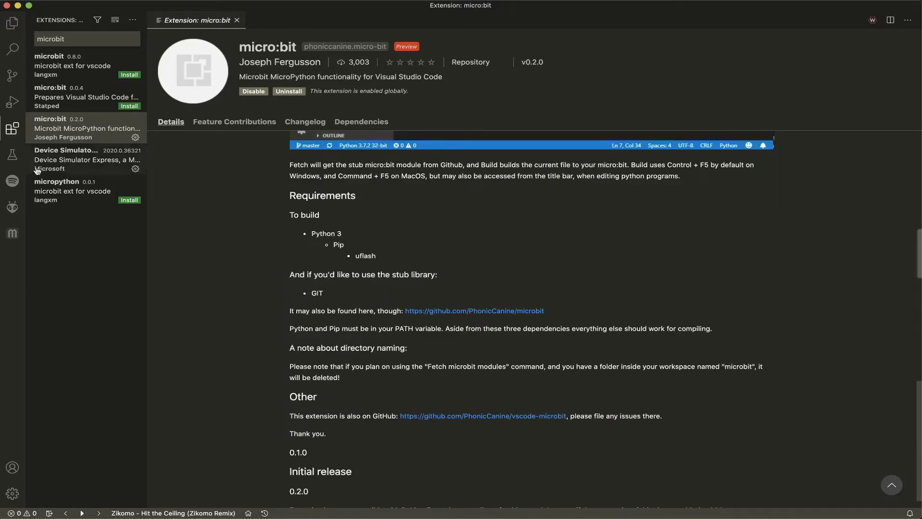
Hide the extensions sidebar, look up 'command' in Help, and bring up the Command Palette.
left_click(13, 128)
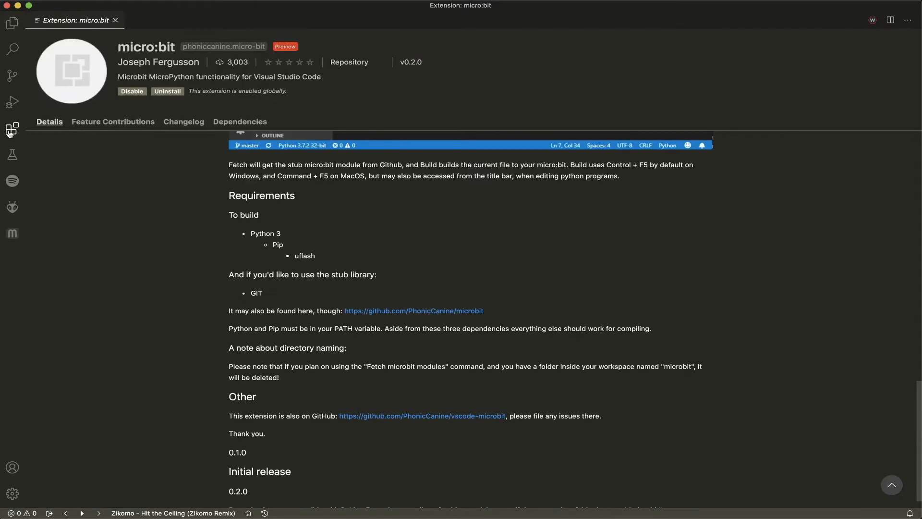
mouse_move(230, 75)
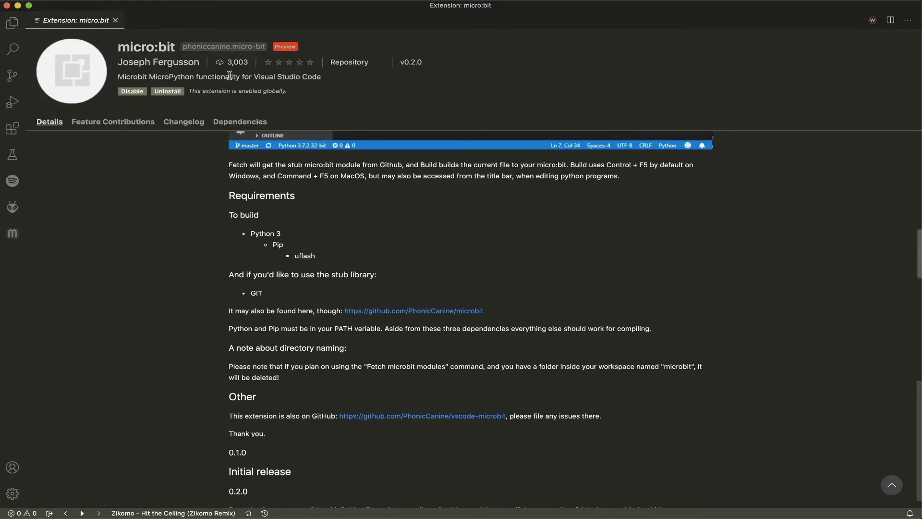
mouse_move(268, 145)
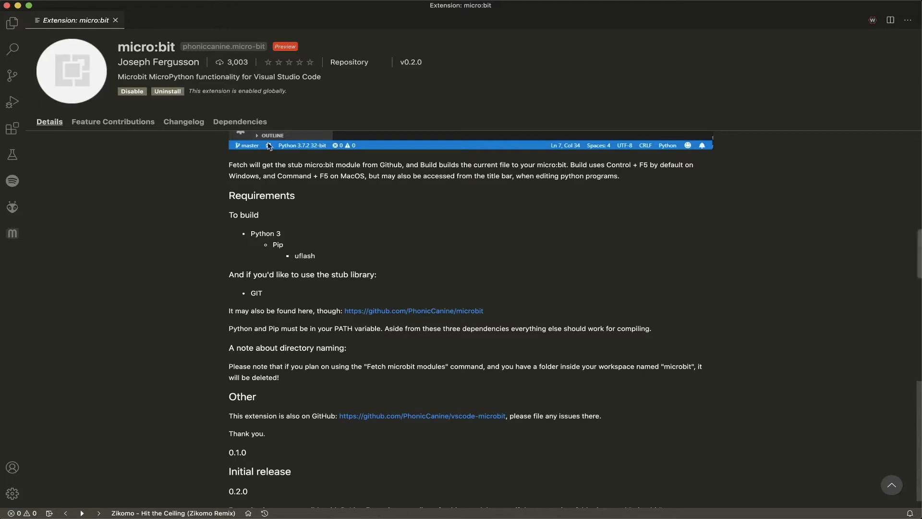
mouse_move(364, 204)
type("command")
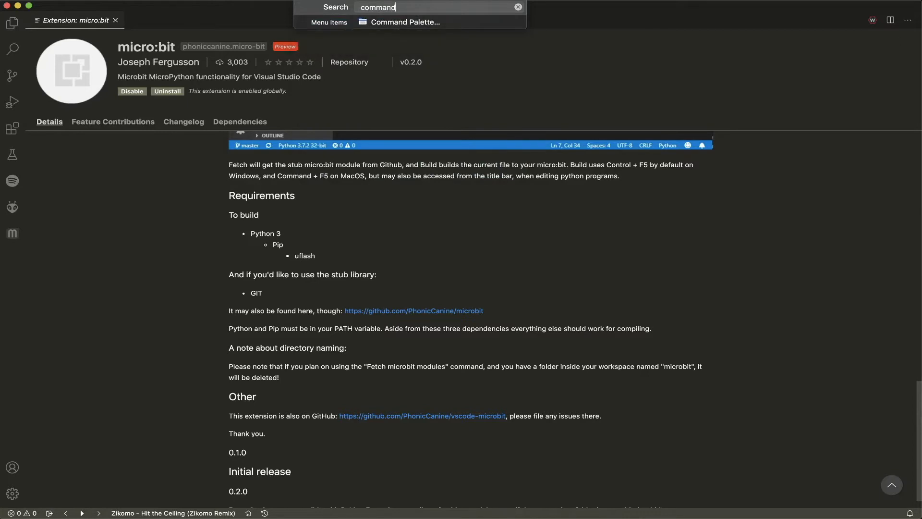
left_click(405, 22)
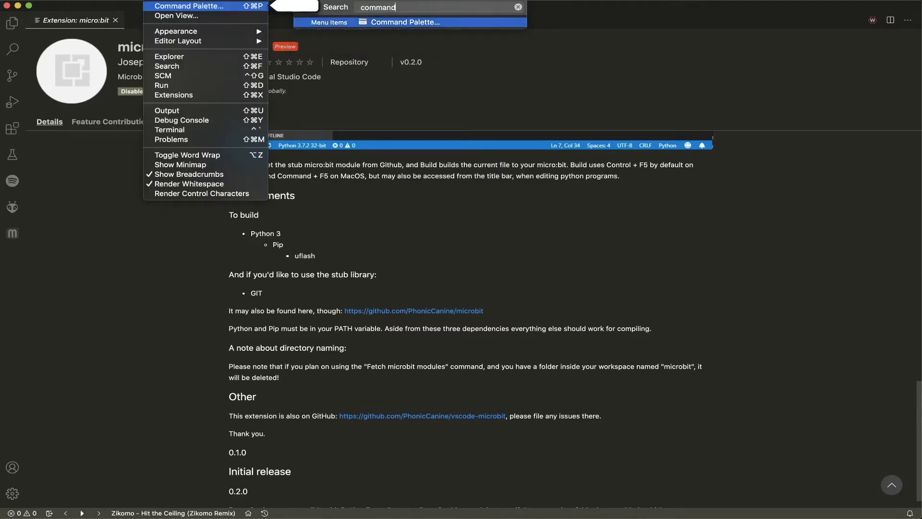
key("Escape")
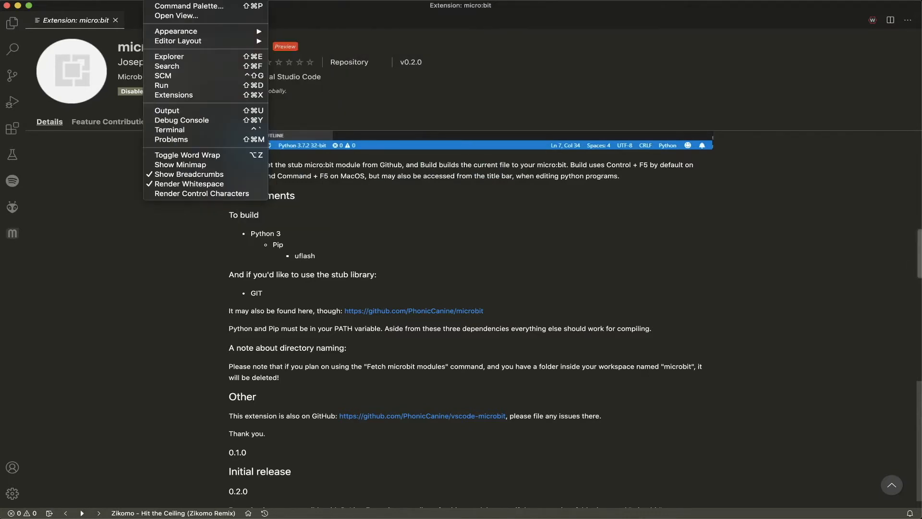
mouse_move(190, 6)
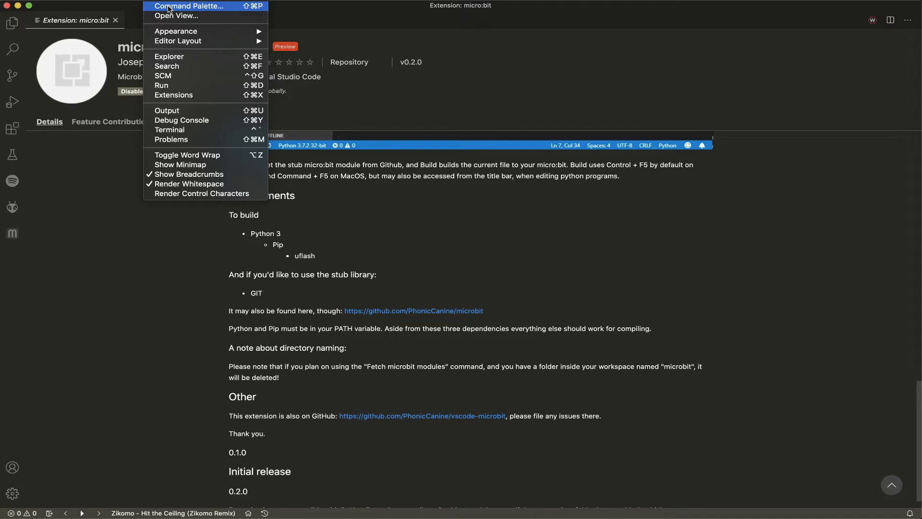
left_click(189, 6)
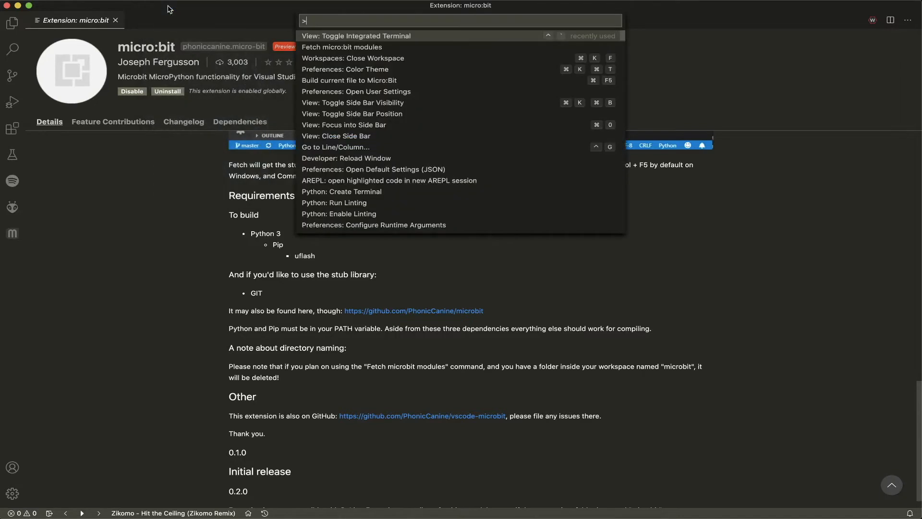
mouse_move(181, 7)
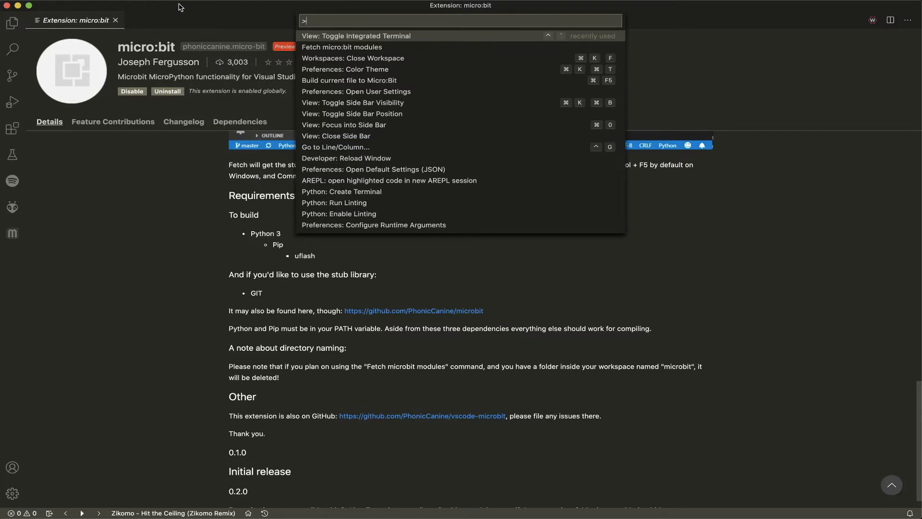
mouse_move(320, 22)
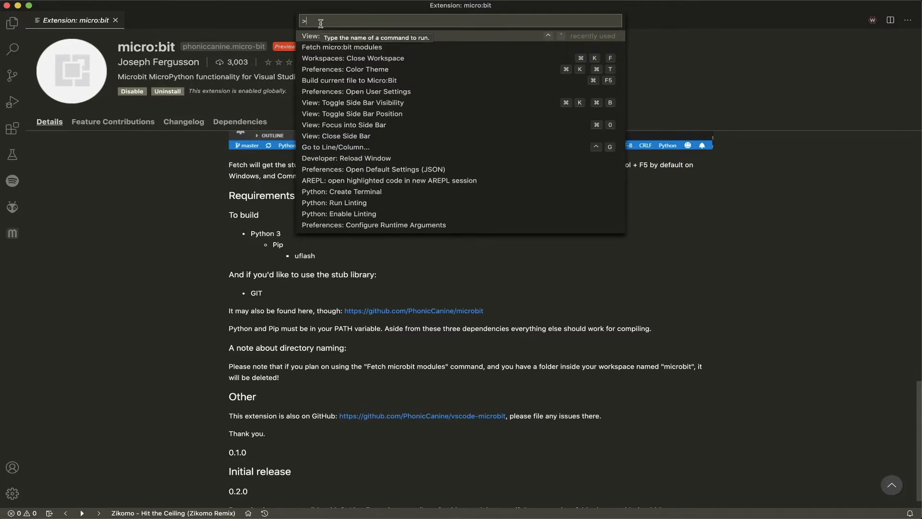
Run View: Toggle Integrated Terminal from the Command Palette to get a zsh prompt.
type("terminal")
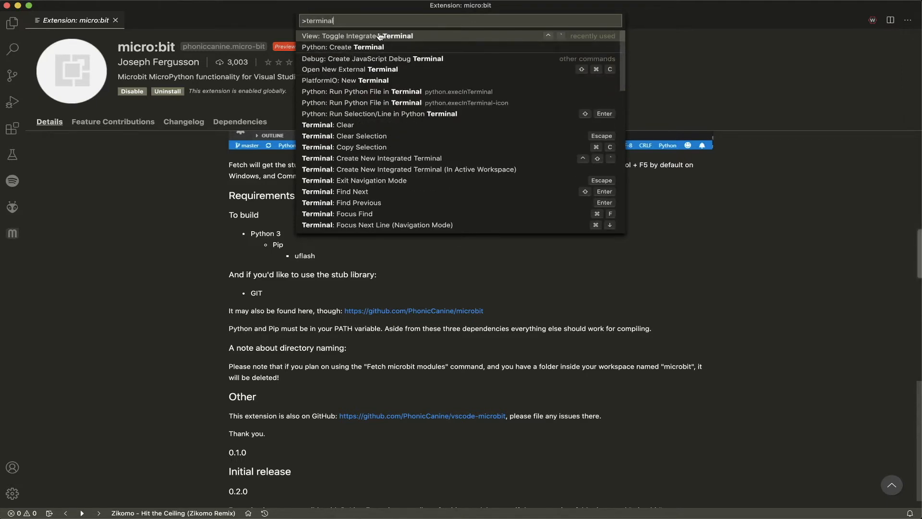
mouse_move(395, 82)
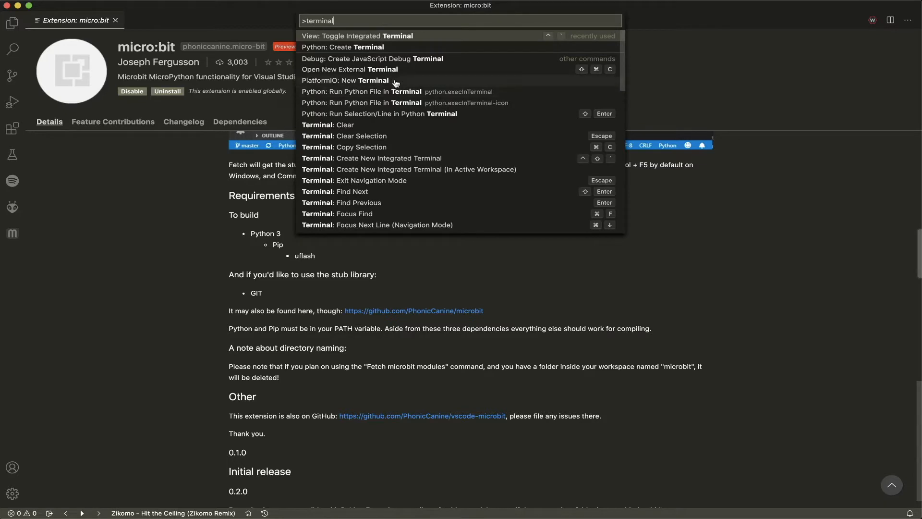
mouse_move(404, 74)
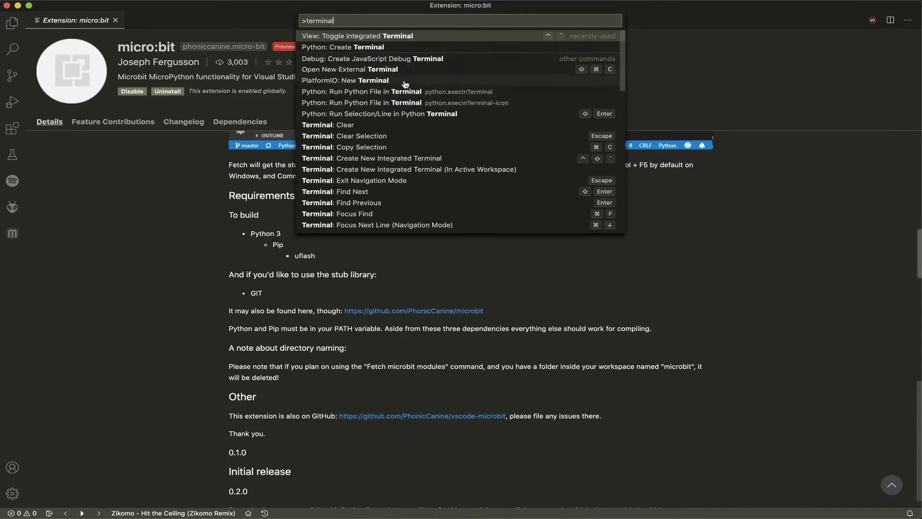
mouse_move(416, 42)
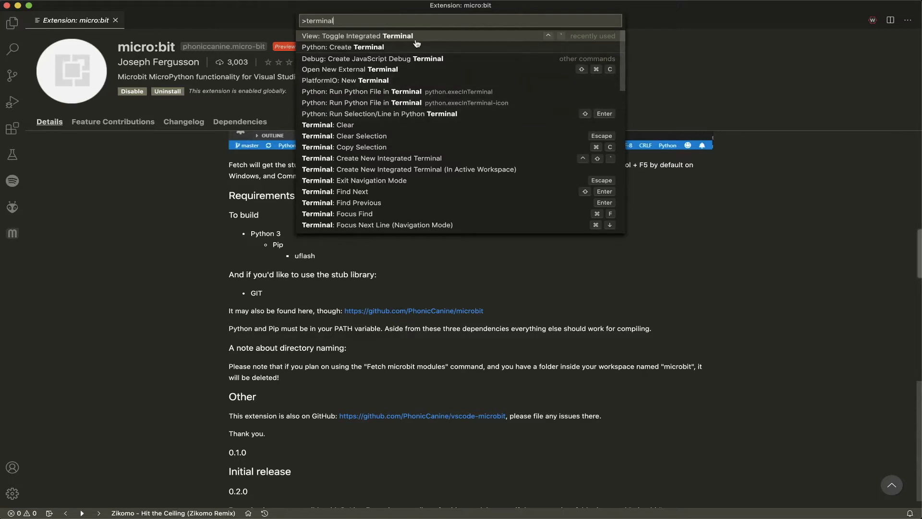
mouse_move(420, 37)
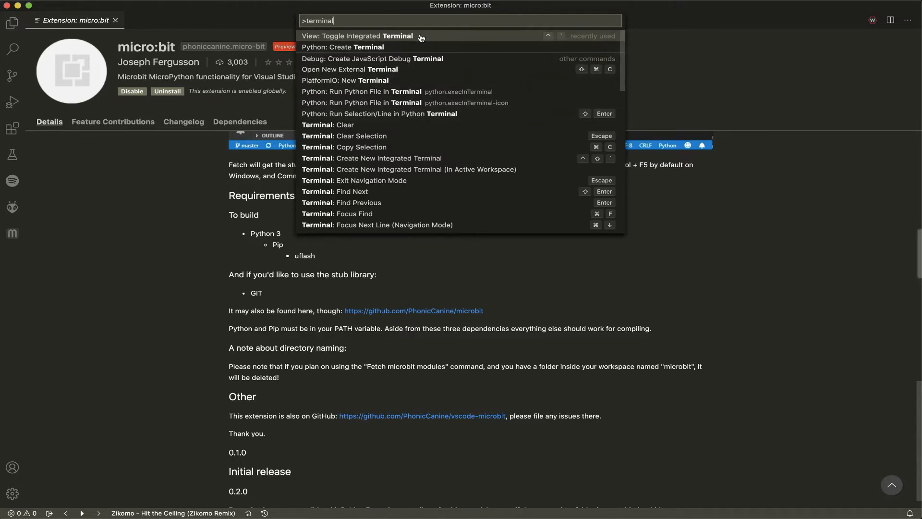
mouse_move(369, 43)
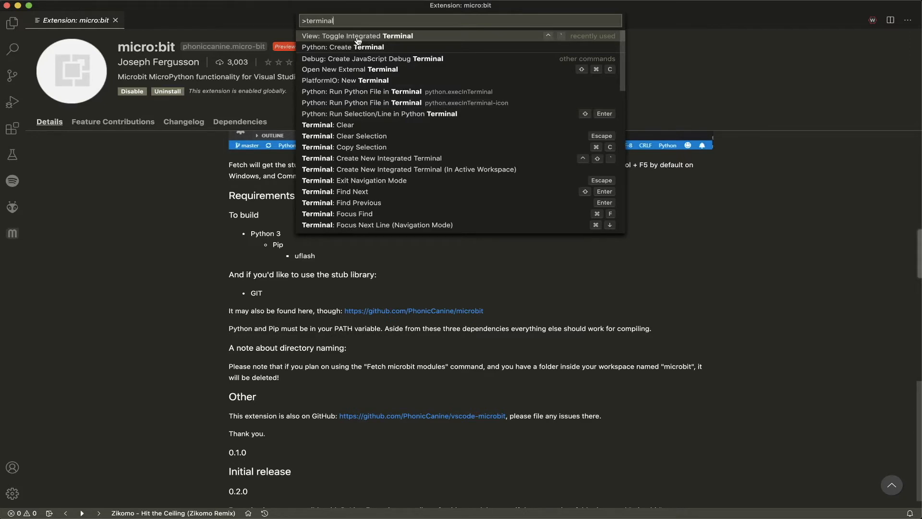
mouse_move(228, 2)
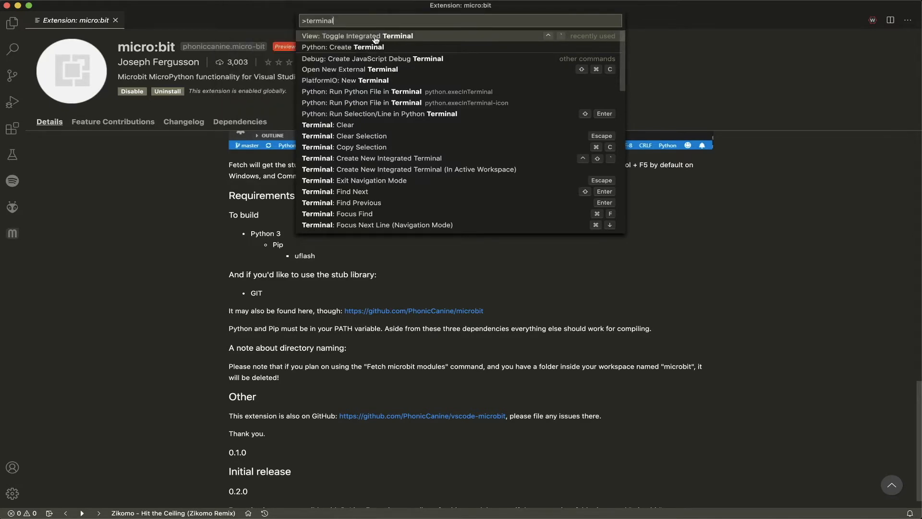
left_click(356, 36)
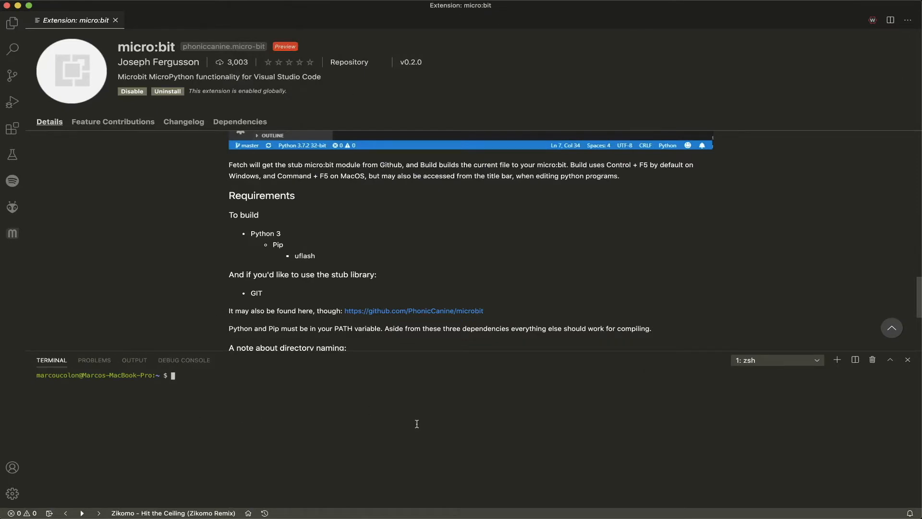
mouse_move(294, 258)
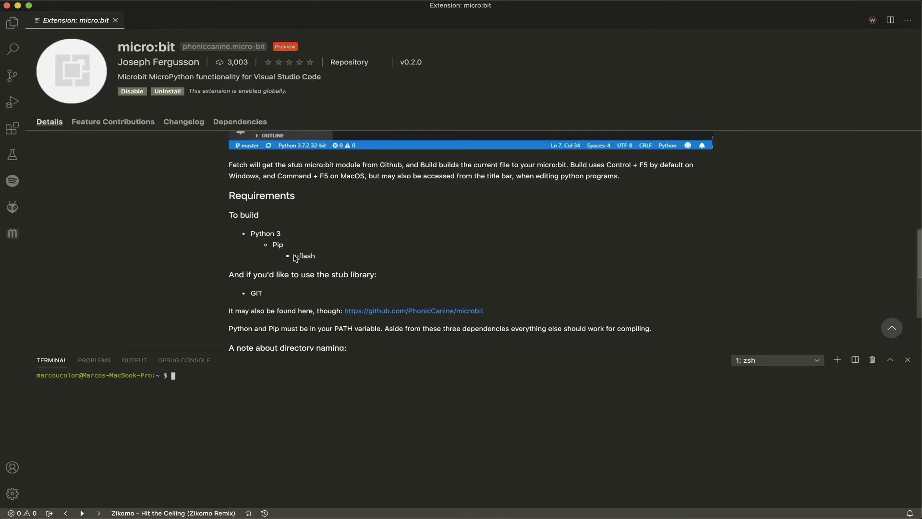
mouse_move(222, 405)
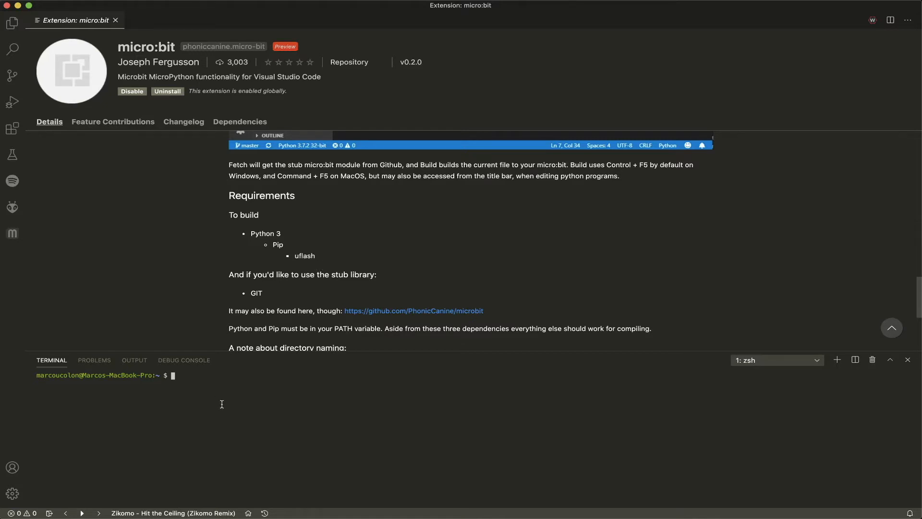
Run 'python3 --help' in the terminal and scroll through its command-line options.
type("python")
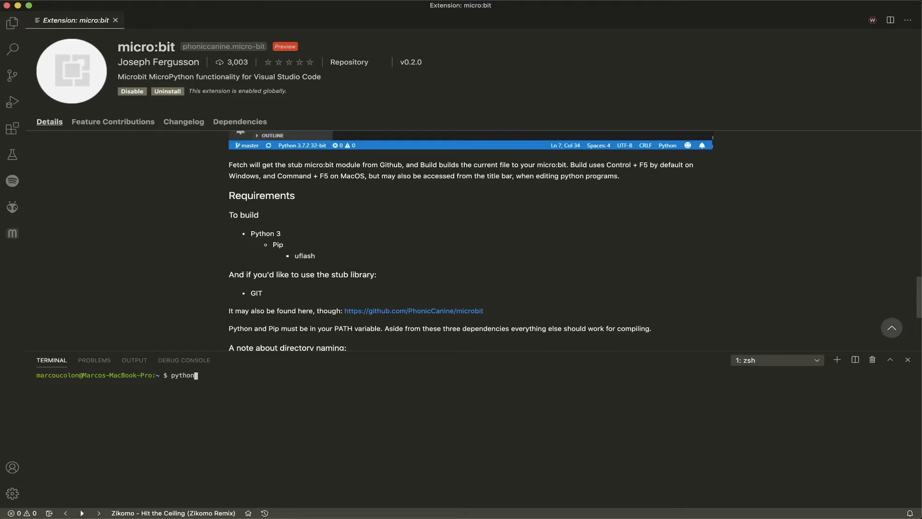
type("3")
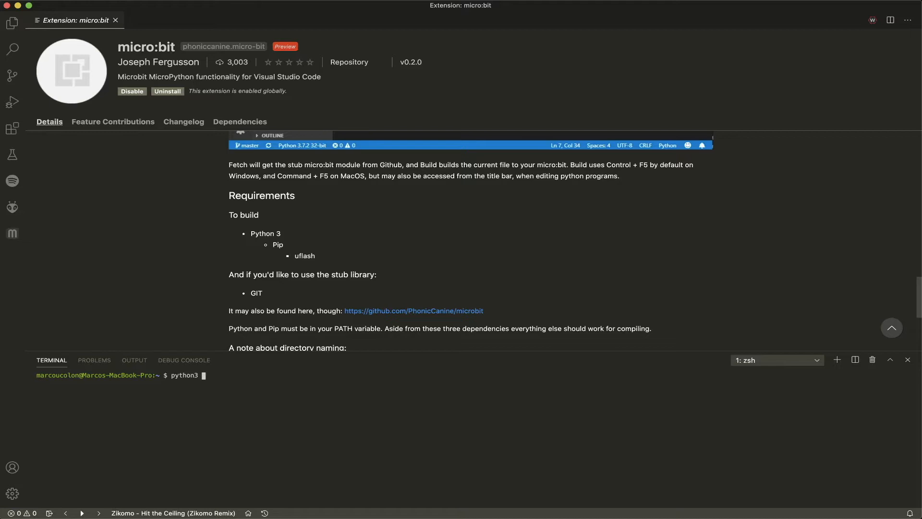
type("-m")
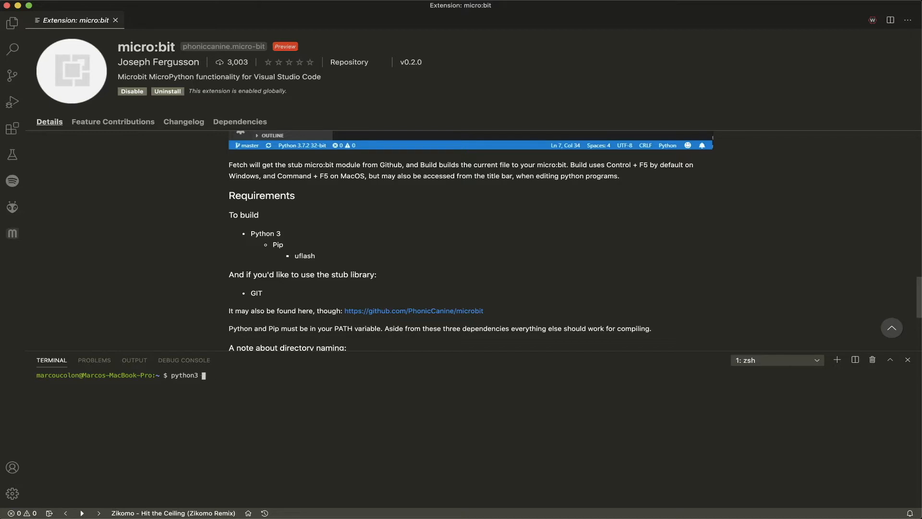
type("--help")
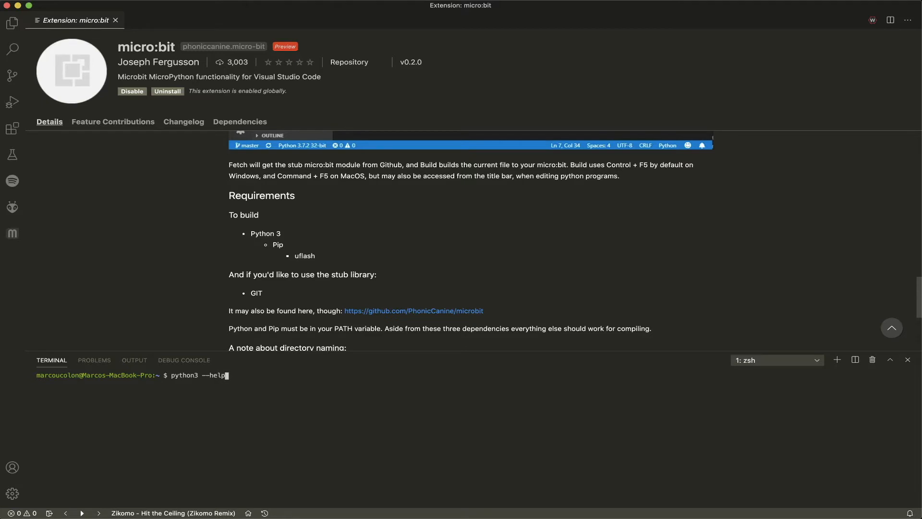
key("Return")
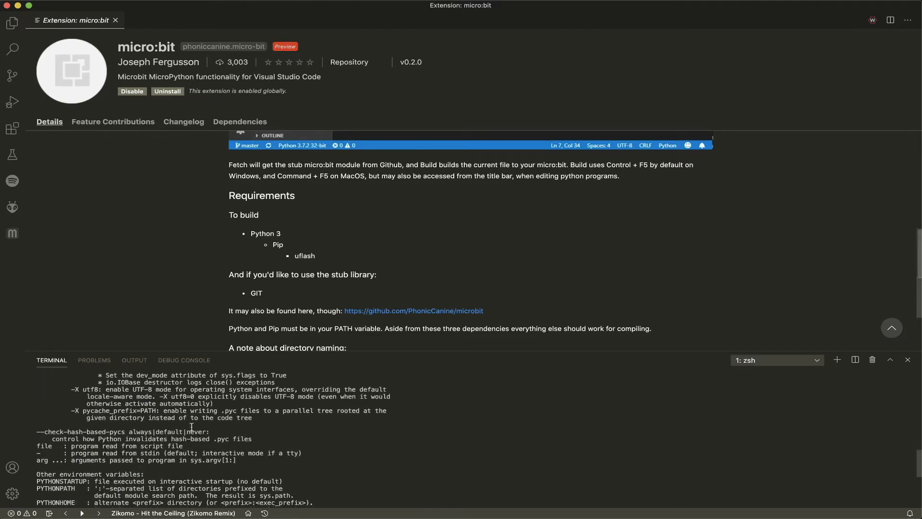
scroll("up", 3)
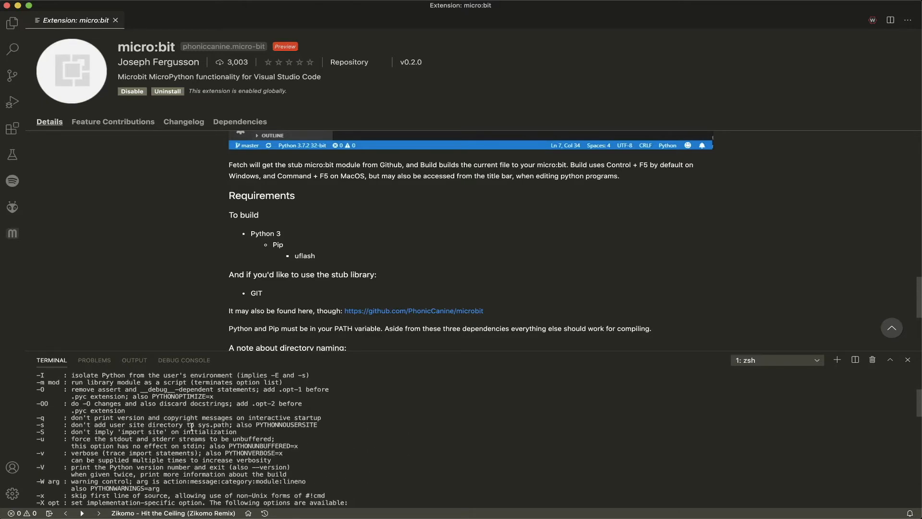
scroll("down", 3)
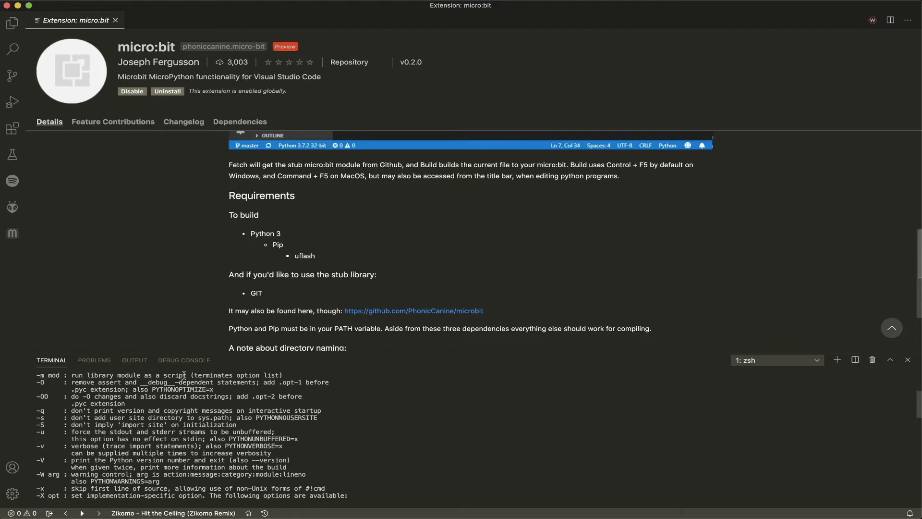
mouse_move(344, 428)
type("python3 -m")
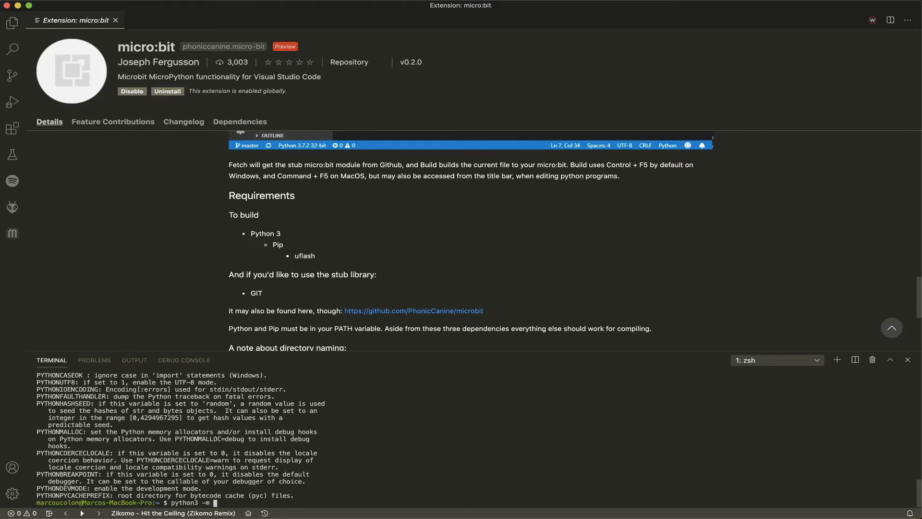
Run 'python3 -m pip install uflash' in the terminal; uflash 1.3.0 is already satisfied.
type("pip")
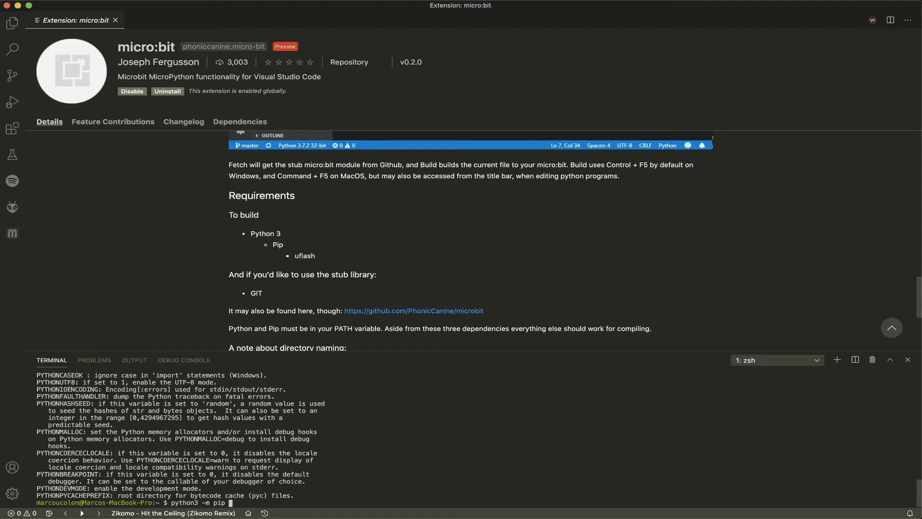
type("install")
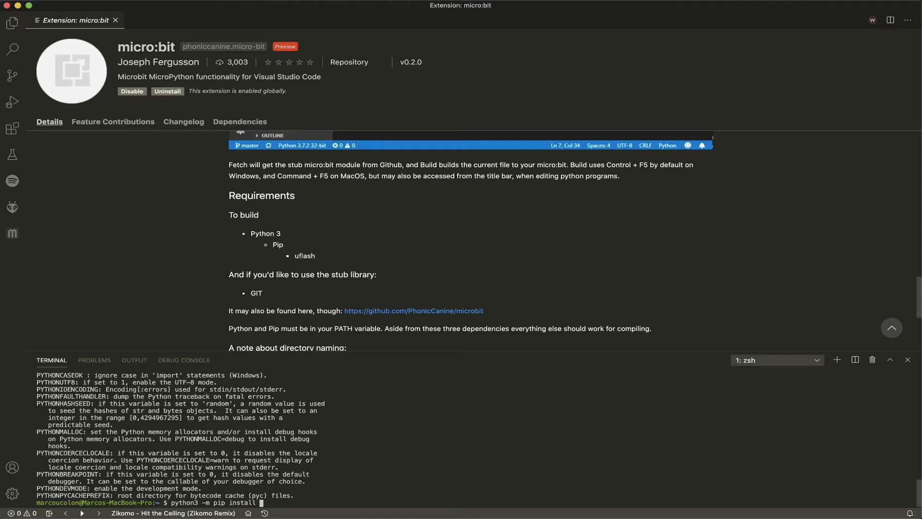
type("uflash")
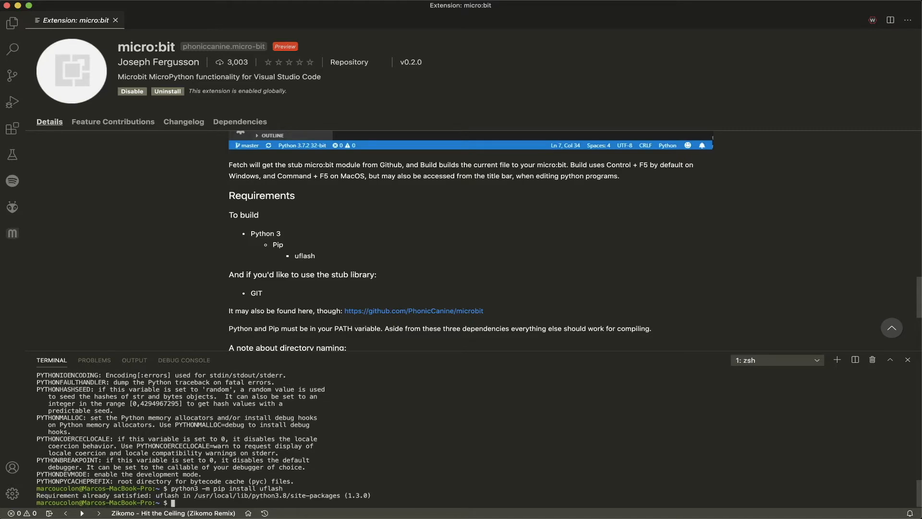
mouse_move(571, 473)
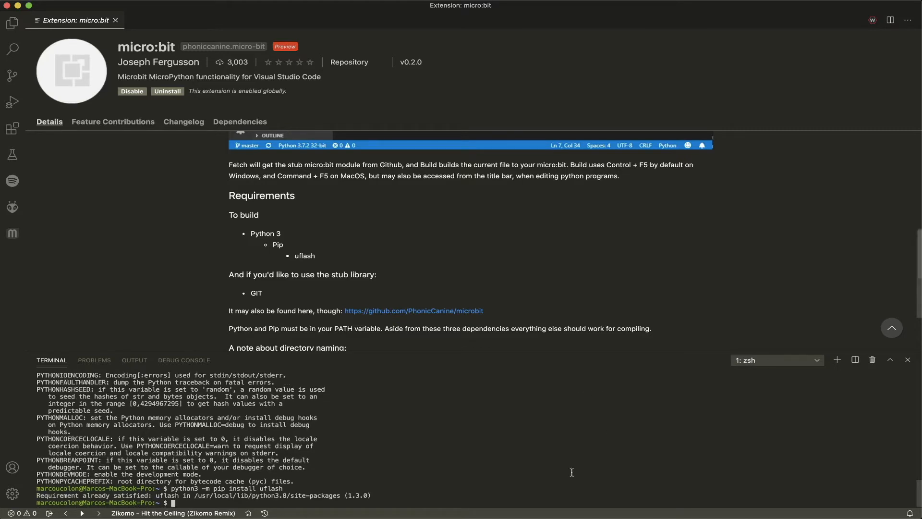
mouse_move(353, 478)
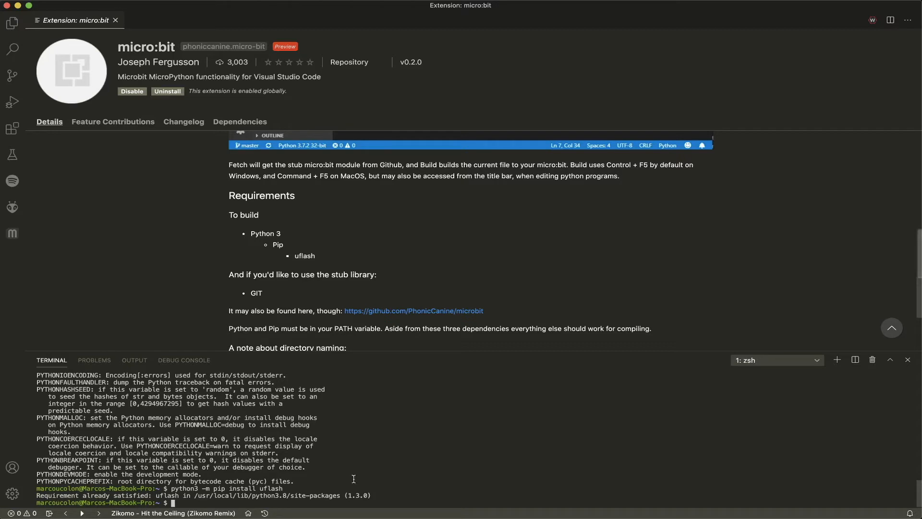
mouse_move(362, 476)
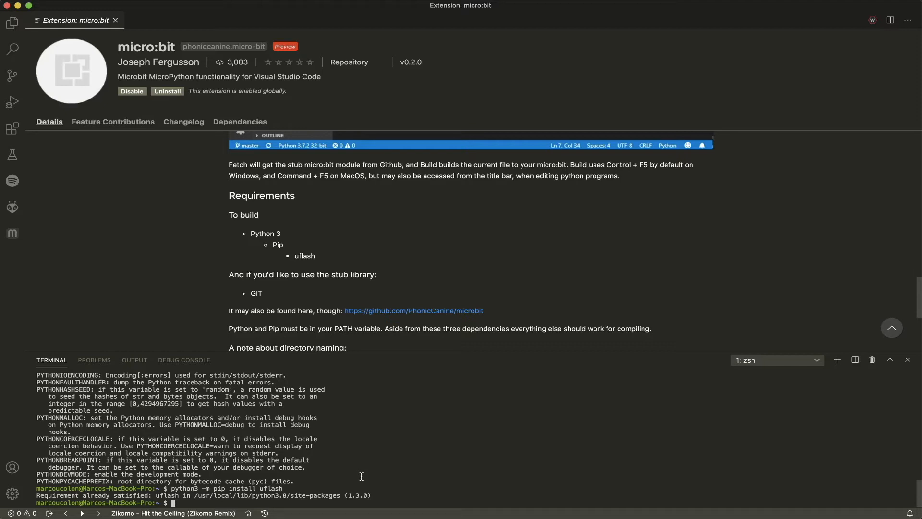
mouse_move(121, 503)
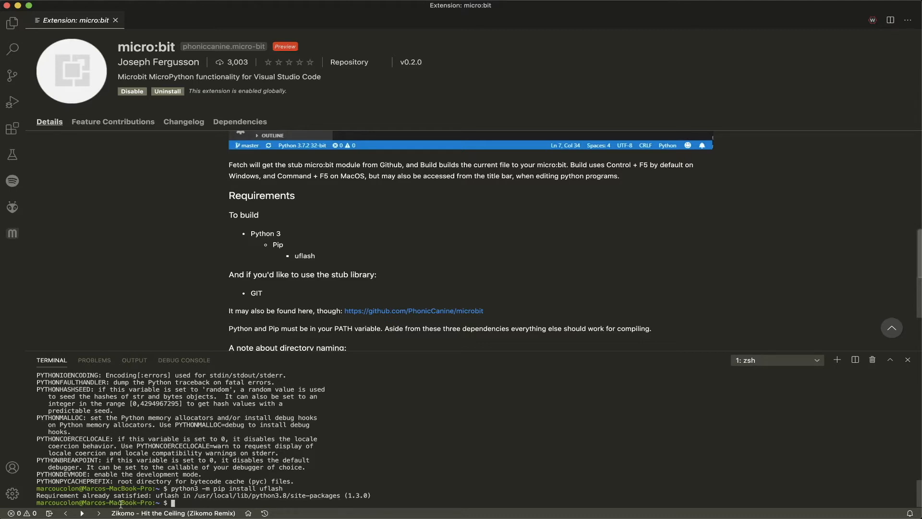
mouse_move(180, 503)
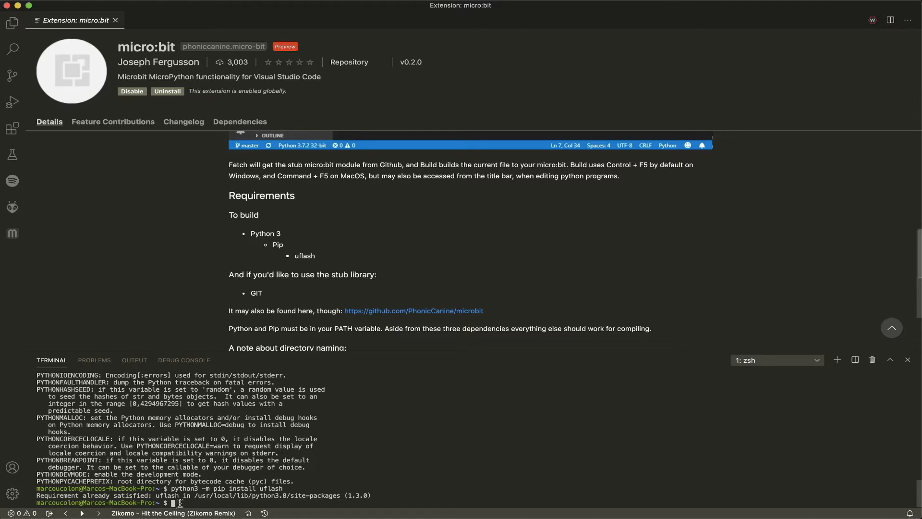
mouse_move(781, 412)
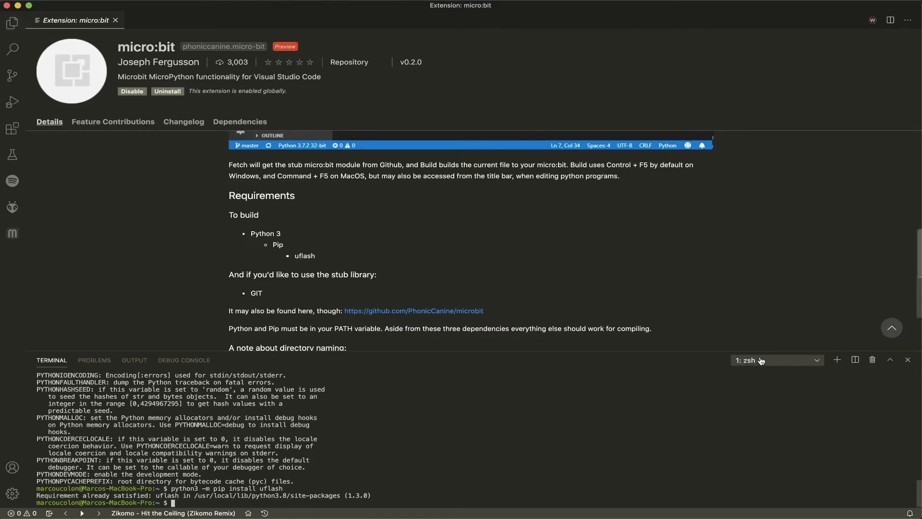
Dismiss the terminal shell list and close the terminal panel.
left_click(776, 360)
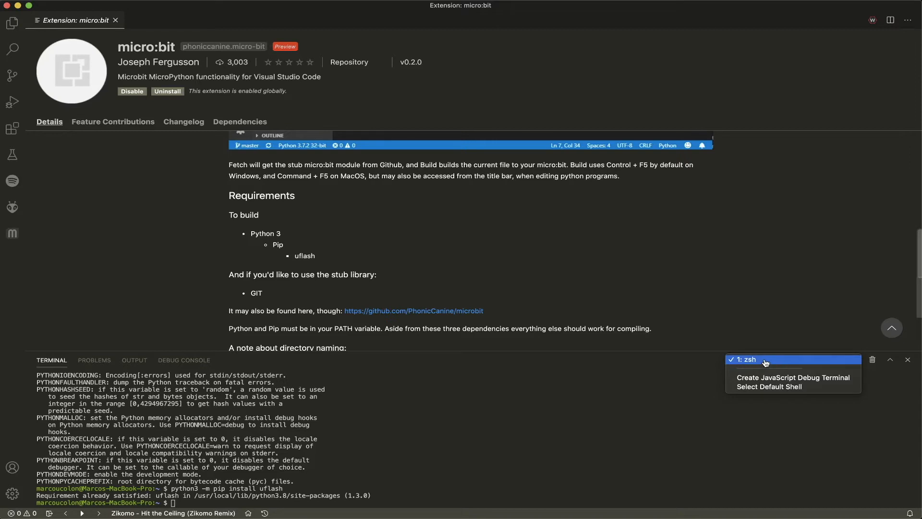
mouse_move(761, 361)
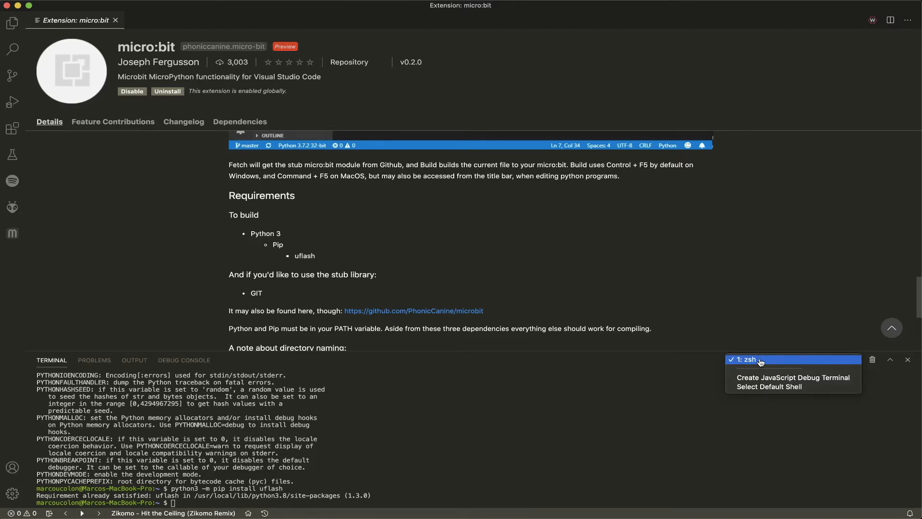
mouse_move(758, 362)
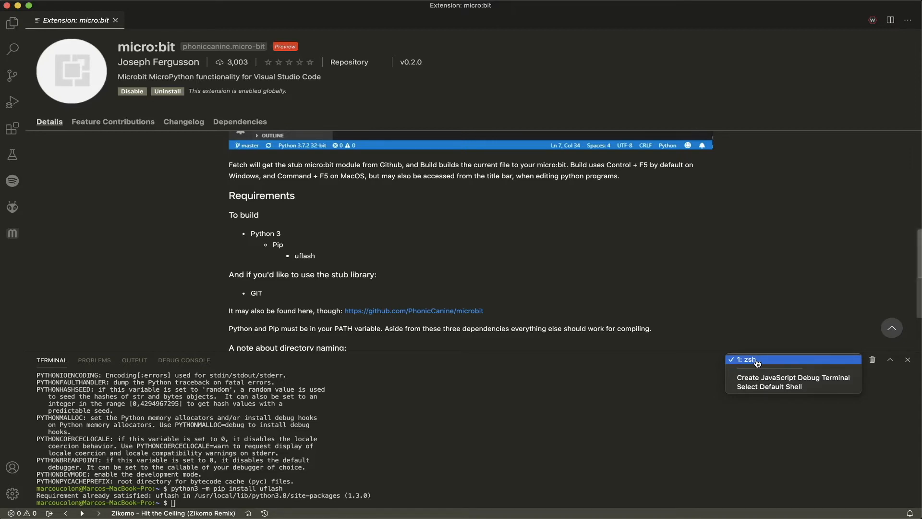
mouse_move(751, 365)
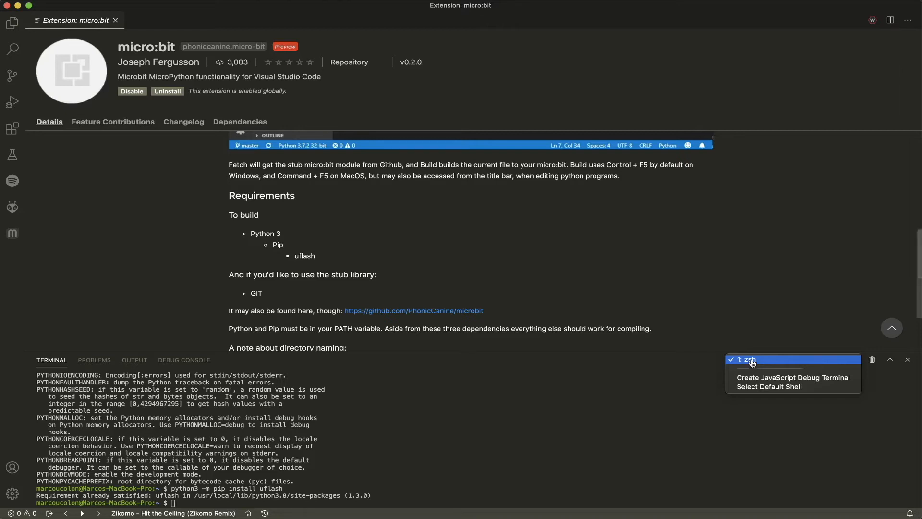
mouse_move(549, 429)
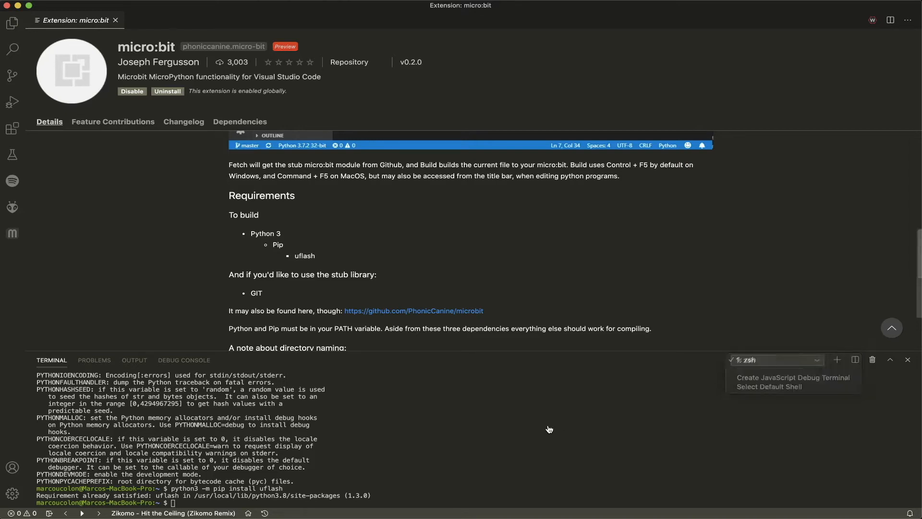
left_click(908, 359)
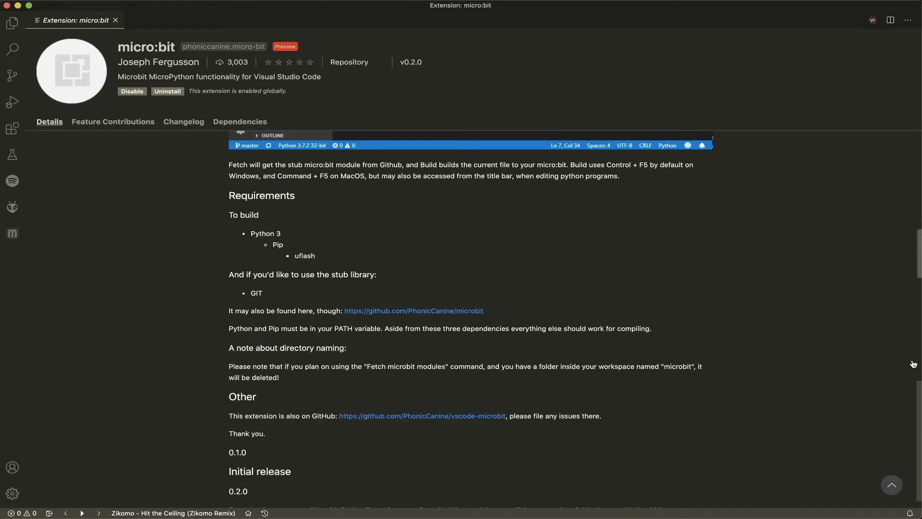
Close the micro:bit extension page and bring up the File menu.
left_click(116, 21)
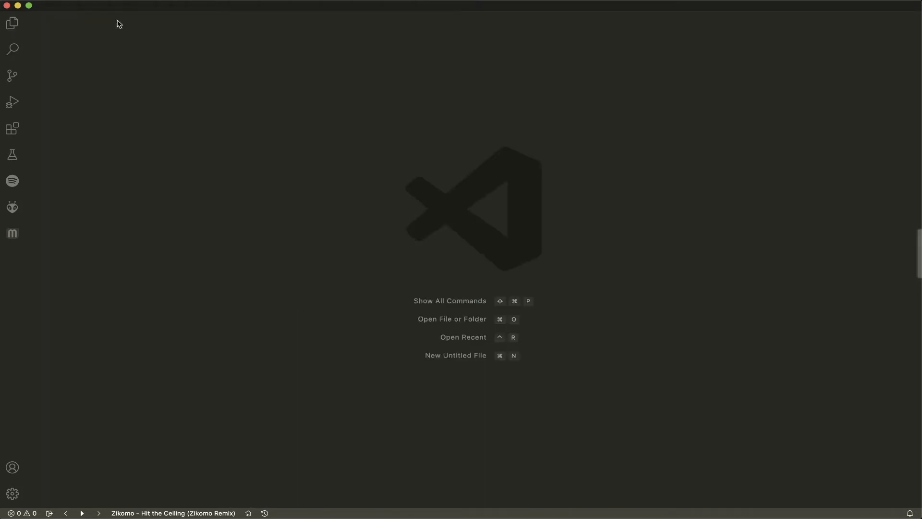
mouse_move(350, 223)
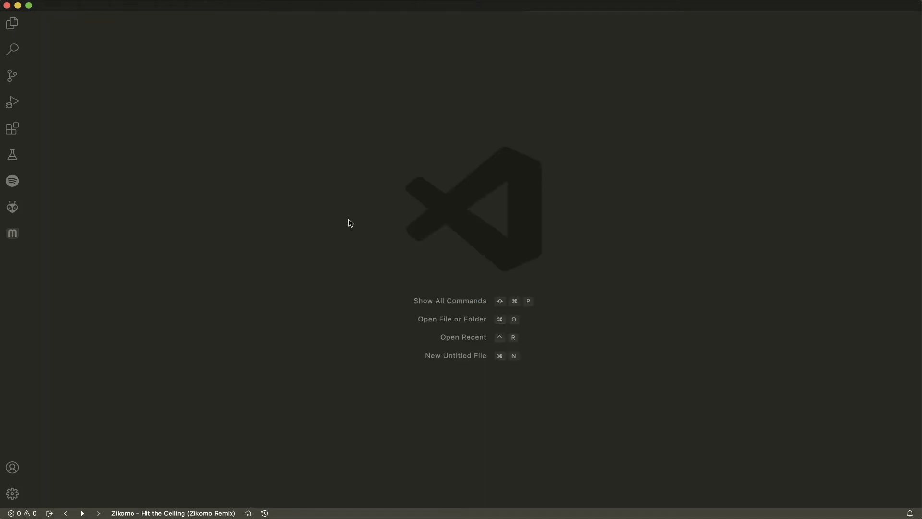
mouse_move(321, 207)
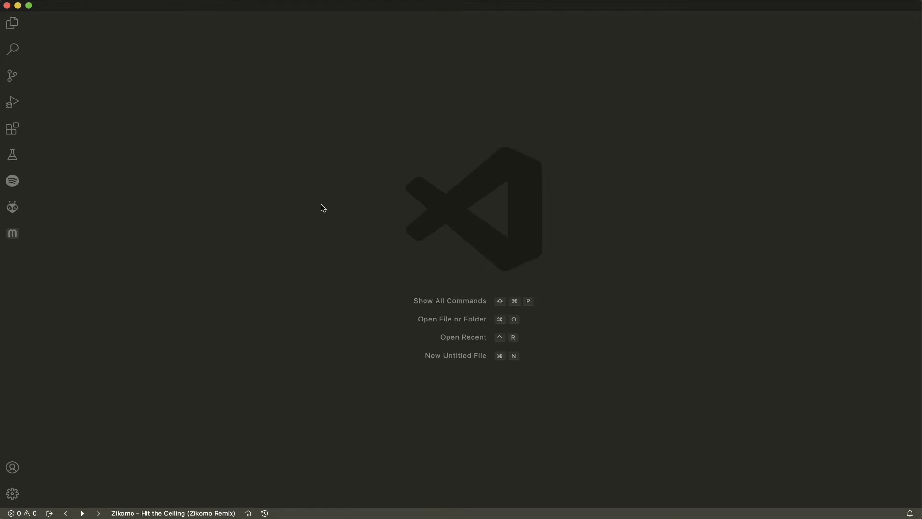
mouse_move(327, 193)
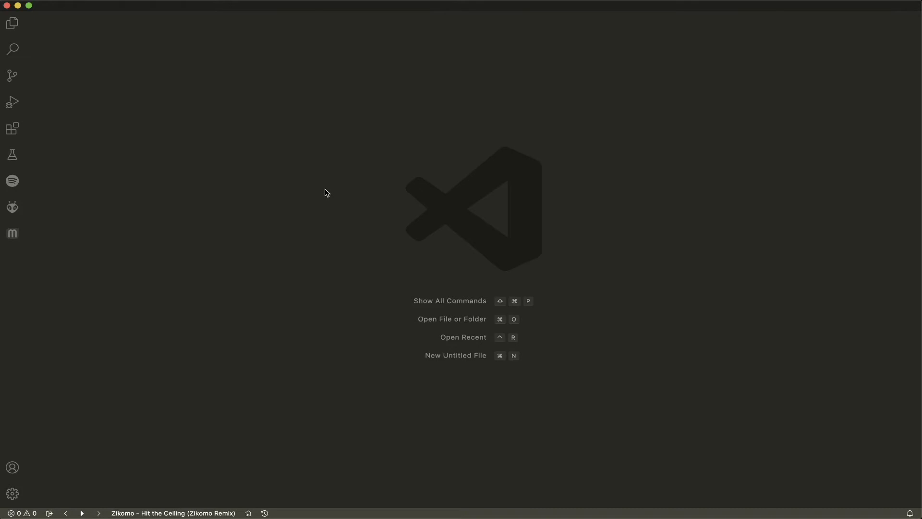
mouse_move(124, 52)
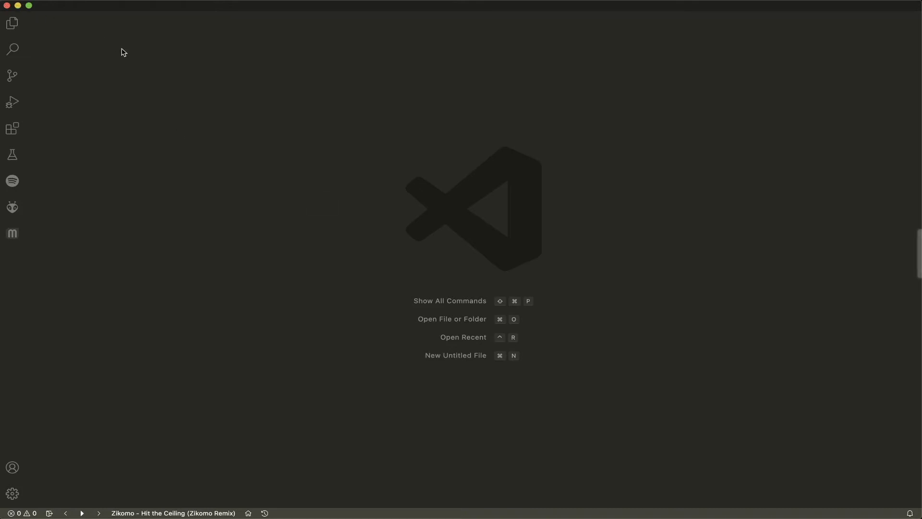
mouse_move(145, 72)
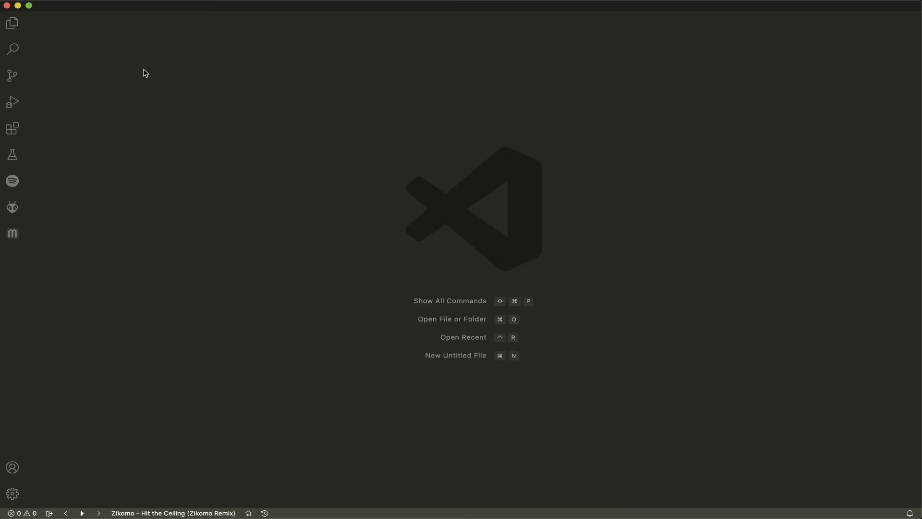
left_click(36, 5)
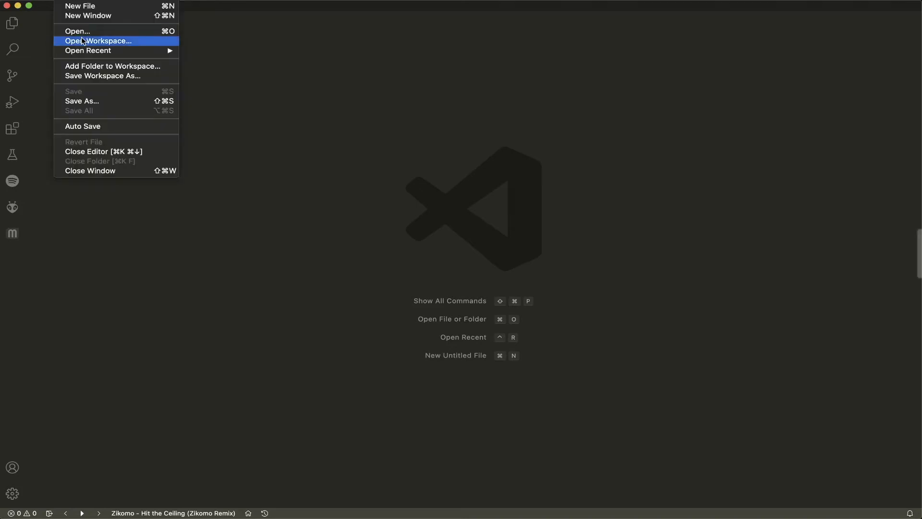
mouse_move(77, 31)
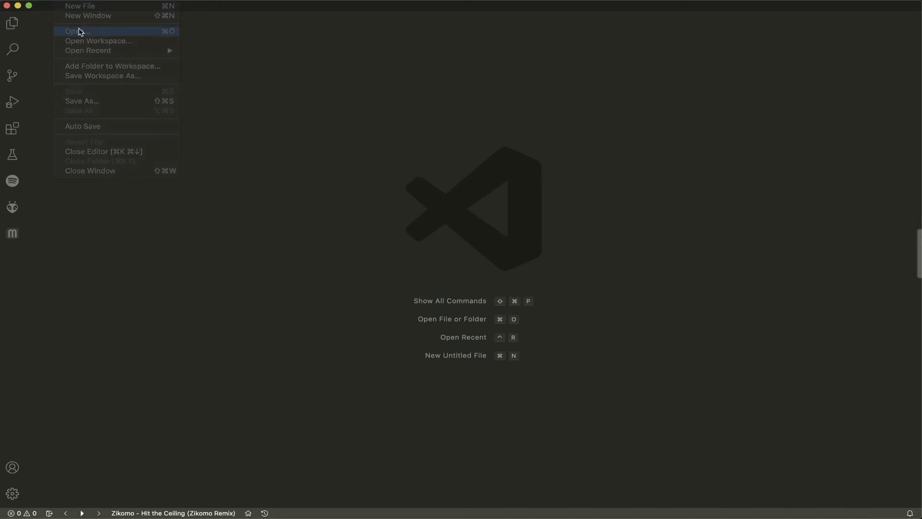
Open the microbot folder from the GitHub directory as the workspace.
left_click(73, 31)
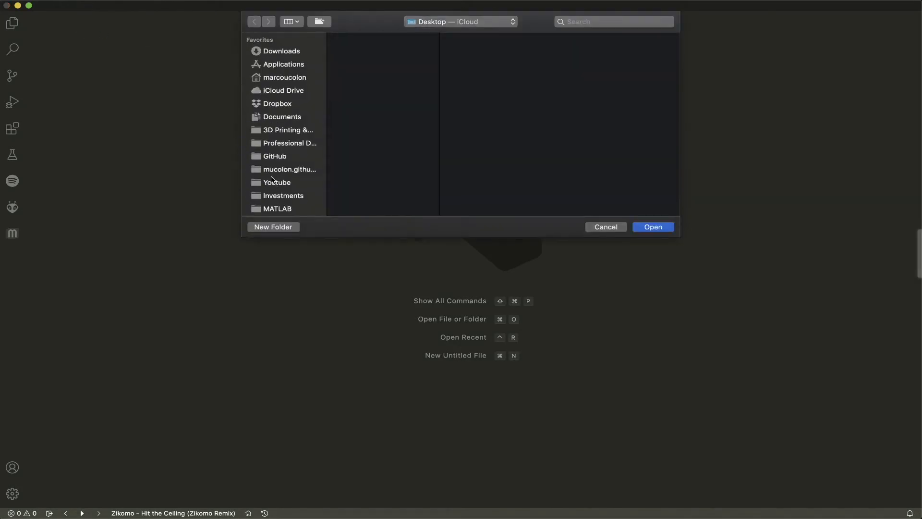
left_click(273, 155)
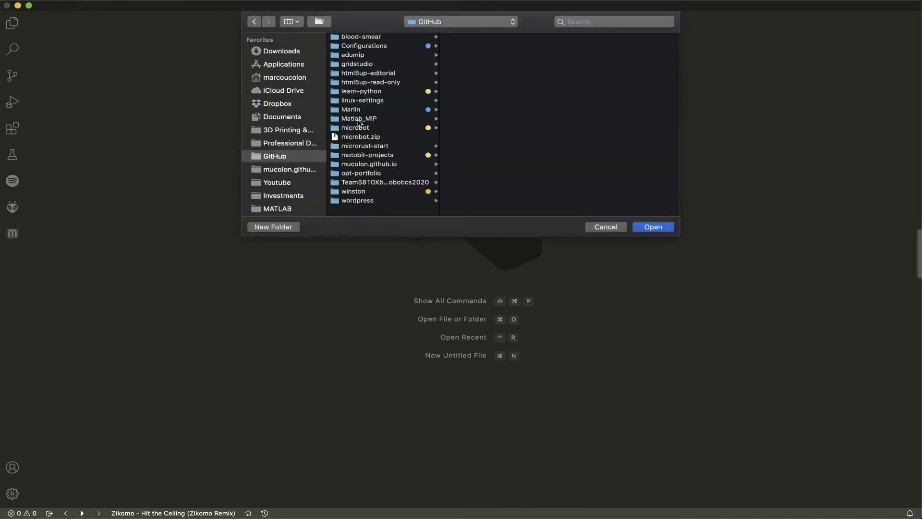
mouse_move(366, 137)
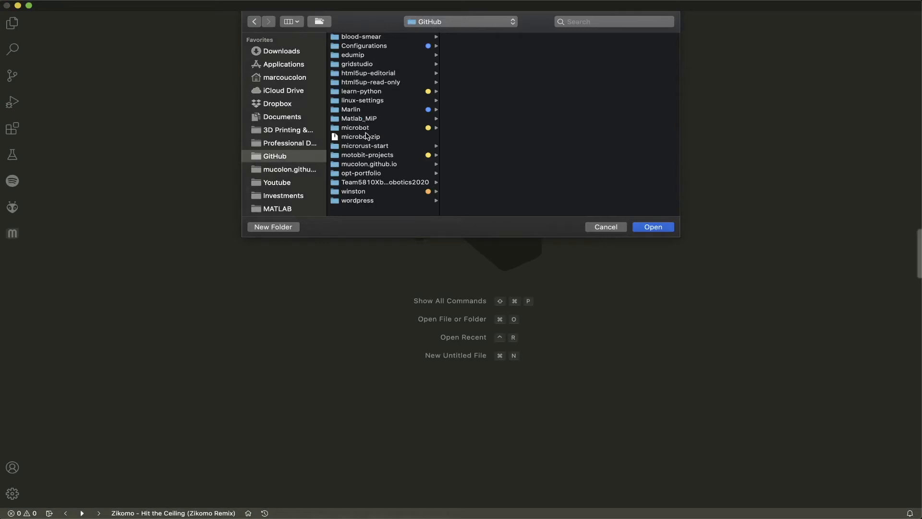
left_click(355, 128)
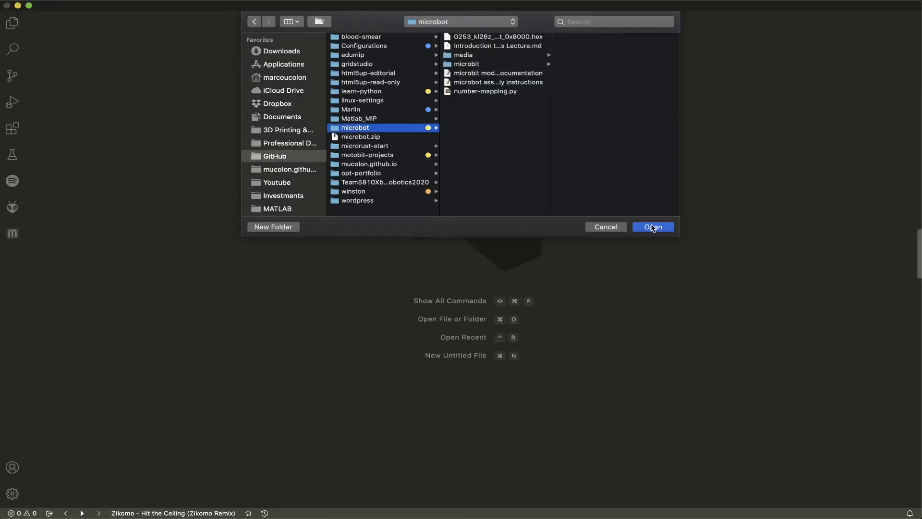
left_click(653, 227)
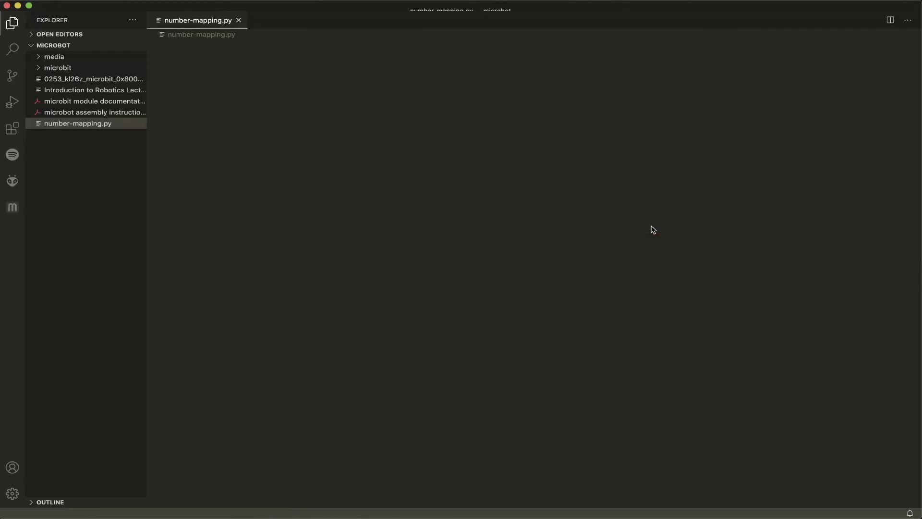
Answer the Pylance prompt, then expand the media and microbit folders in the Explorer.
left_click(78, 122)
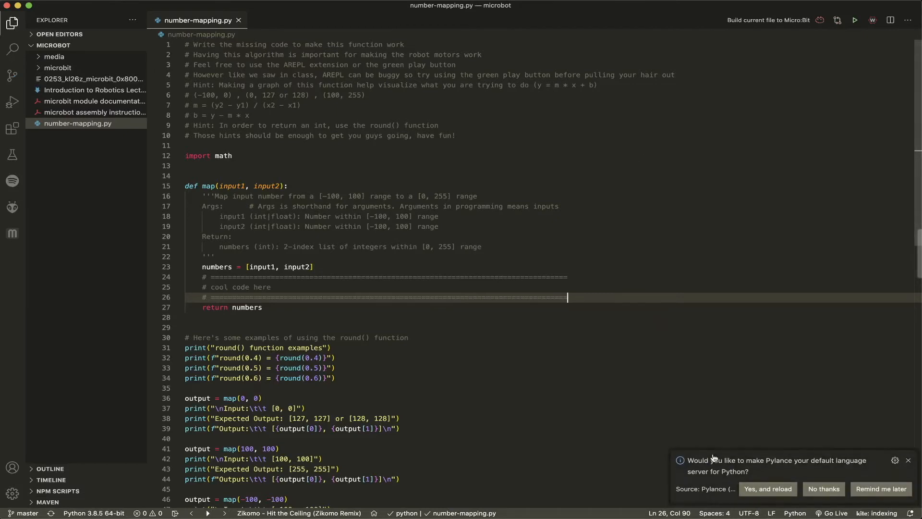
mouse_move(798, 469)
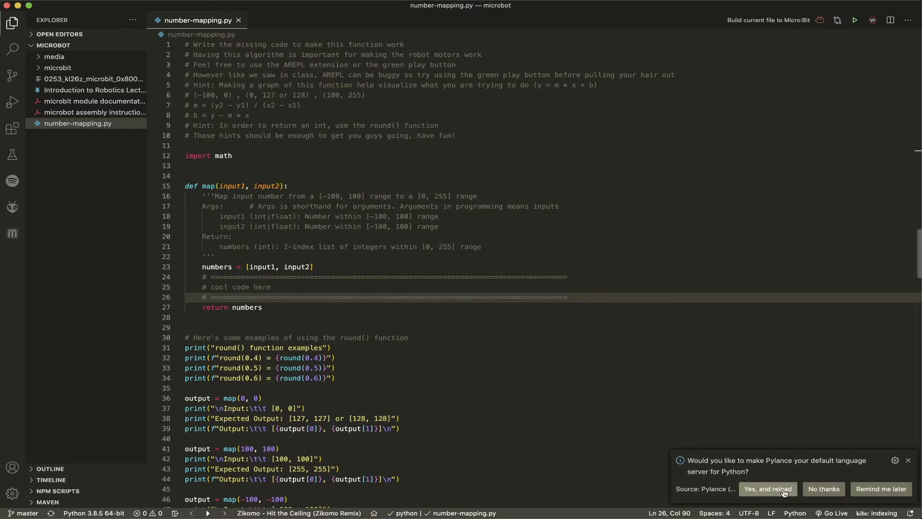
mouse_move(890, 467)
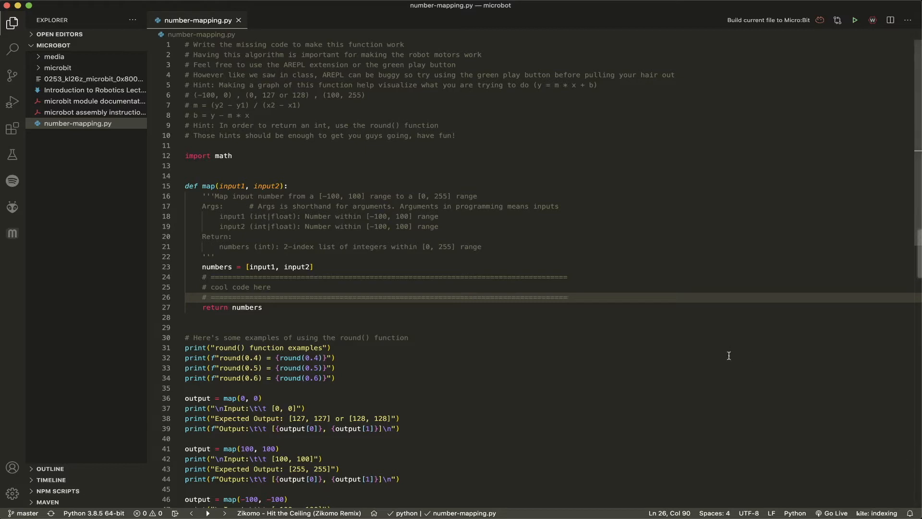
left_click(257, 397)
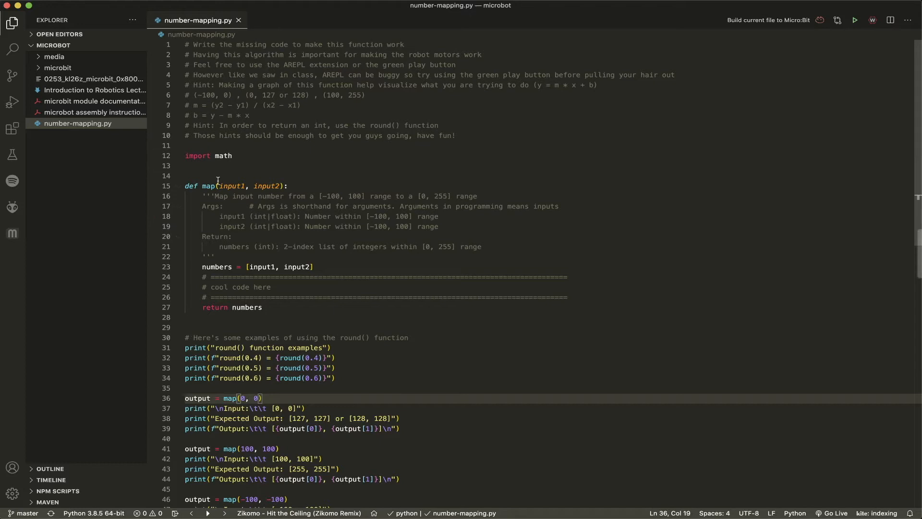
mouse_move(94, 78)
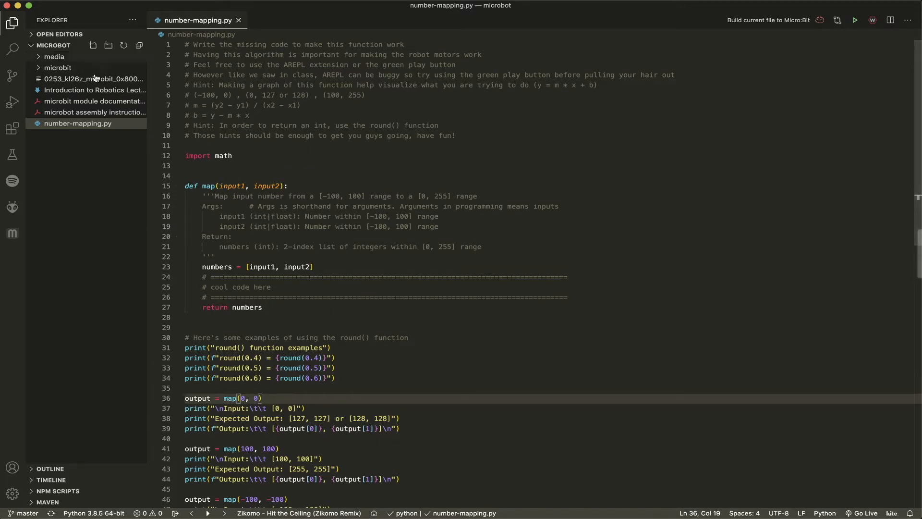
mouse_move(81, 112)
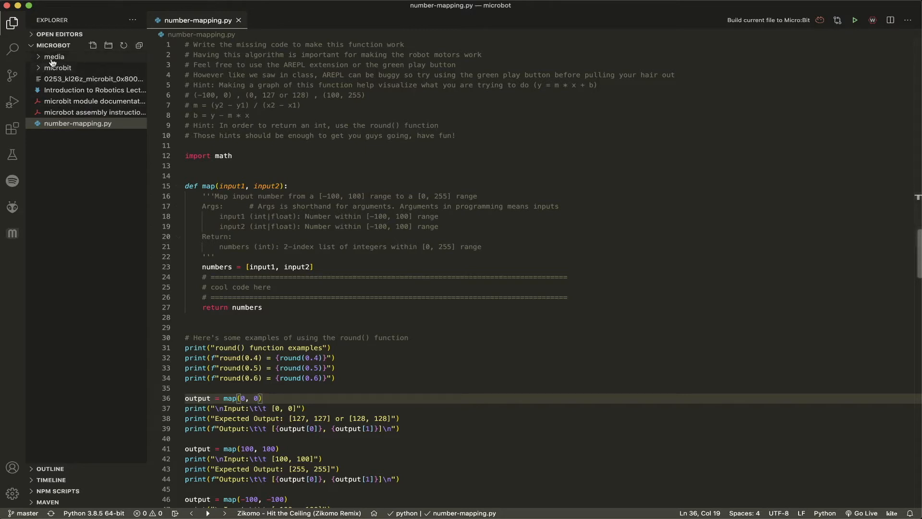
left_click(54, 55)
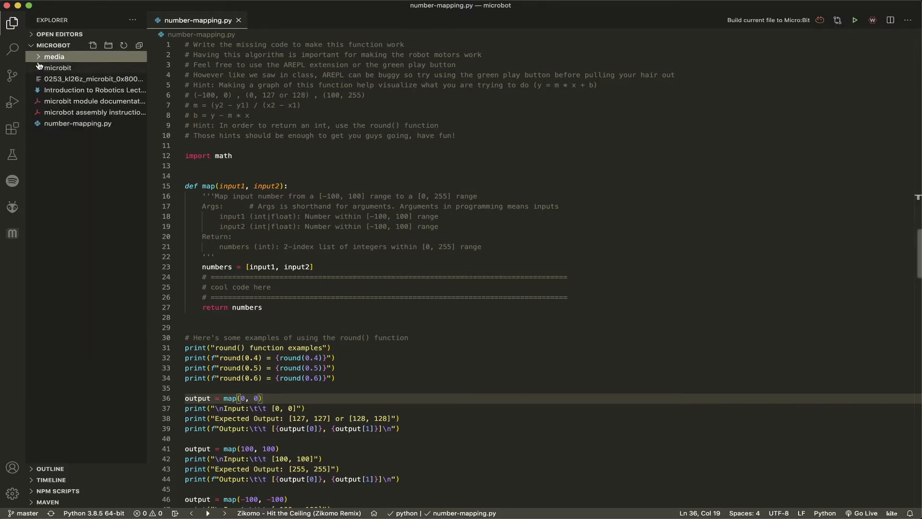
left_click(58, 67)
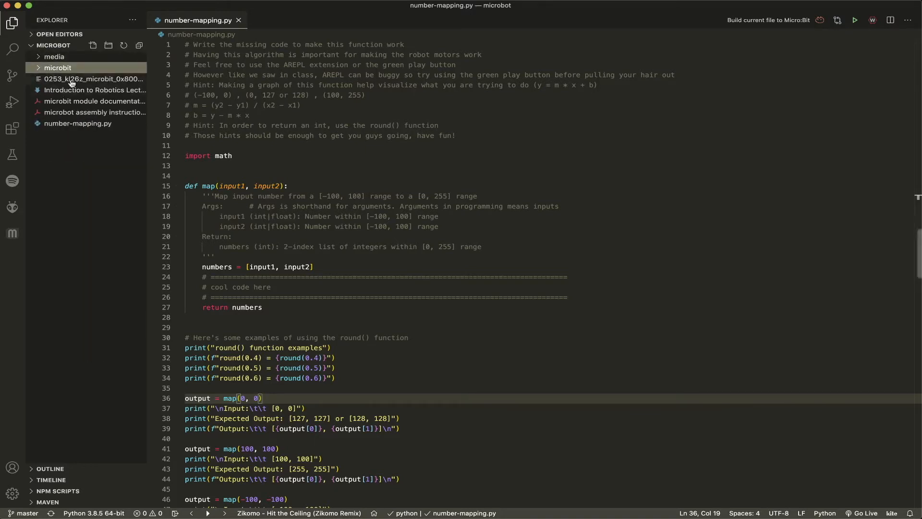
Open 0253_kl26z_microbit_0x8000.hex, dismiss the extension suggestion, and read through it.
left_click(92, 78)
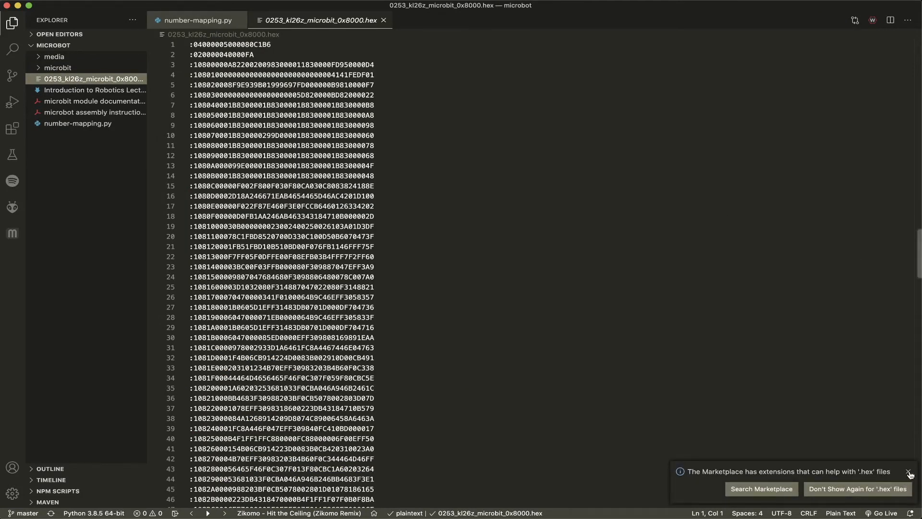
left_click(908, 474)
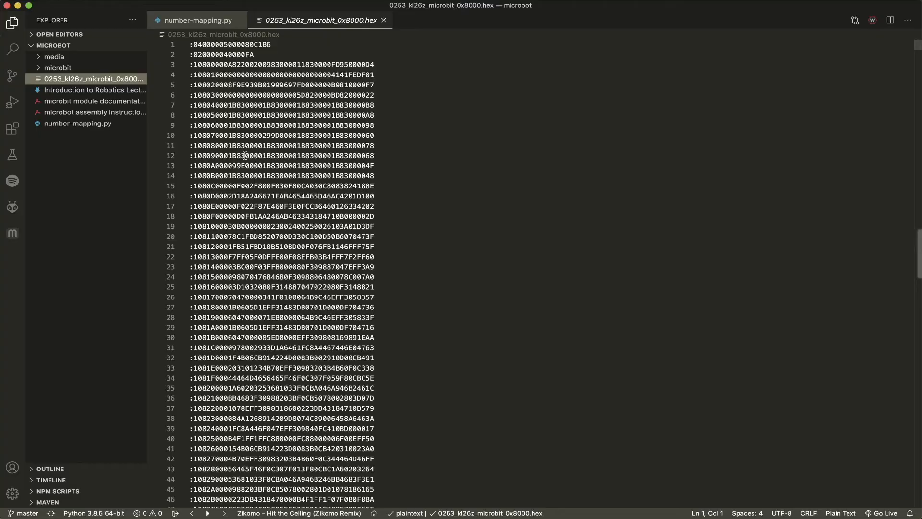
scroll("down", 3)
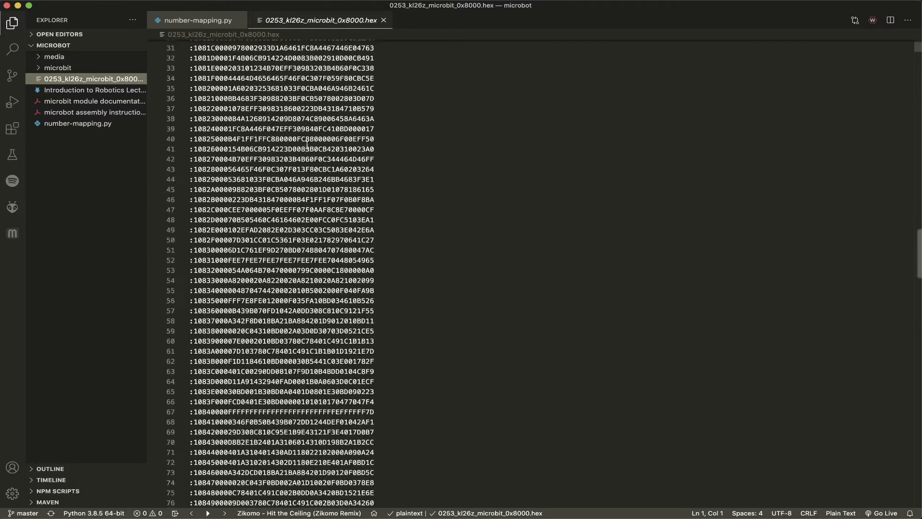
scroll("down", 3)
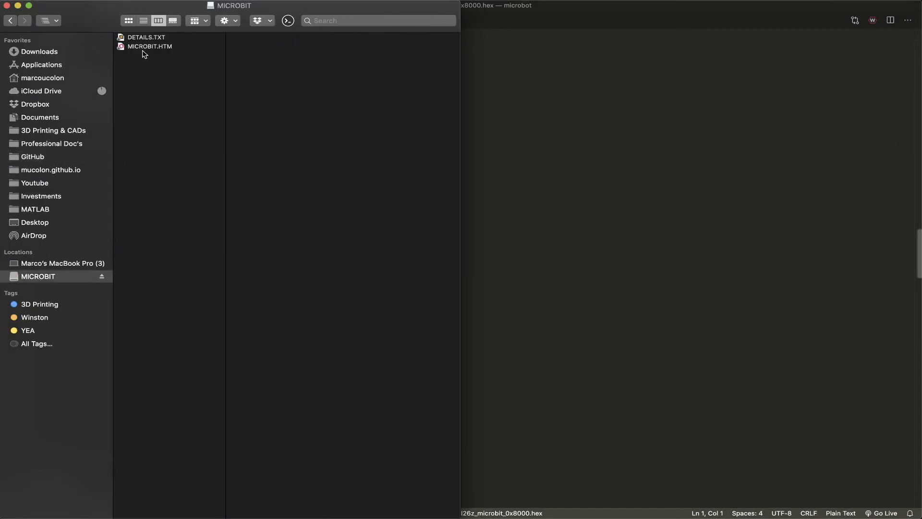
left_click(146, 37)
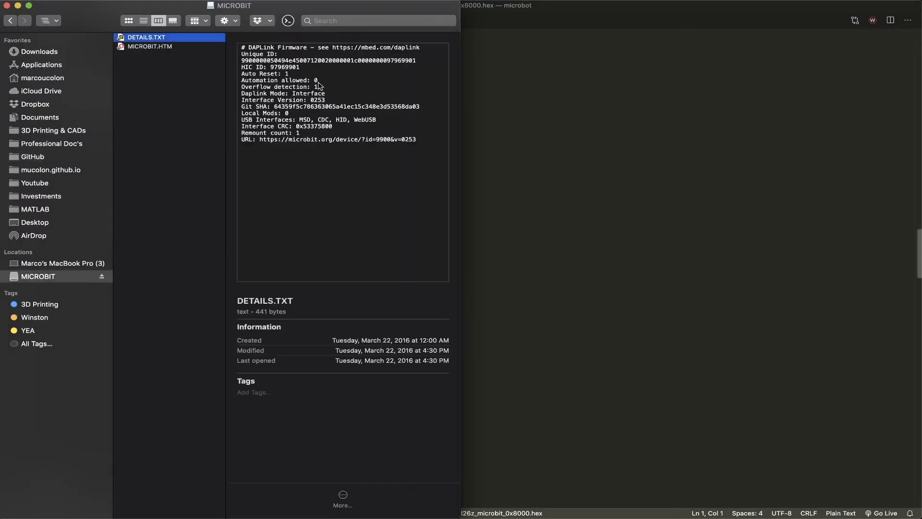
mouse_move(325, 109)
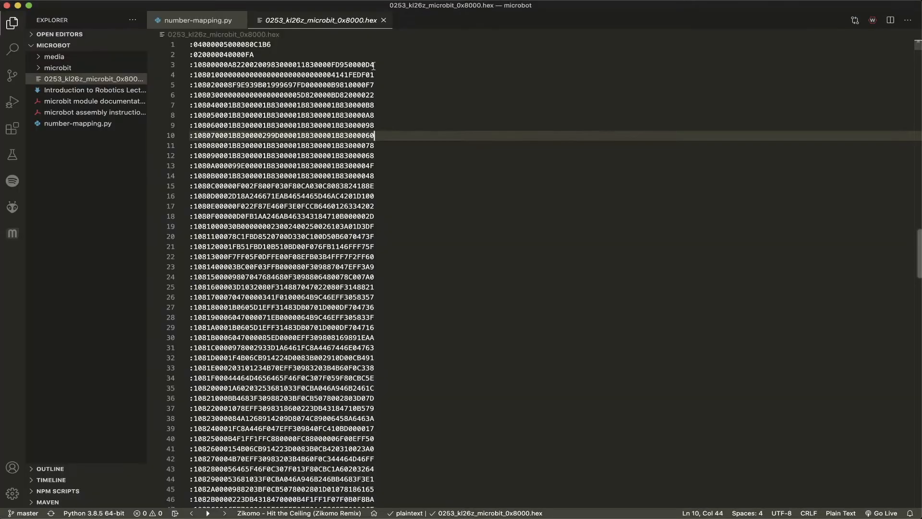
mouse_move(107, 66)
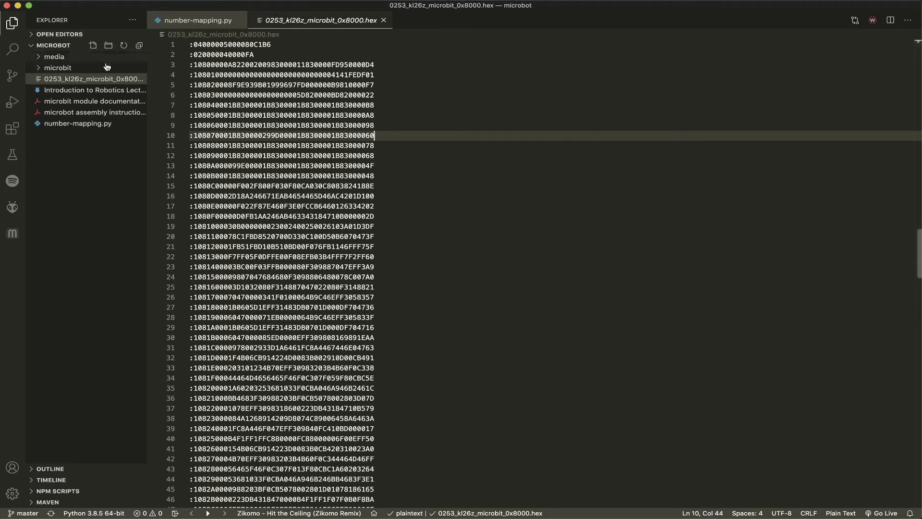
mouse_move(502, 140)
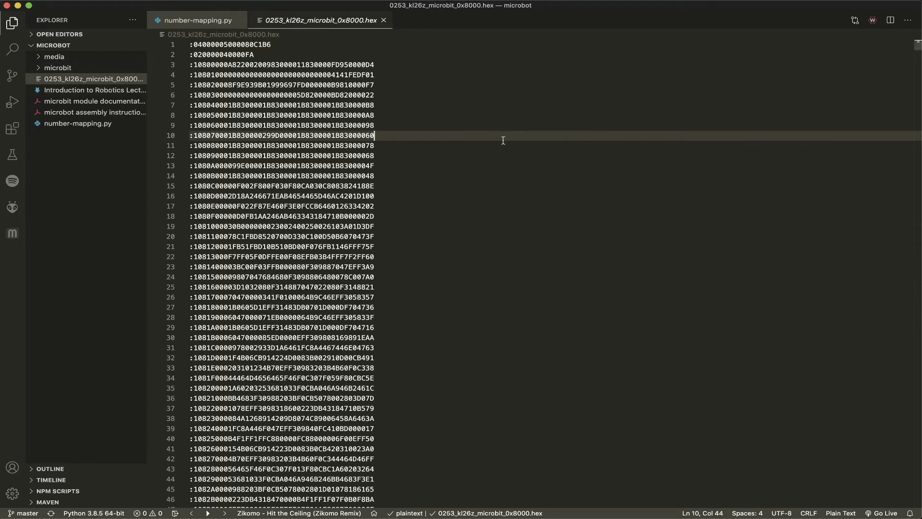
In a new Safari tab, visit microbit.org and skim its home page.
left_click(277, 25)
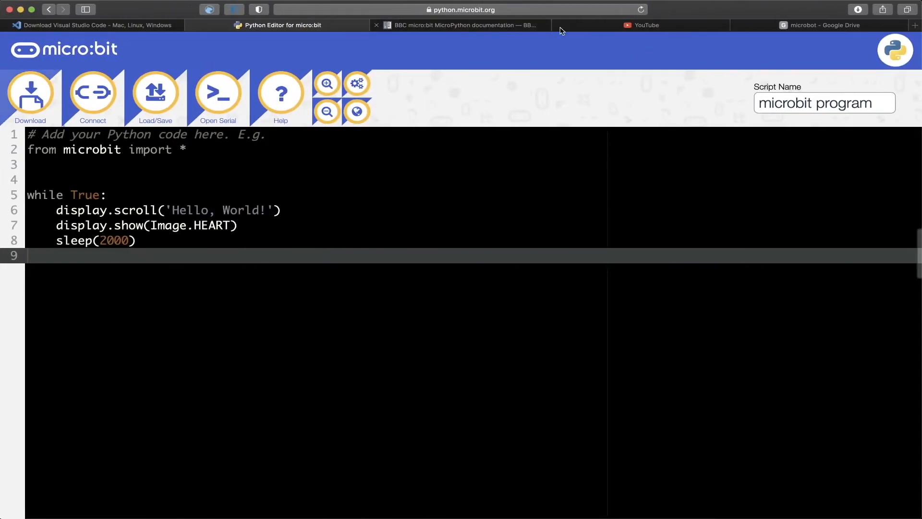
left_click(819, 25)
type("mic")
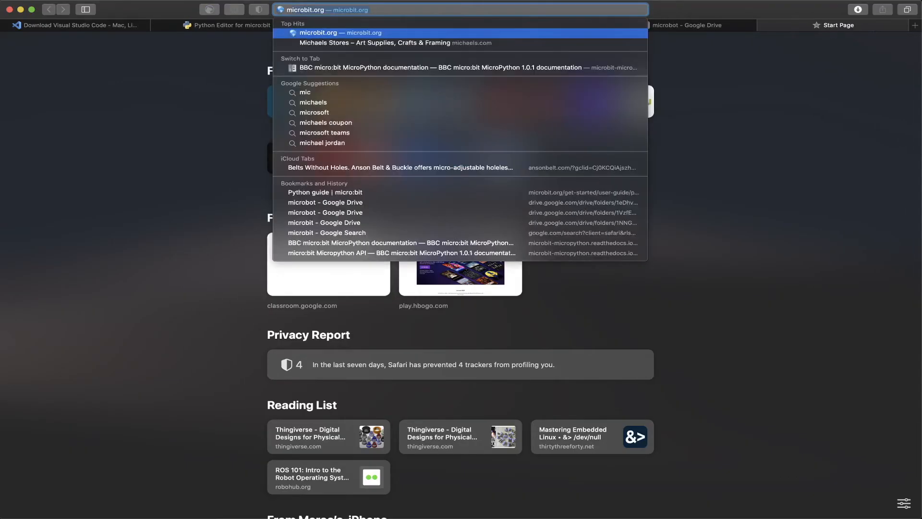
left_click(338, 33)
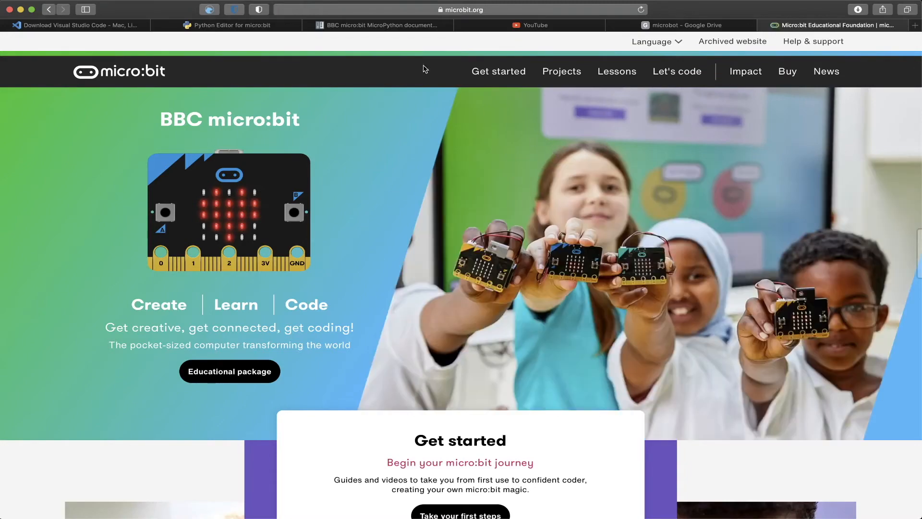
scroll("down", 3)
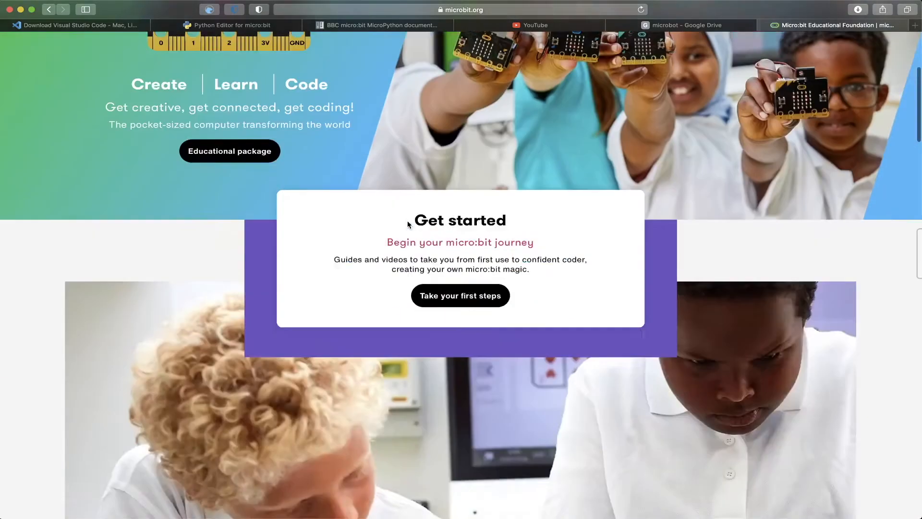
scroll("down", 3)
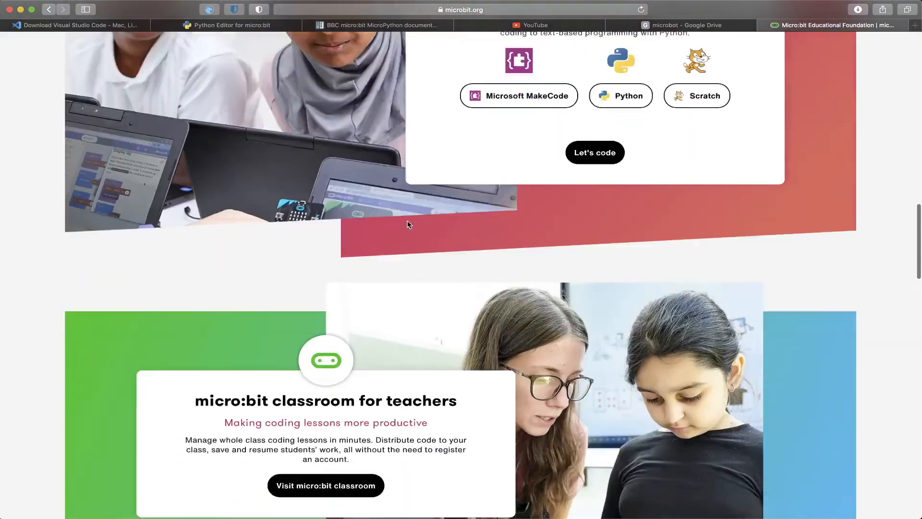
scroll("up", 3)
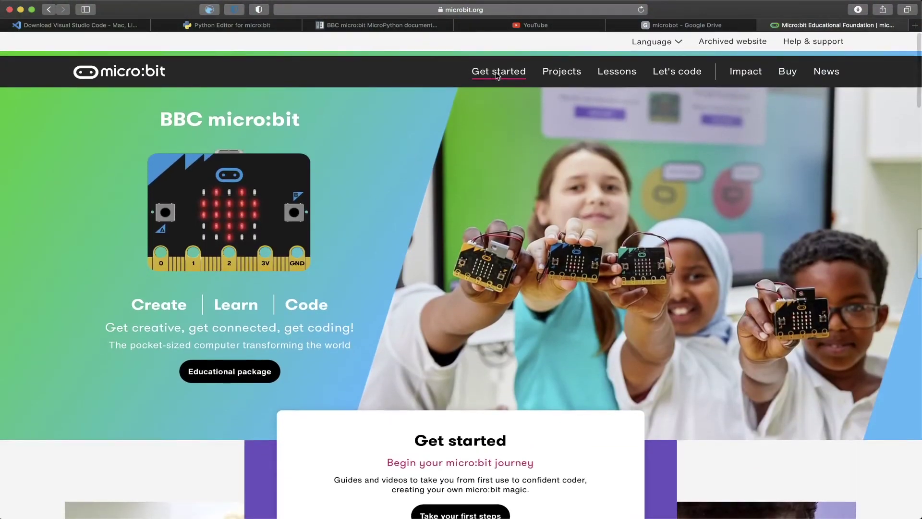
Go through Get started to the user guide's Firmware page.
left_click(499, 71)
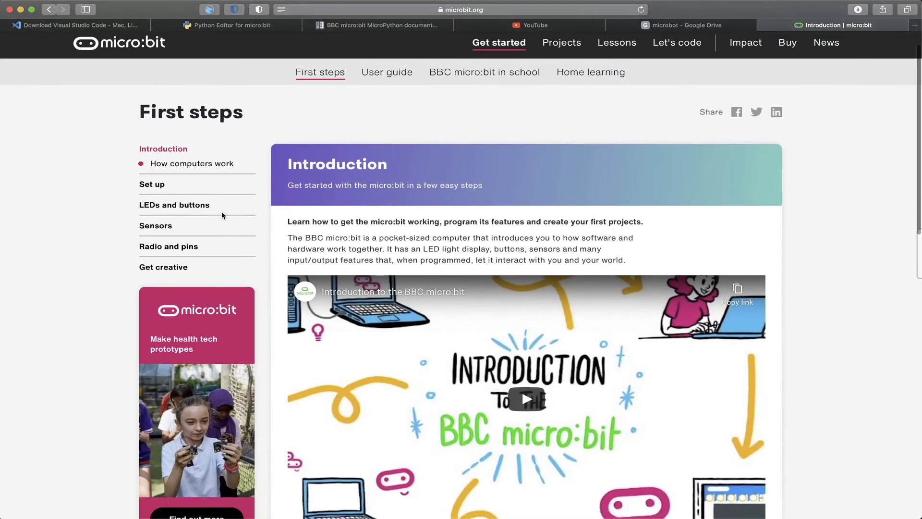
scroll("down", 3)
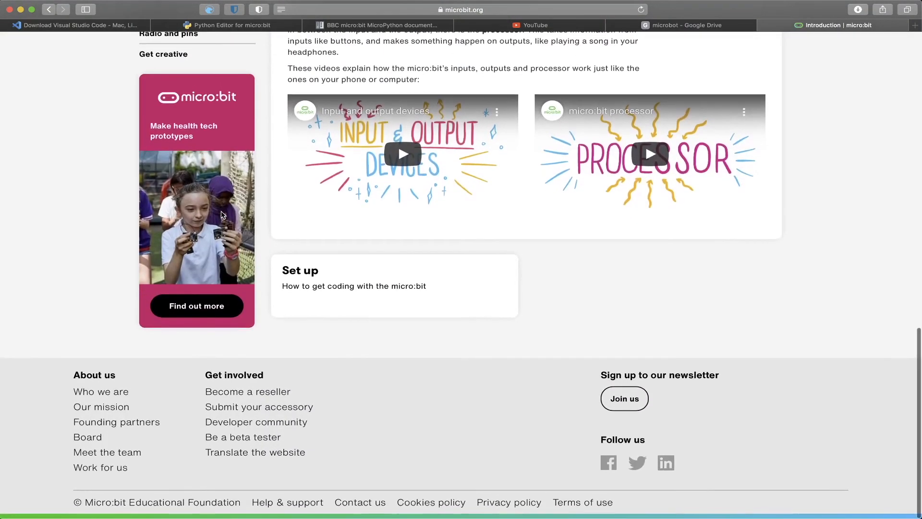
scroll("up", 3)
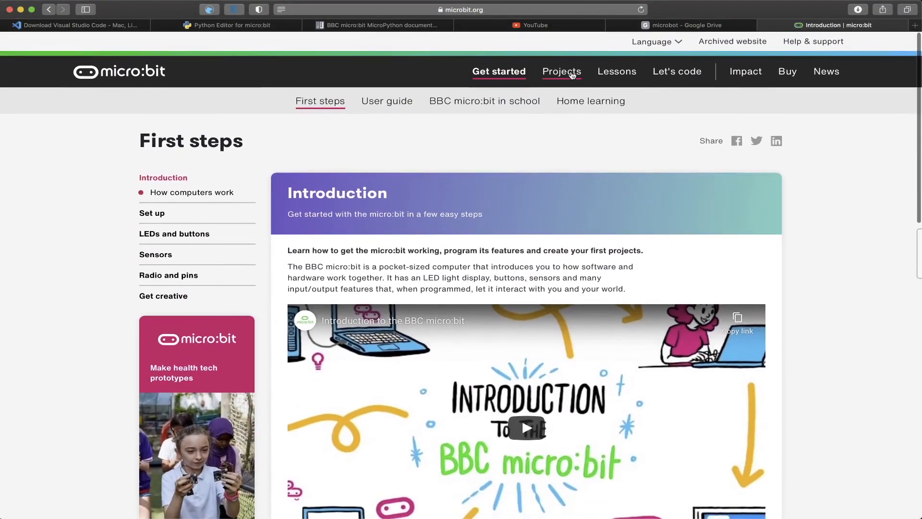
mouse_move(394, 97)
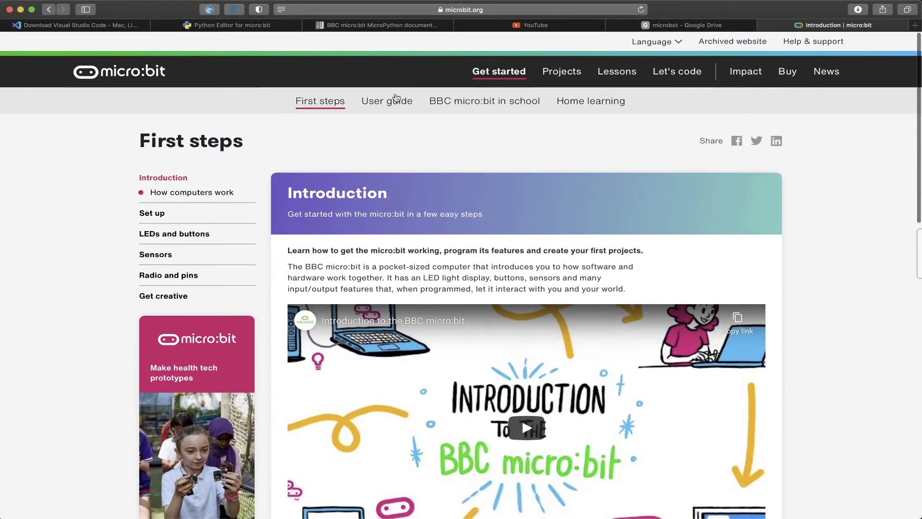
left_click(386, 101)
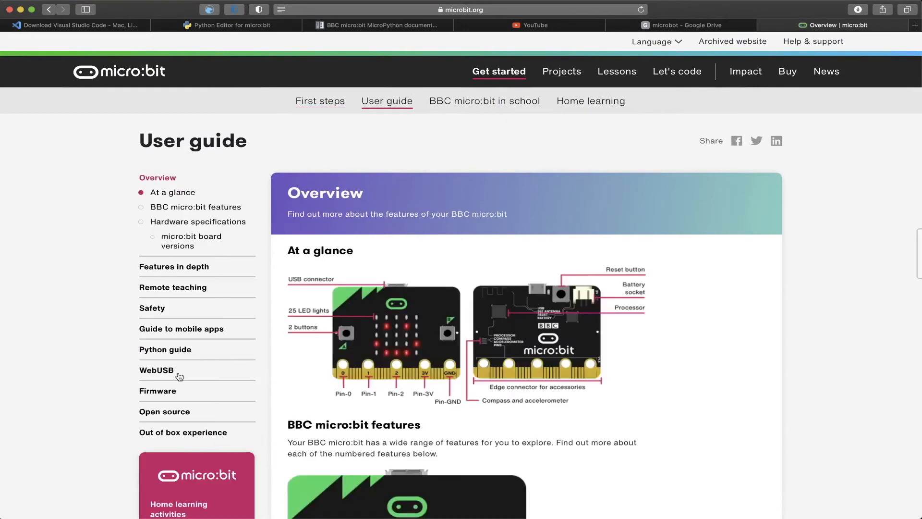
left_click(157, 391)
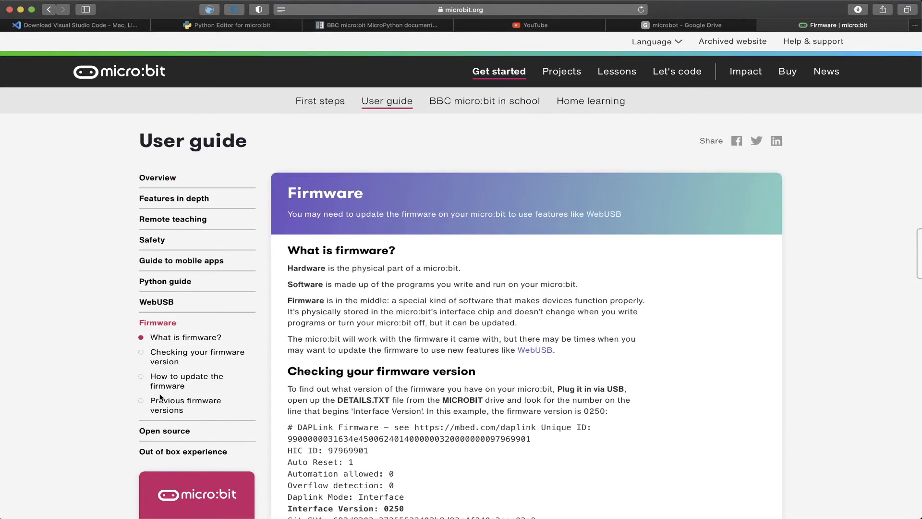
Read through the firmware version checks, update steps and 0253 download.
scroll("down", 3)
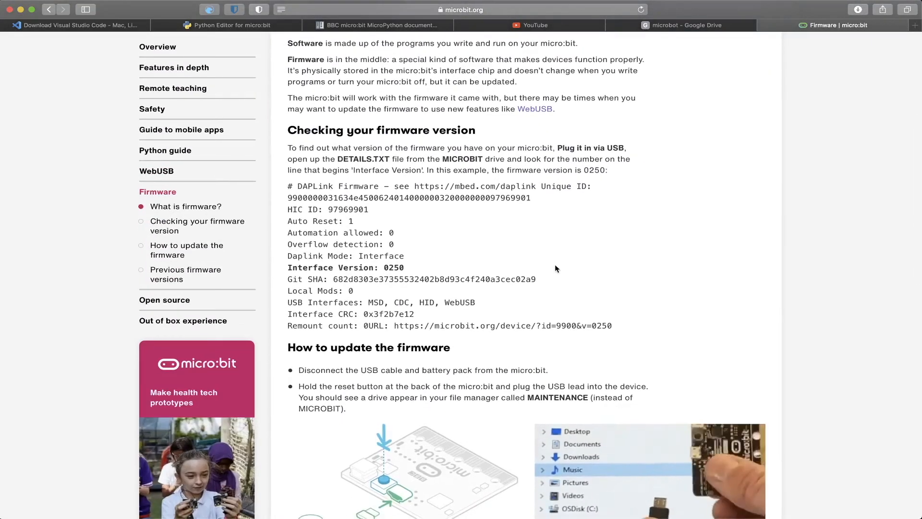
scroll("down", 3)
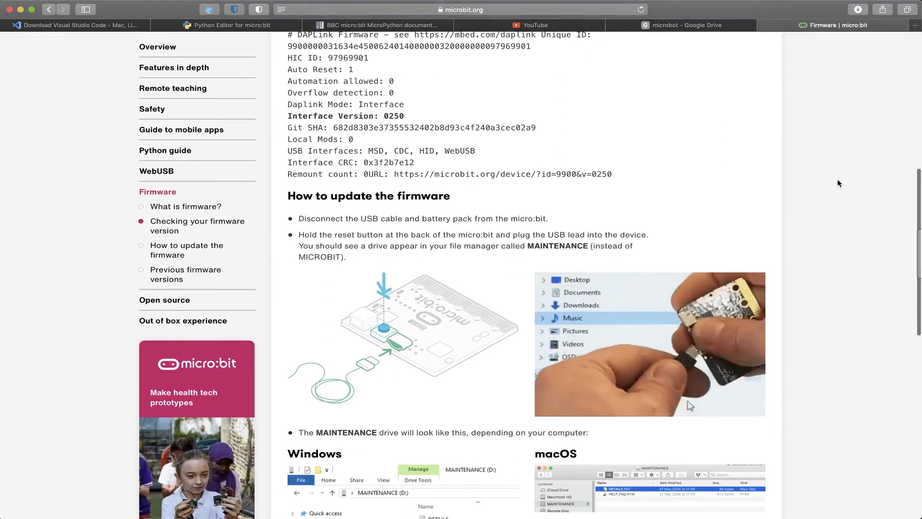
scroll("down", 3)
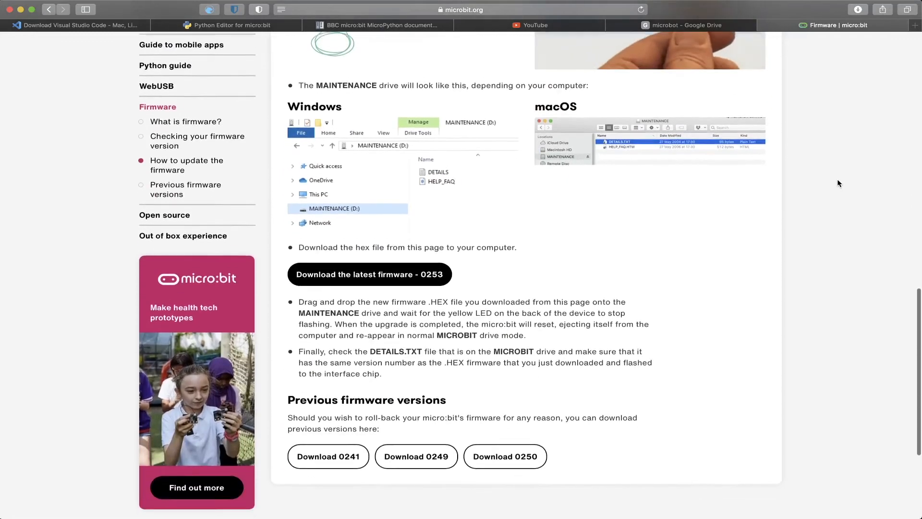
scroll("down", 3)
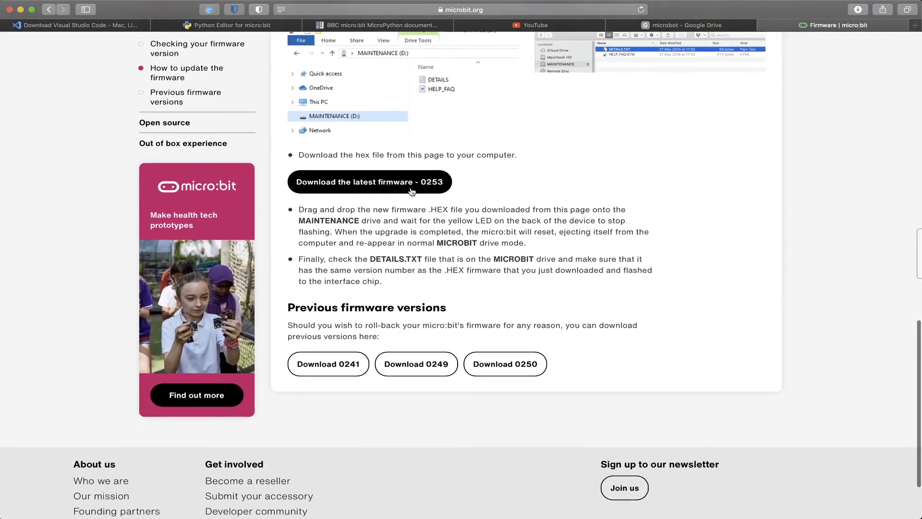
mouse_move(563, 229)
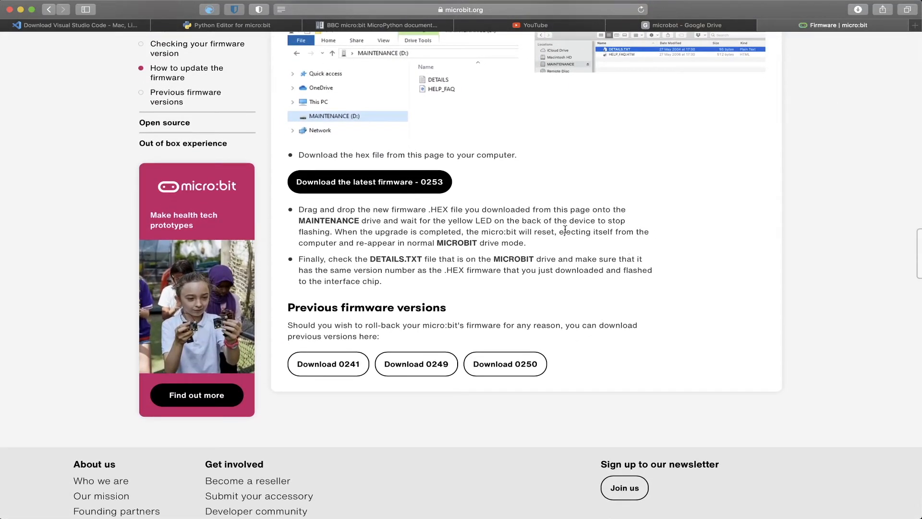
scroll("up", 3)
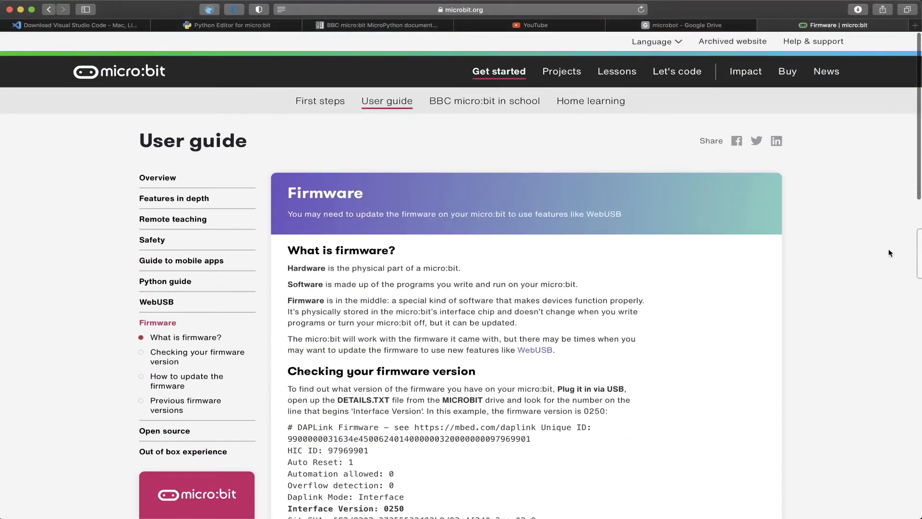
scroll("down", 3)
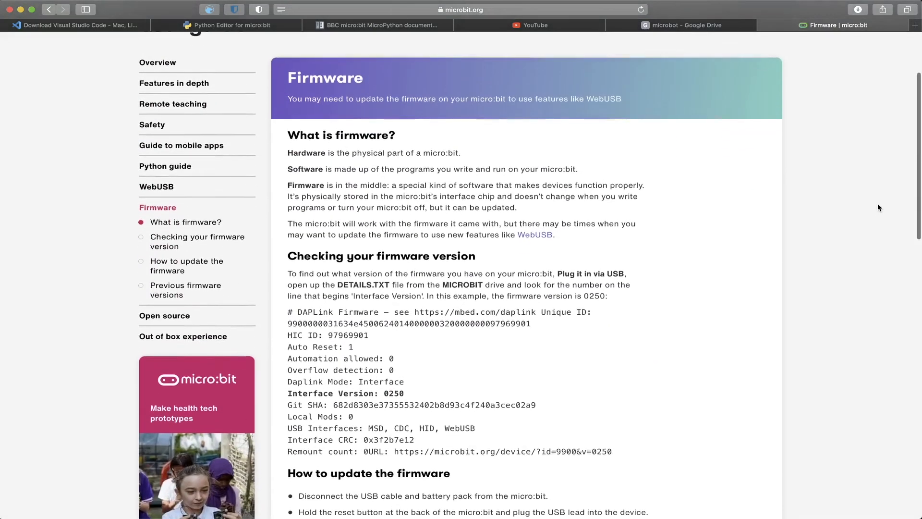
scroll("up", 3)
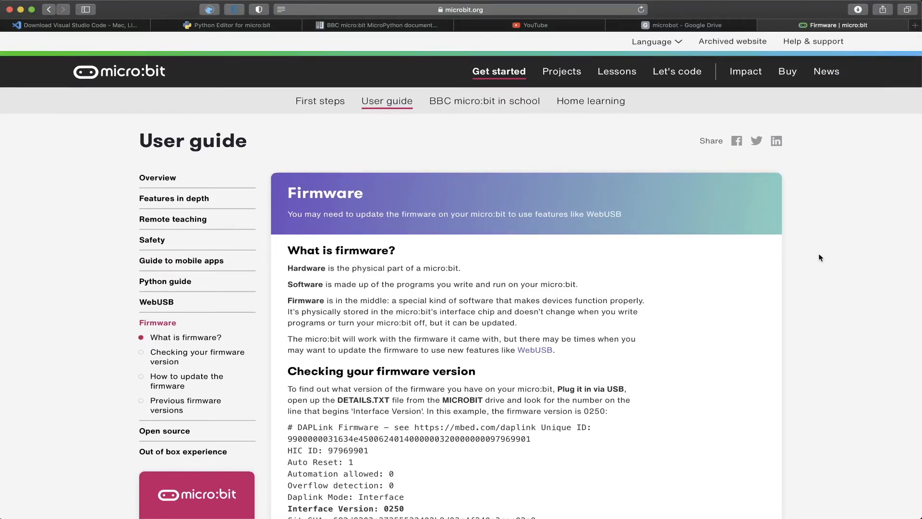
mouse_move(619, 118)
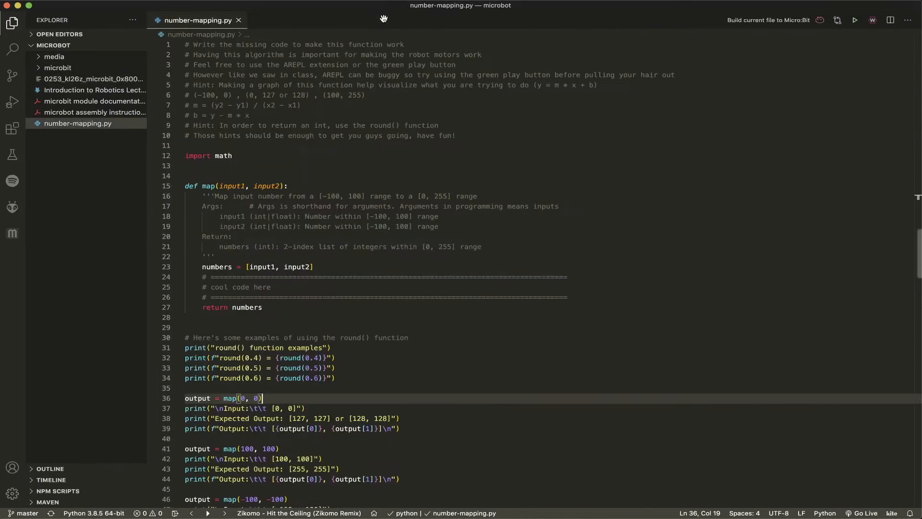
Open the Introduction to Robotics Lecture notes and read down its rendered preview.
left_click(94, 90)
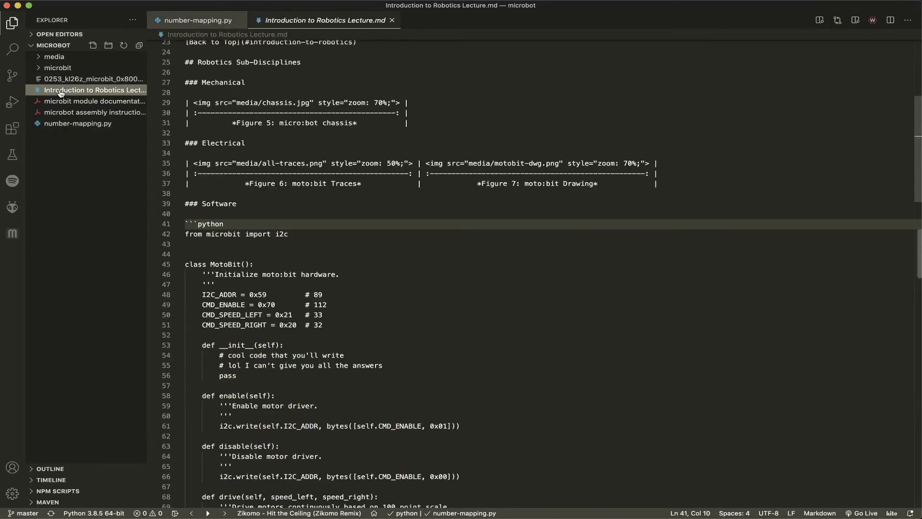
scroll("up", 3)
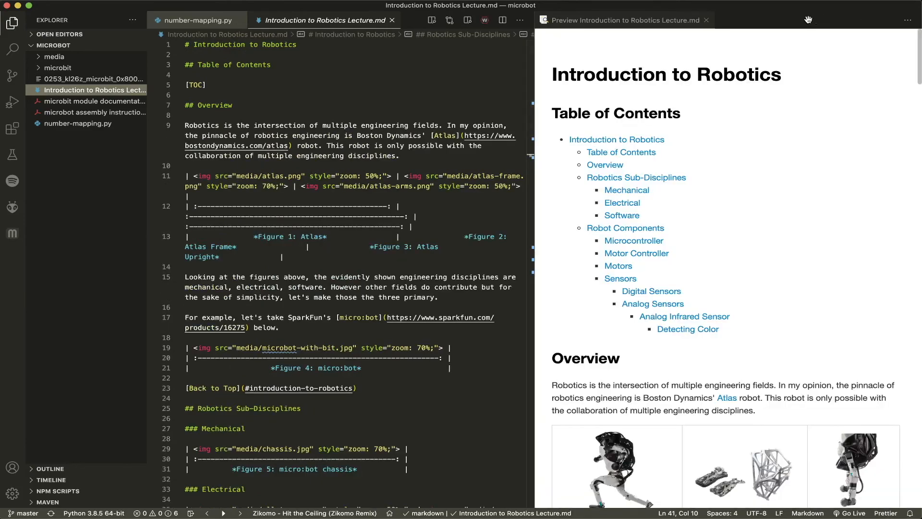
mouse_move(793, 247)
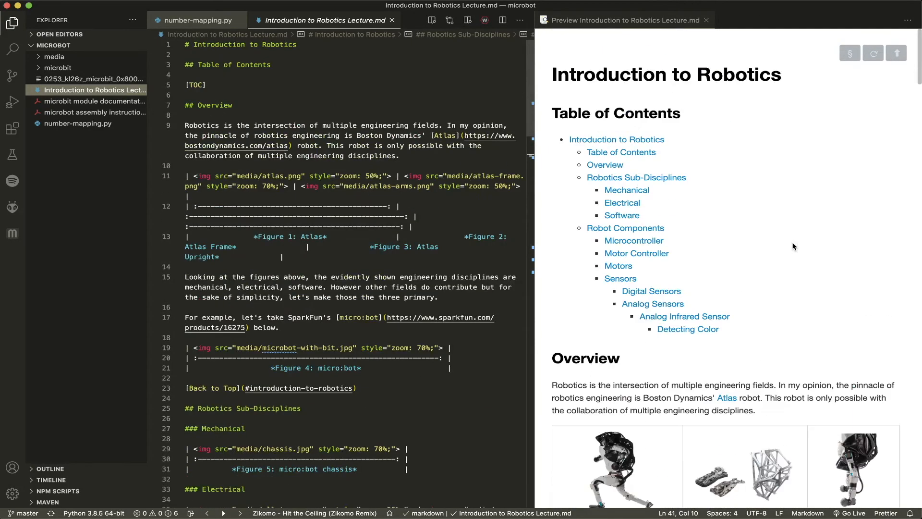
scroll("down", 3)
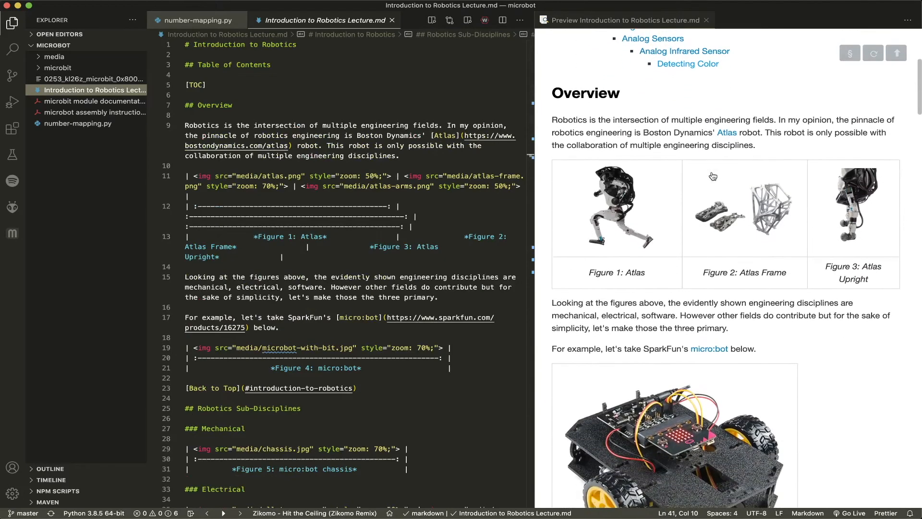
scroll("down", 3)
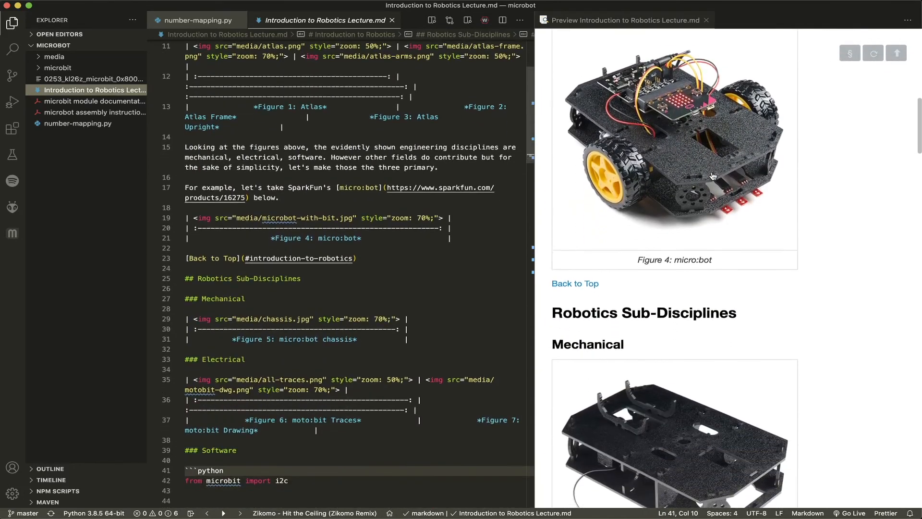
scroll("down", 3)
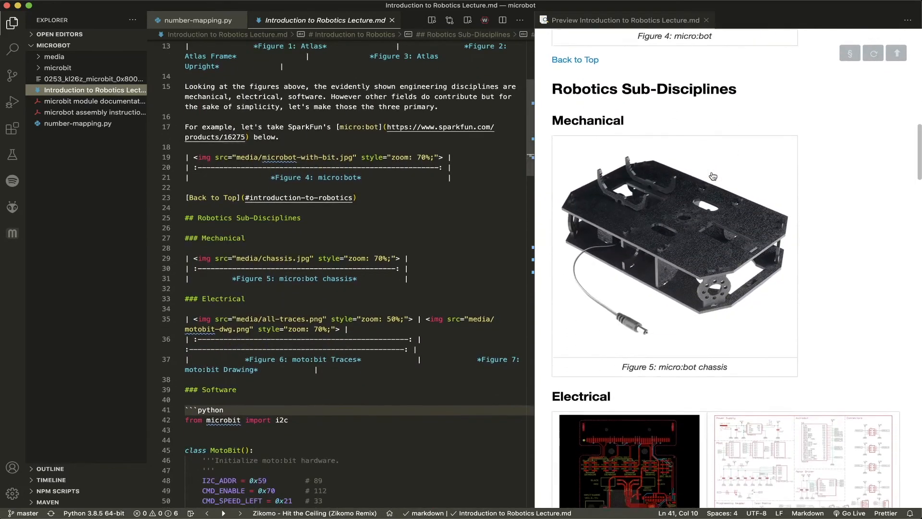
scroll("down", 3)
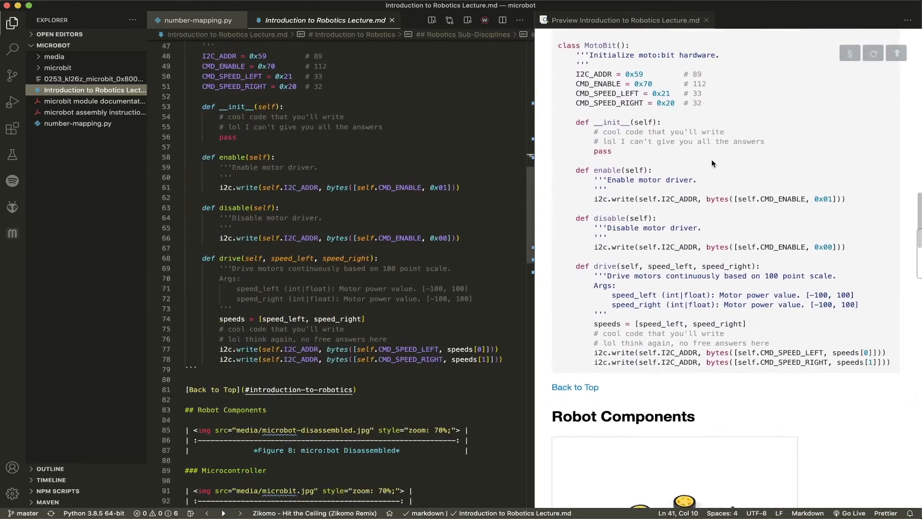
scroll("down", 3)
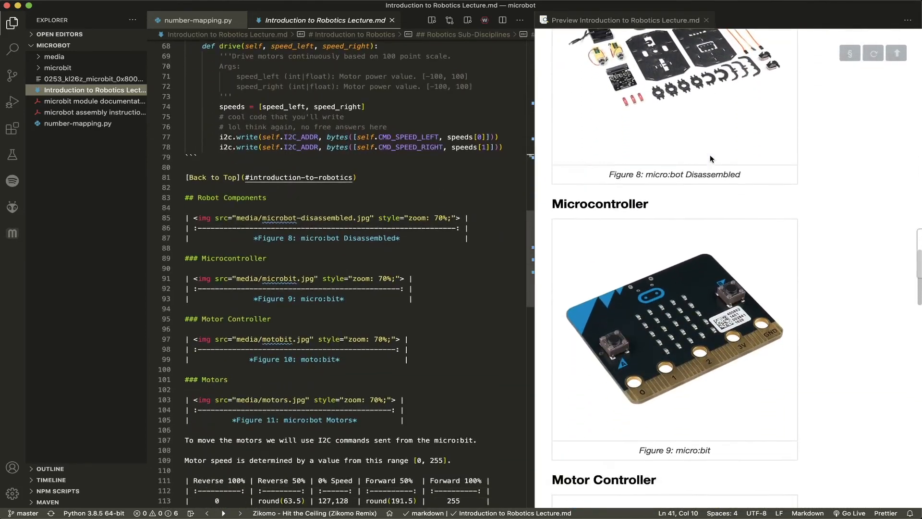
scroll("down", 3)
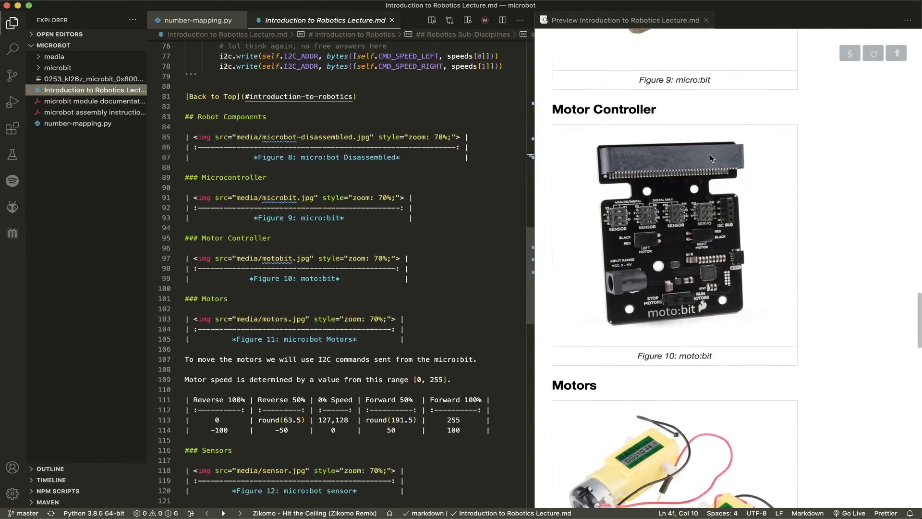
Finish reading the sensors sections, then close the rendered preview tab.
scroll("down", 3)
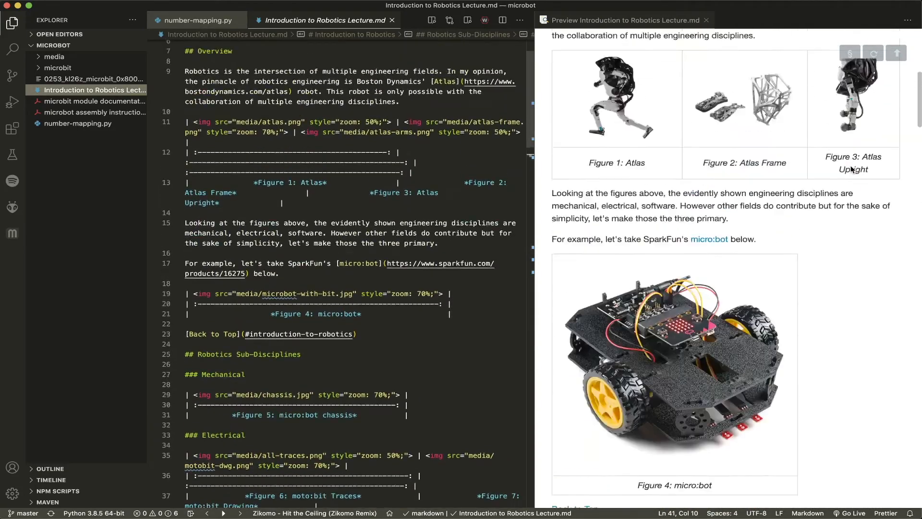
scroll("down", 3)
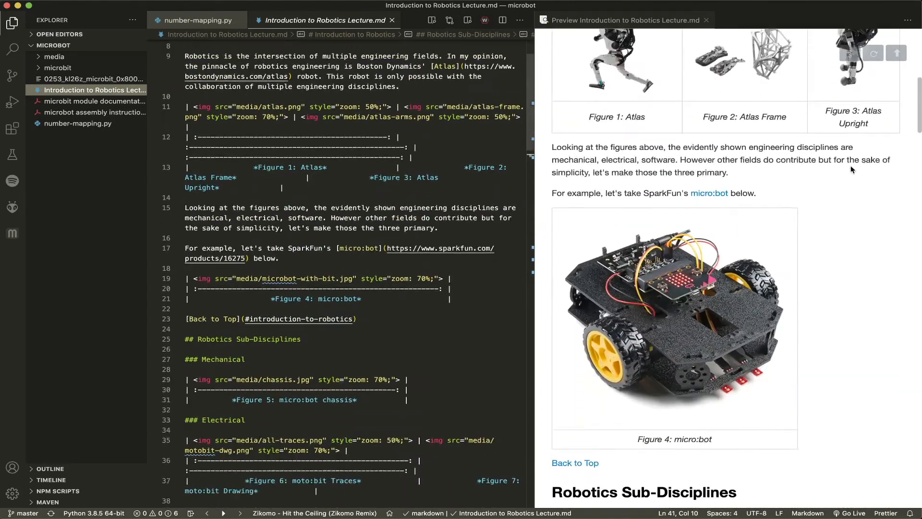
scroll("down", 3)
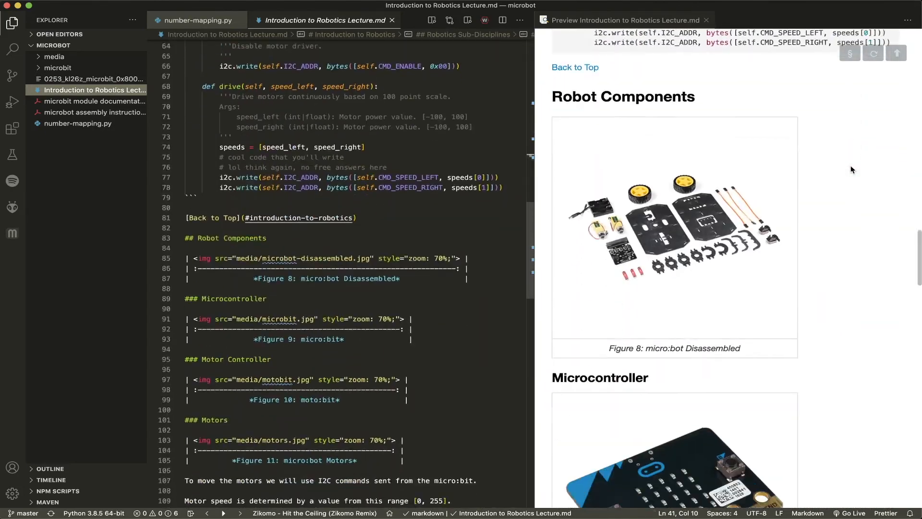
scroll("down", 3)
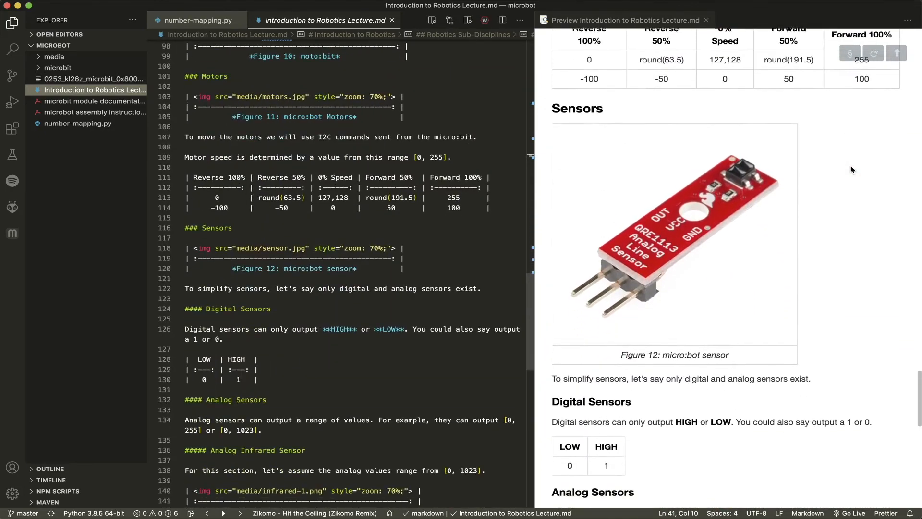
scroll("down", 3)
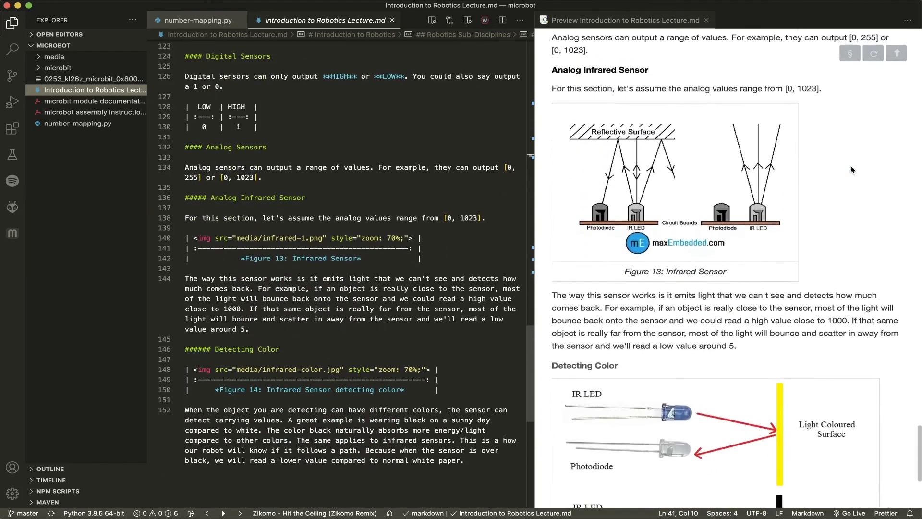
scroll("up", 3)
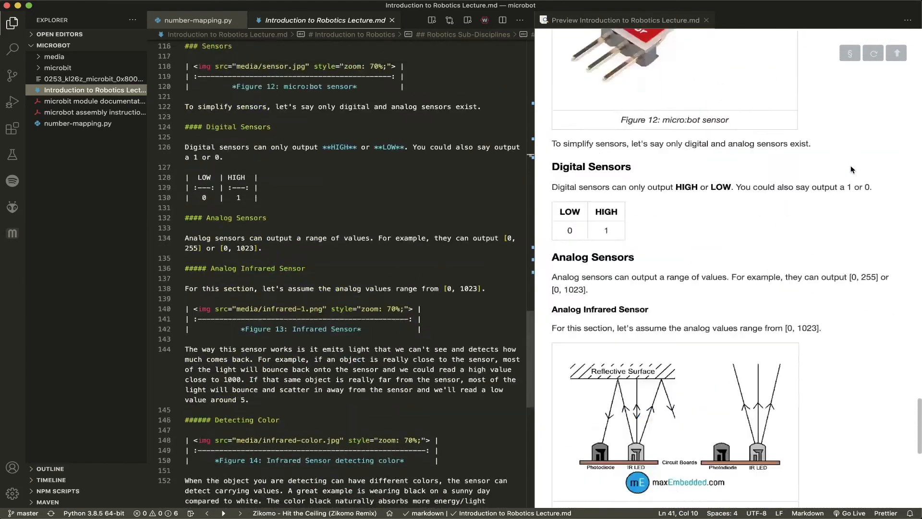
scroll("up", 3)
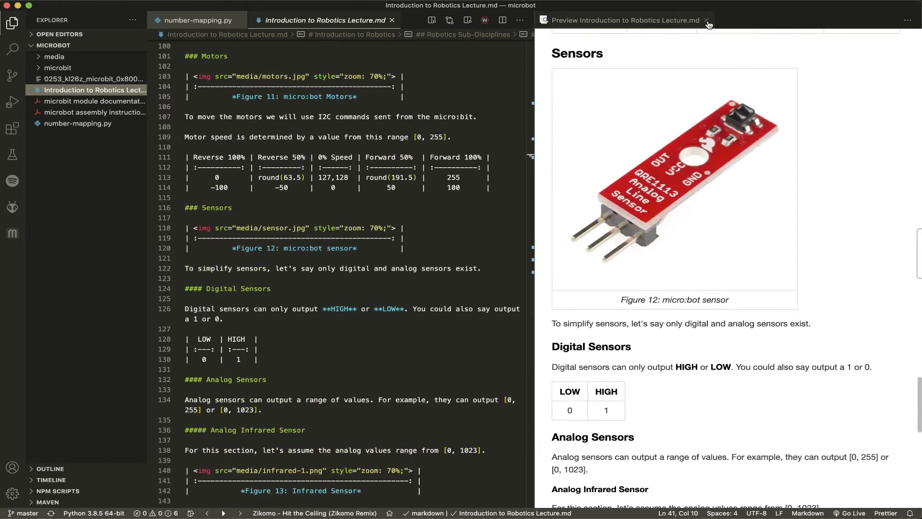
left_click(706, 20)
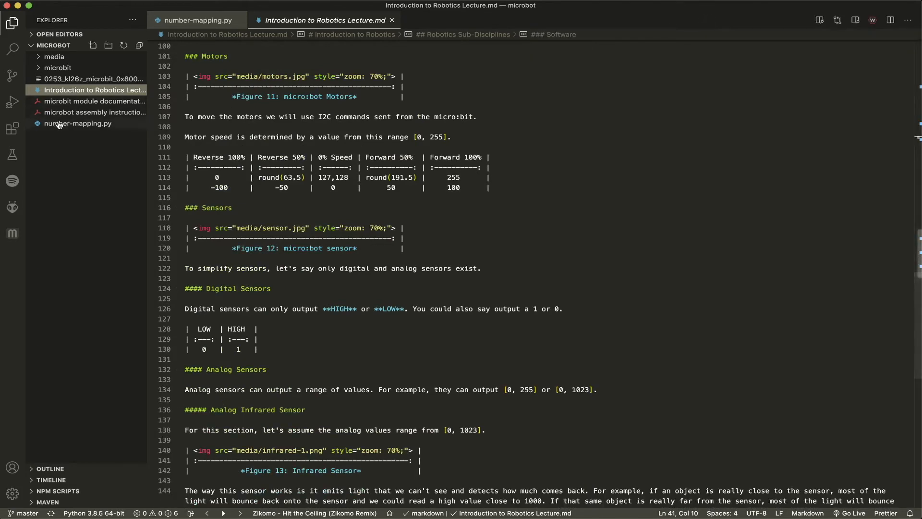
mouse_move(432, 15)
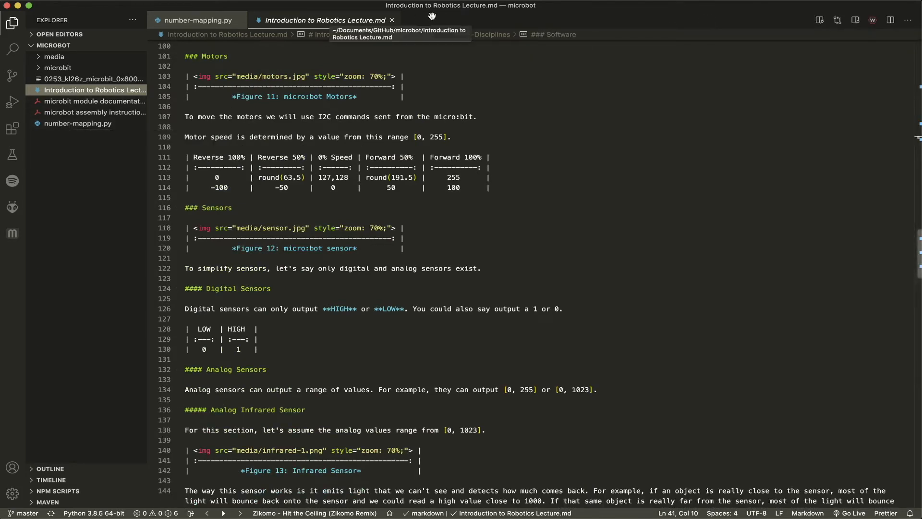
Close the lecture notes tab so only number-mapping.py remains open, scrolled to its top.
left_click(195, 20)
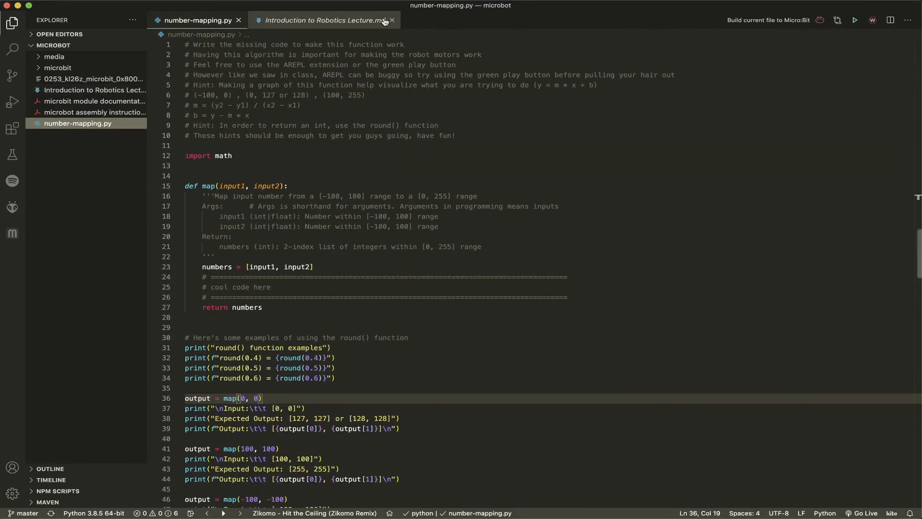
left_click(392, 19)
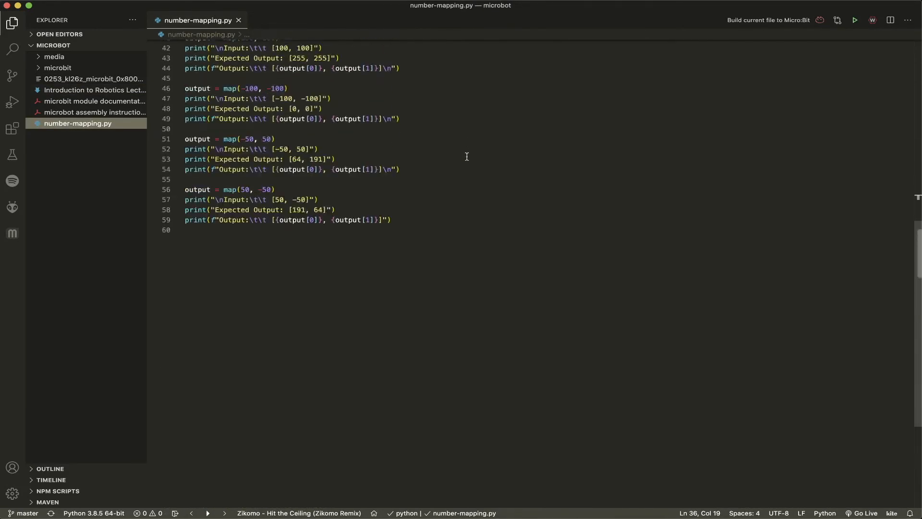
scroll("up", 3)
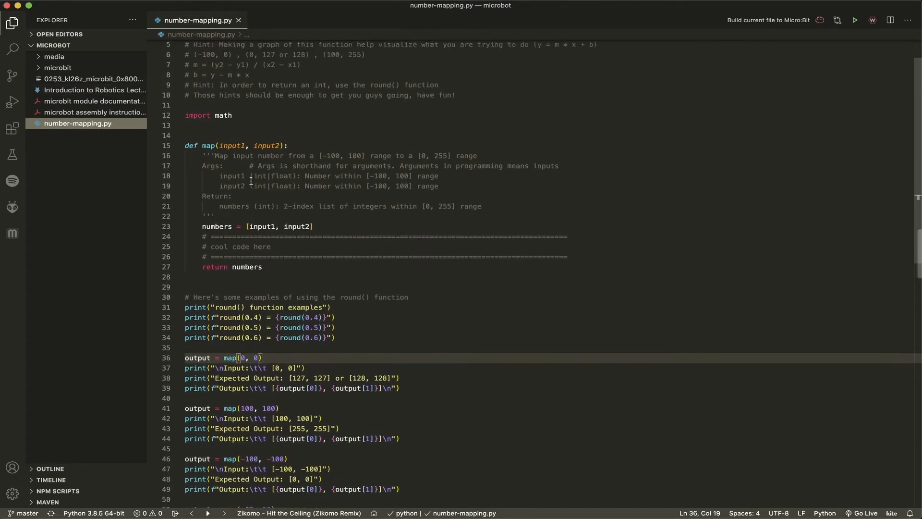
scroll("up", 3)
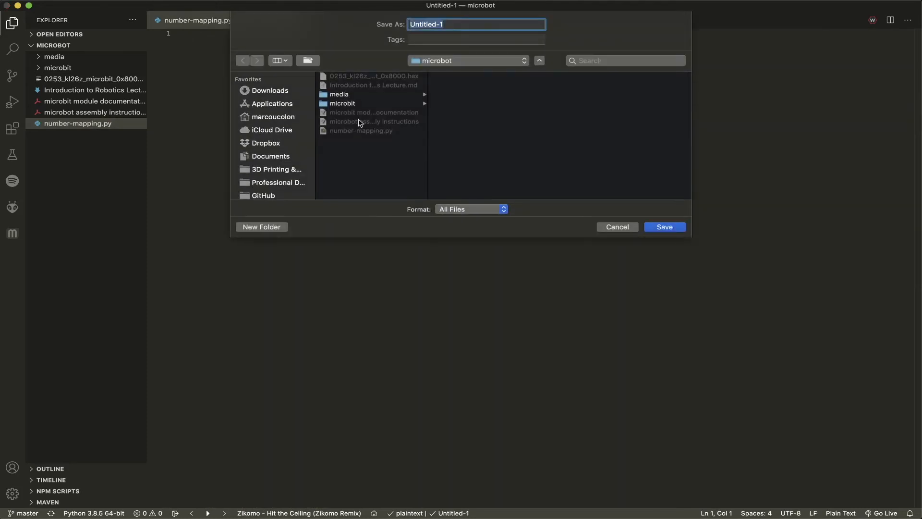
Save the new file as test.py in the microbot folder.
type("test")
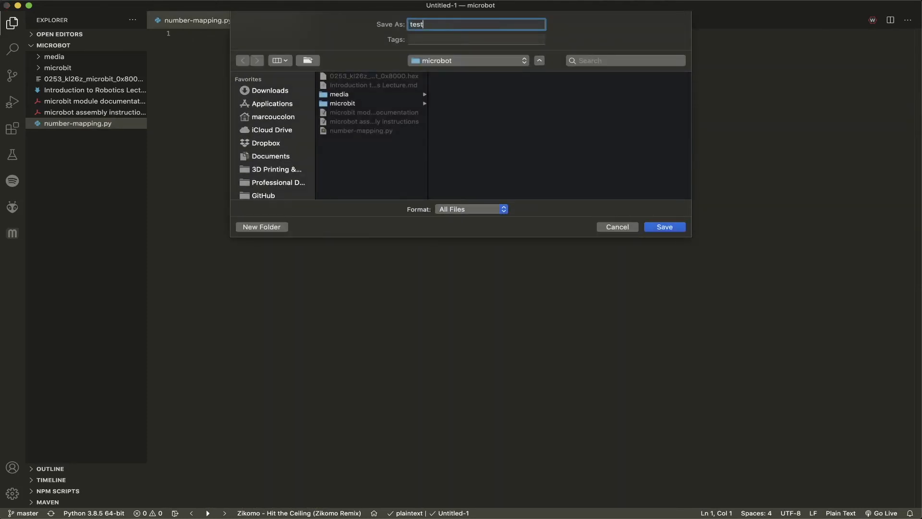
left_click(616, 227)
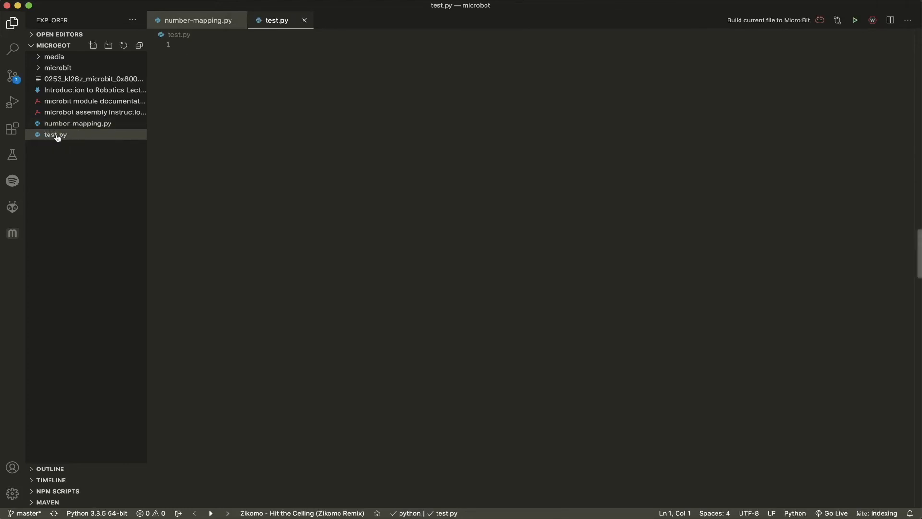
mouse_move(201, 32)
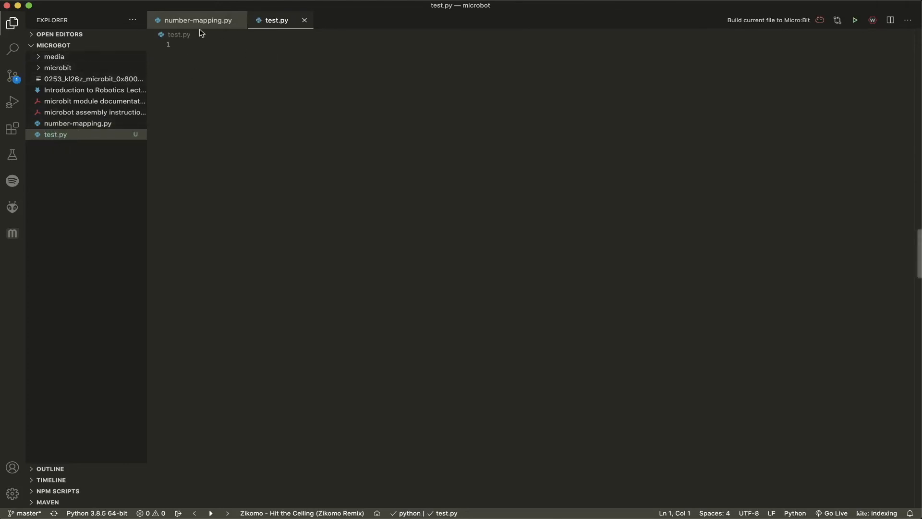
Hide the side panel and close number-mapping.py so empty test.py fills the window.
left_click(12, 75)
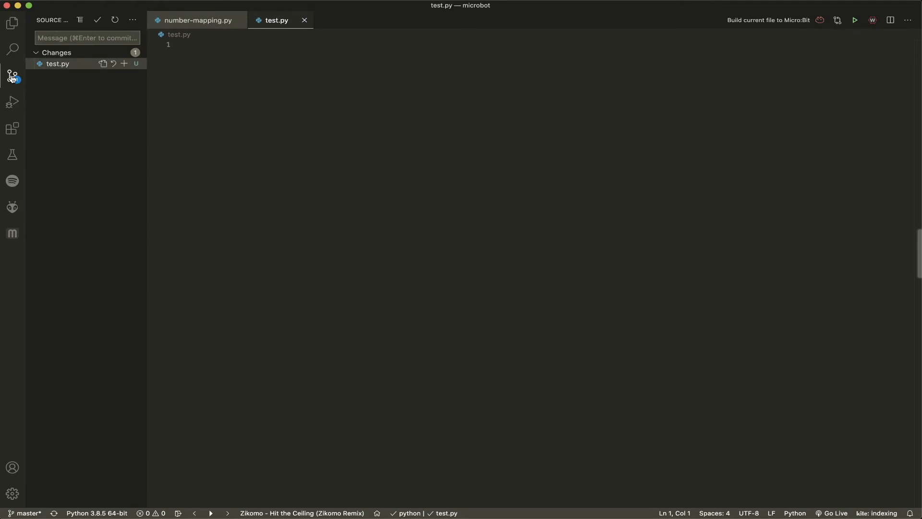
left_click(11, 77)
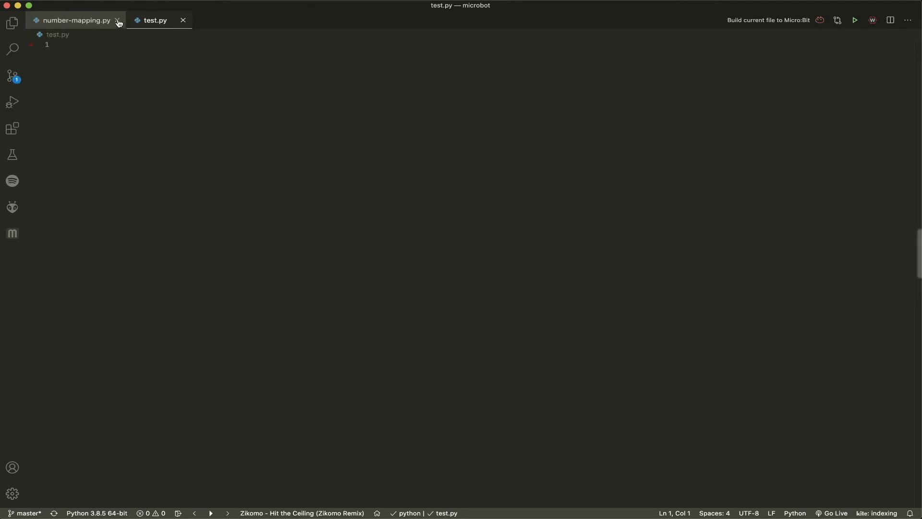
left_click(117, 20)
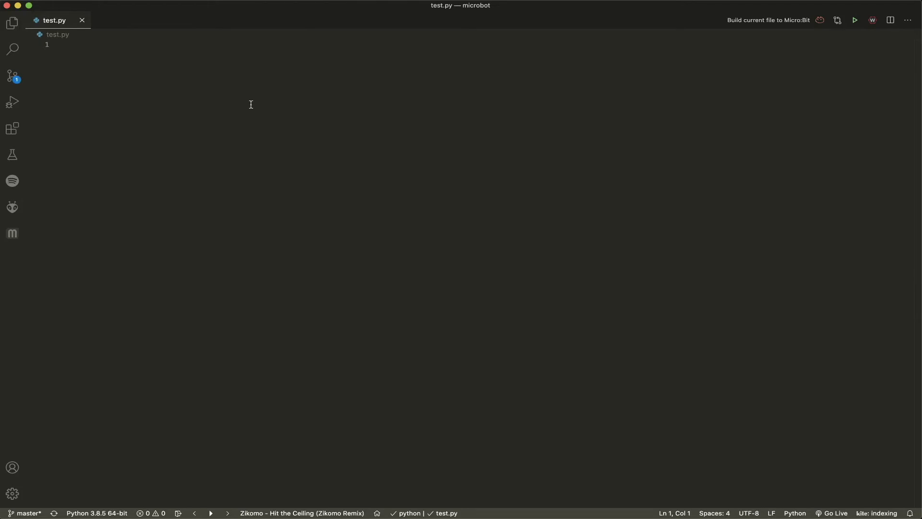
mouse_move(760, 24)
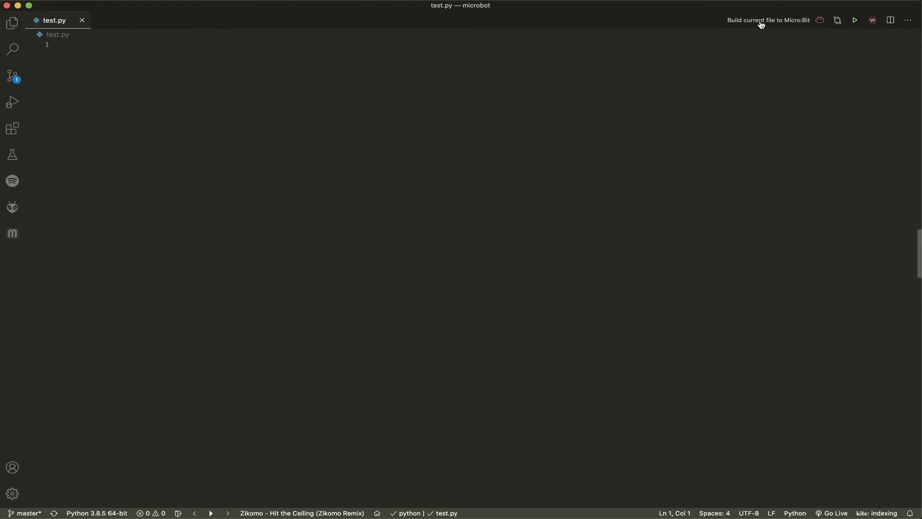
mouse_move(761, 20)
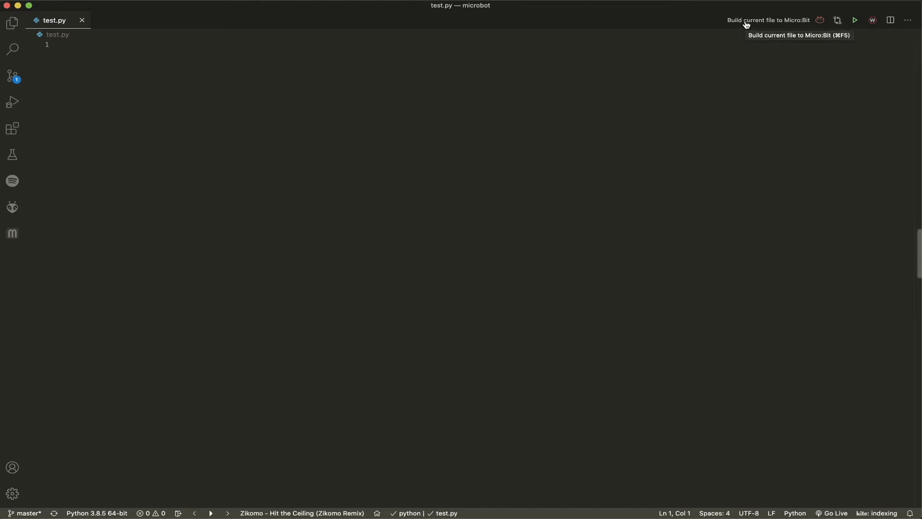
mouse_move(402, 194)
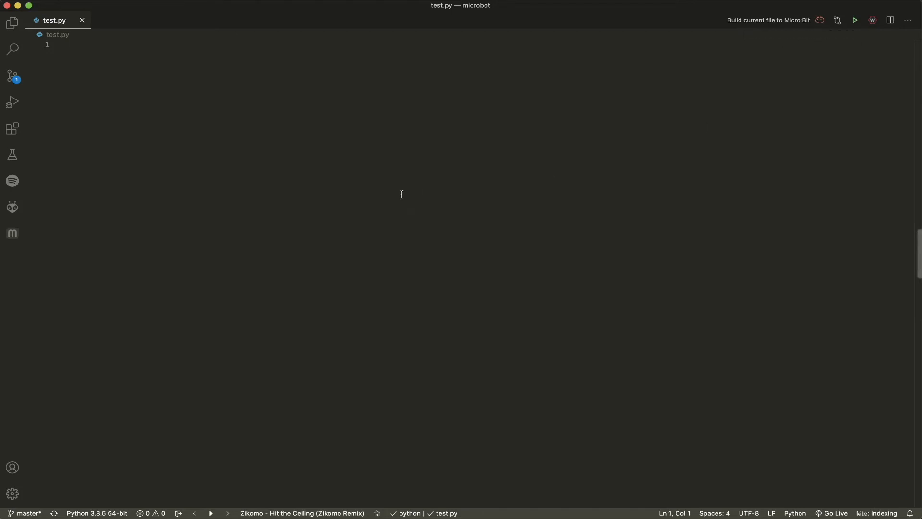
mouse_move(448, 217)
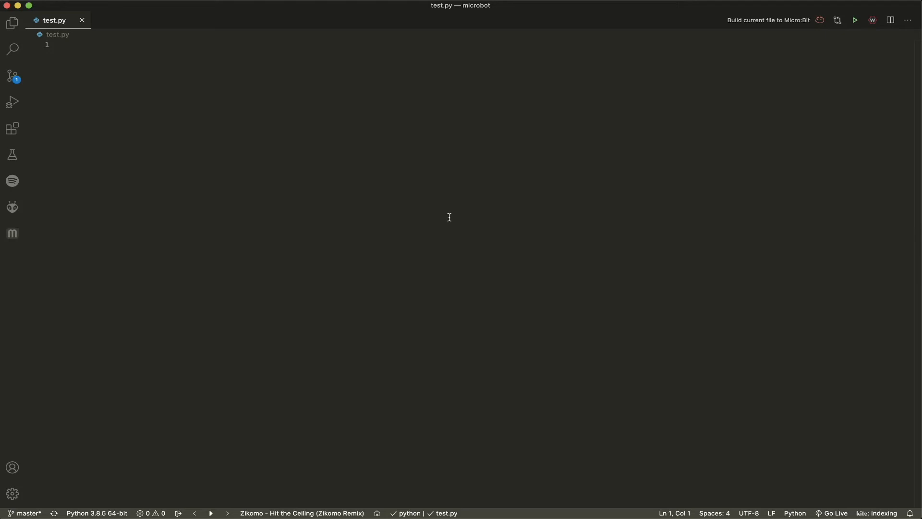
mouse_move(688, 71)
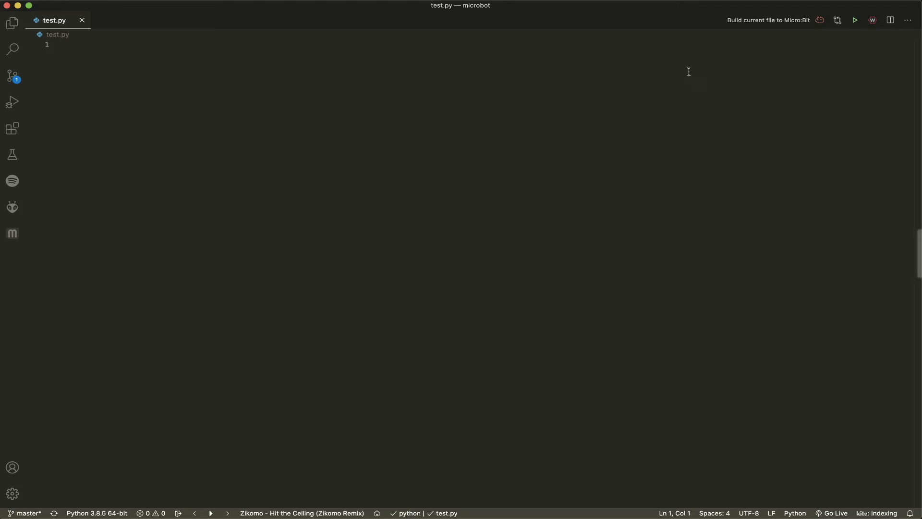
mouse_move(409, 301)
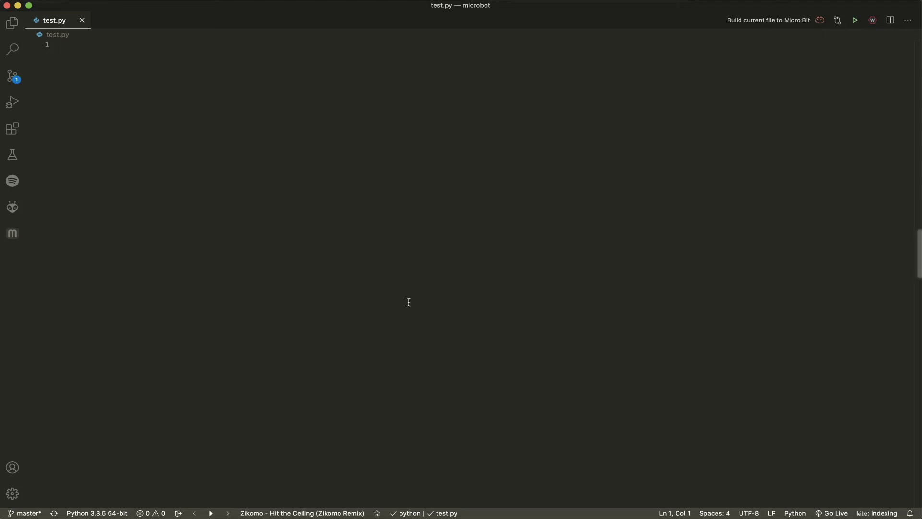
Search the Command Palette for 'build' and dismiss it without running a command.
type("bu")
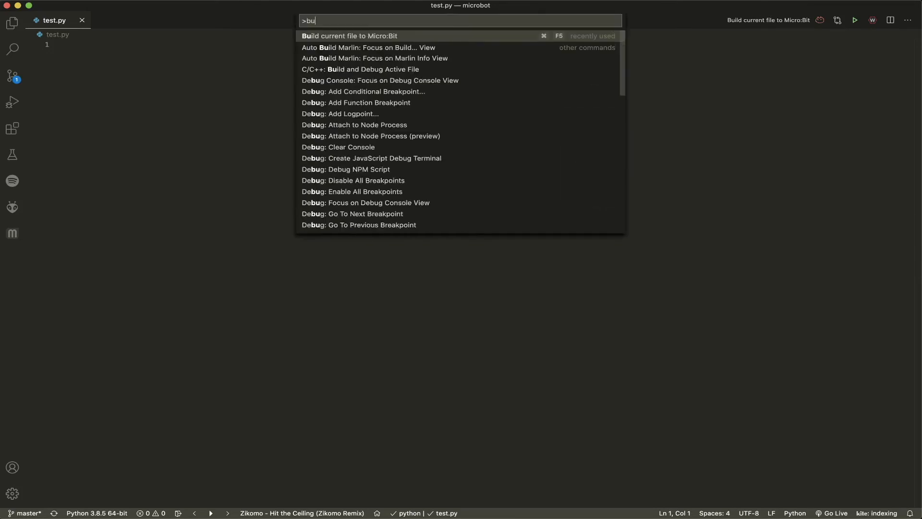
type("ild")
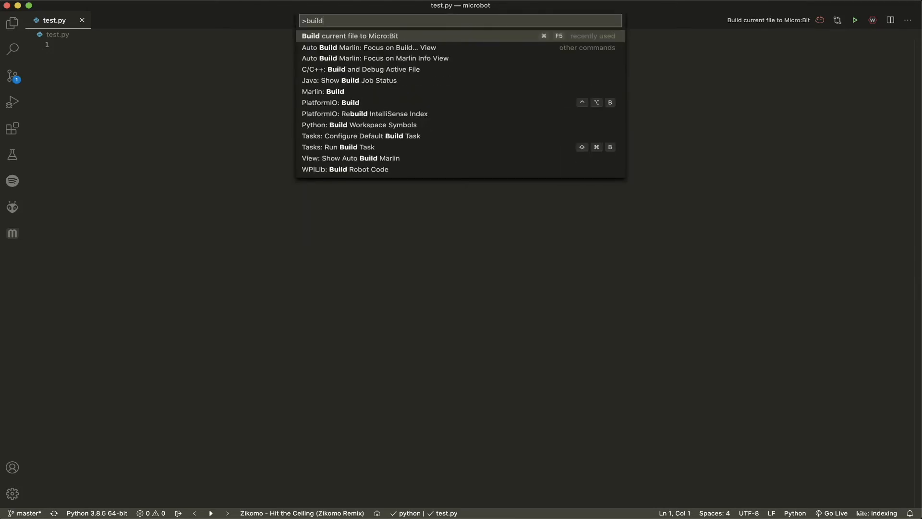
key("Escape")
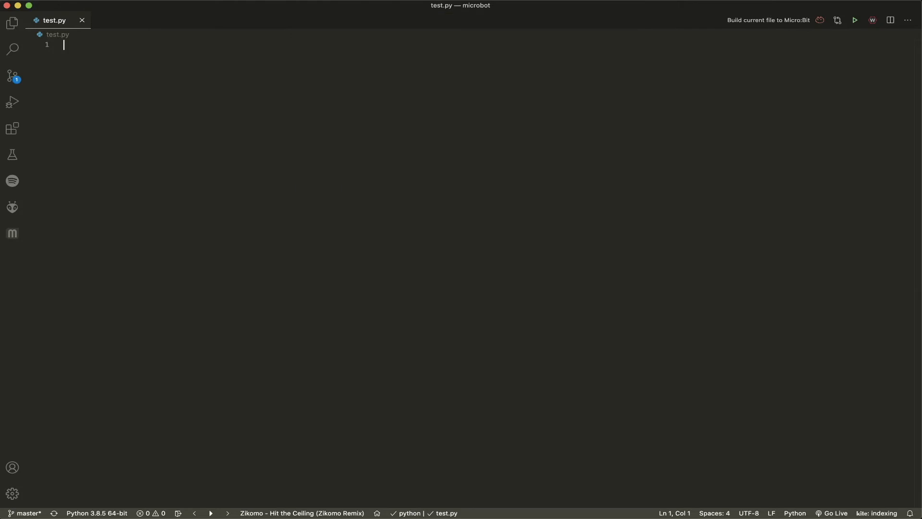
mouse_move(240, 280)
type("from ")
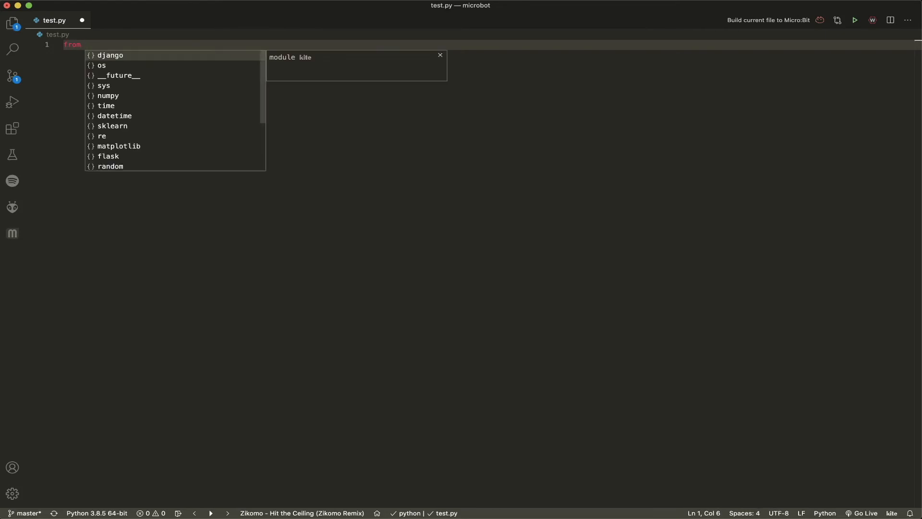
Write the import line 'from microbit import display, Image' in test.py.
type("microbit im")
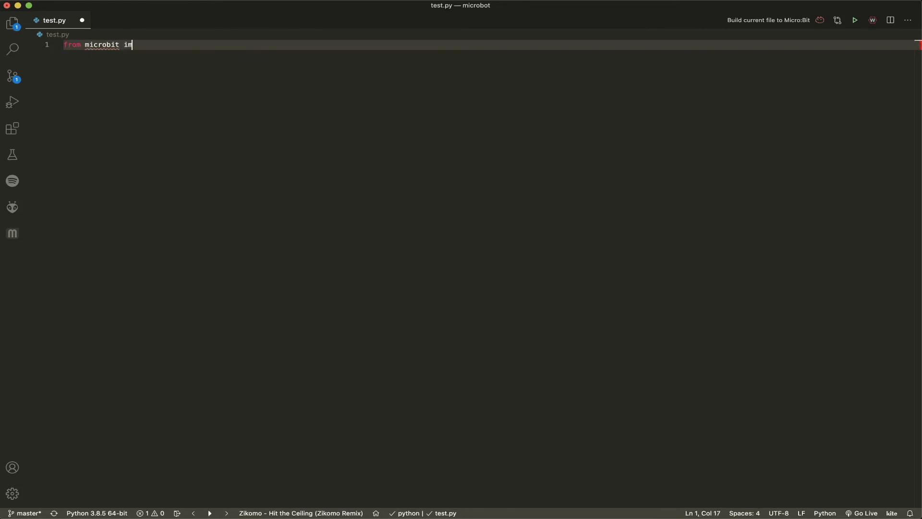
type("port")
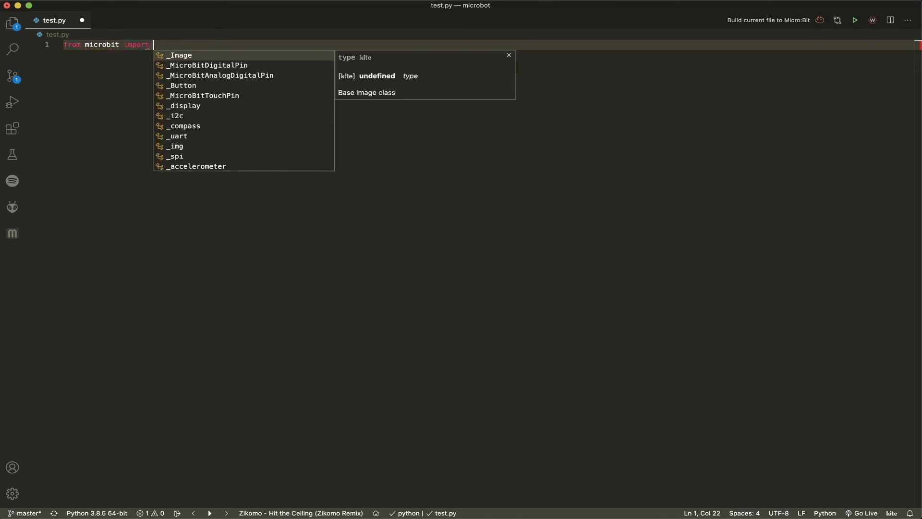
type("display,")
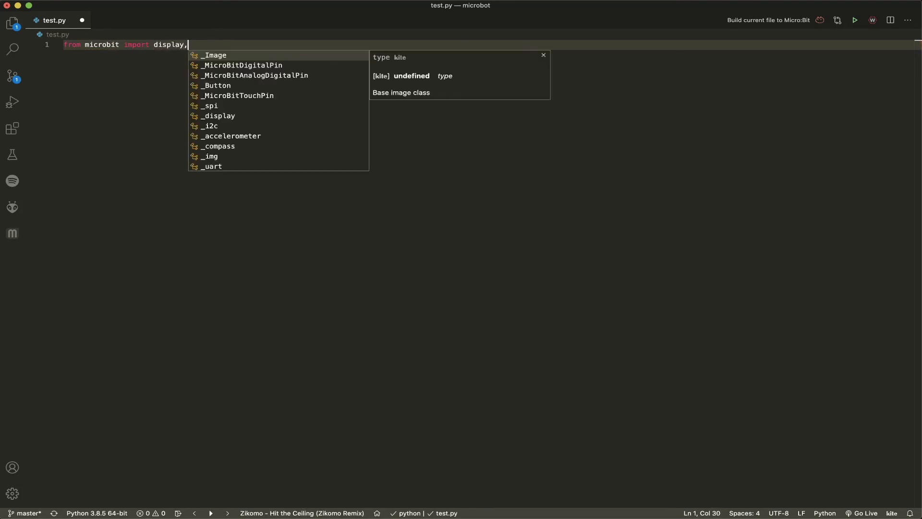
type("Image")
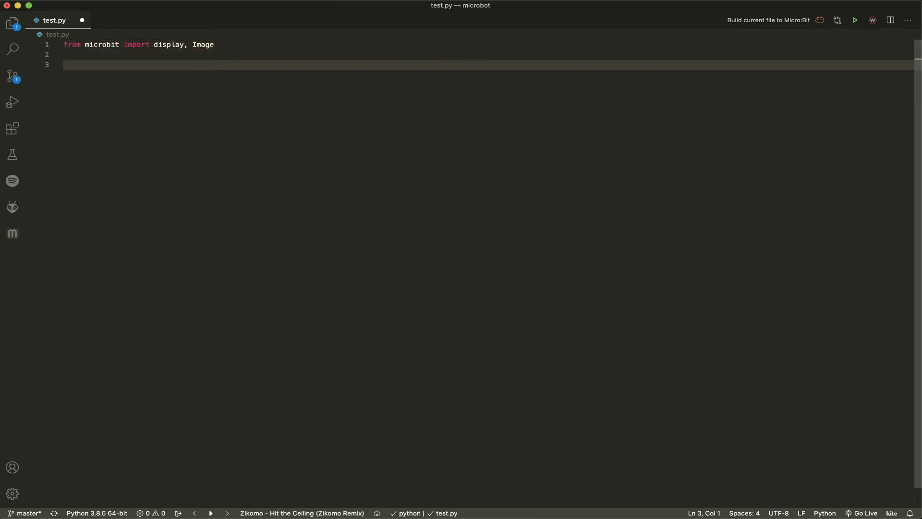
Begin line 3 with display.show( using the show suggestion from autocomplete.
type("display.")
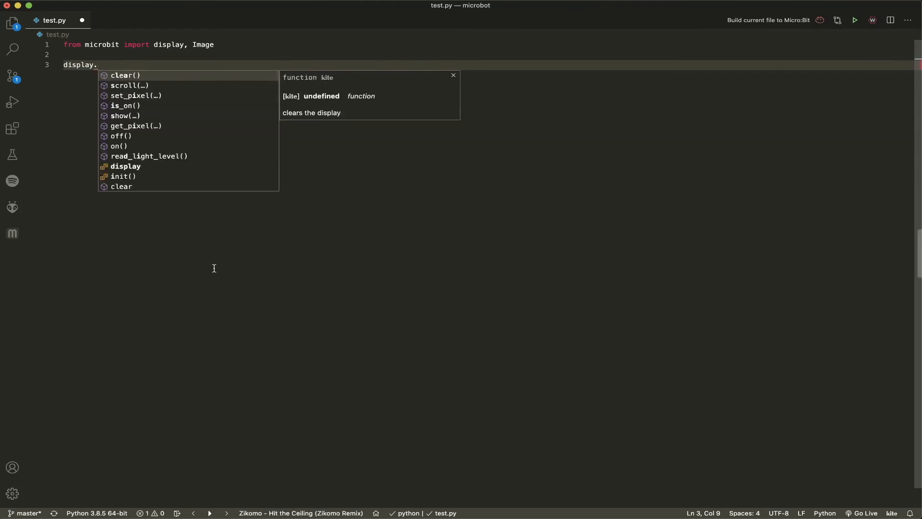
mouse_move(125, 167)
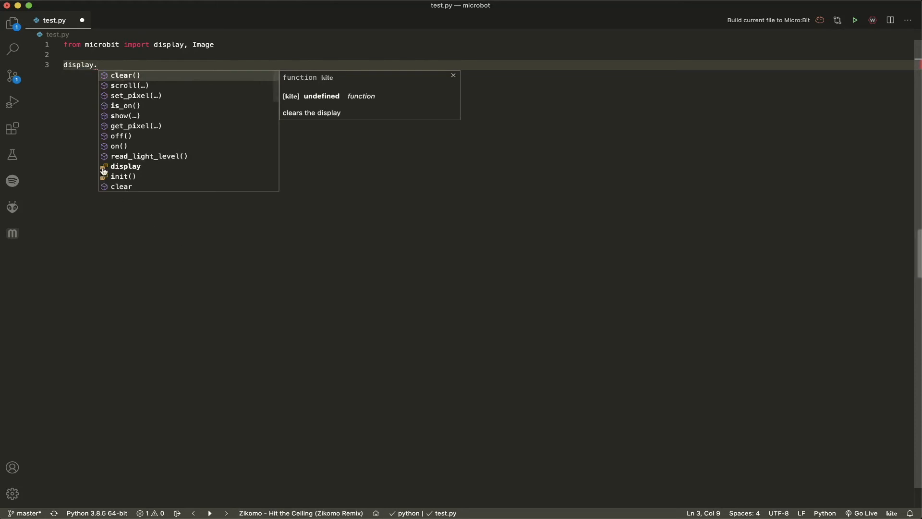
mouse_move(139, 126)
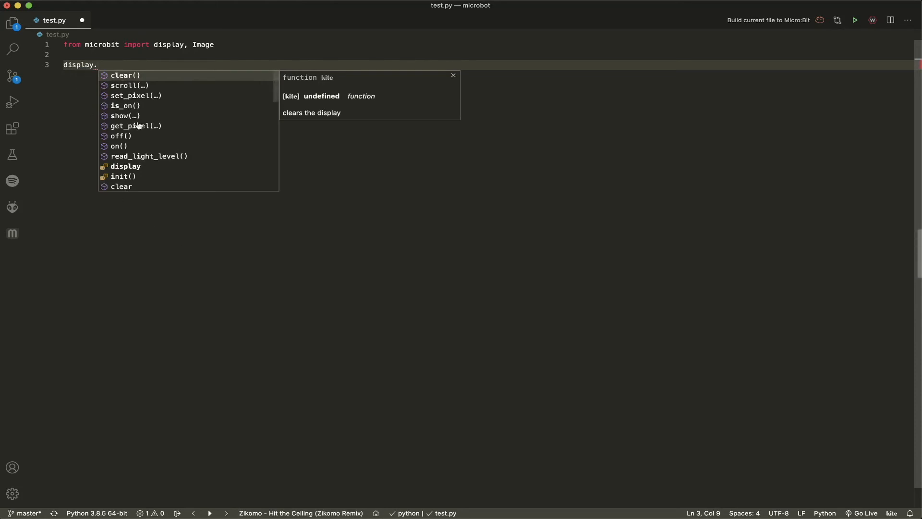
scroll("down", 3)
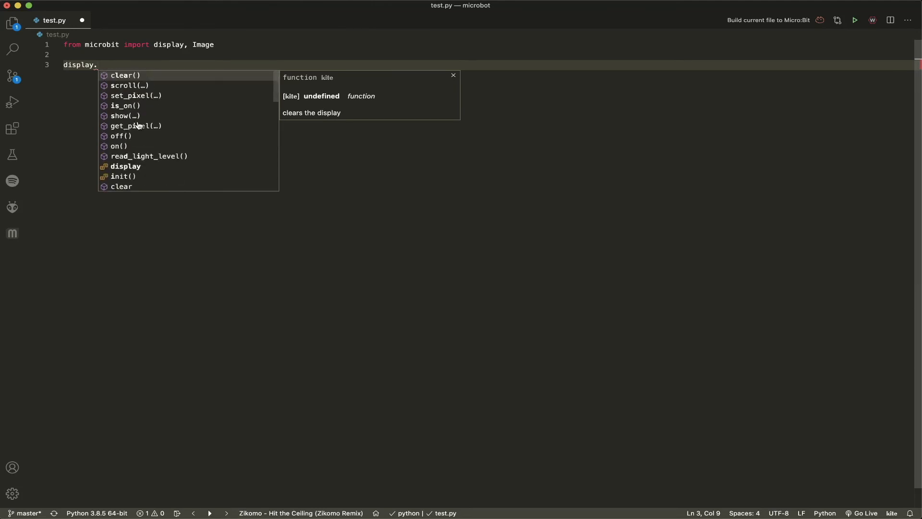
mouse_move(141, 113)
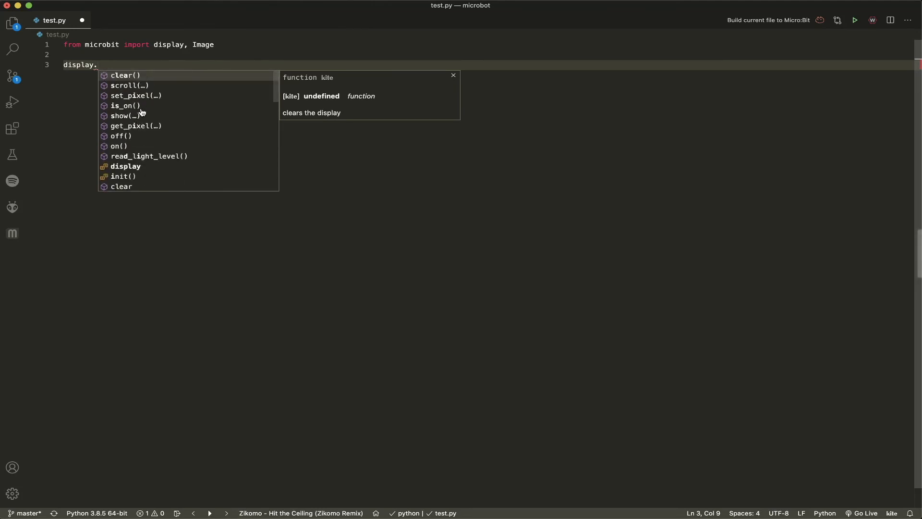
left_click(124, 115)
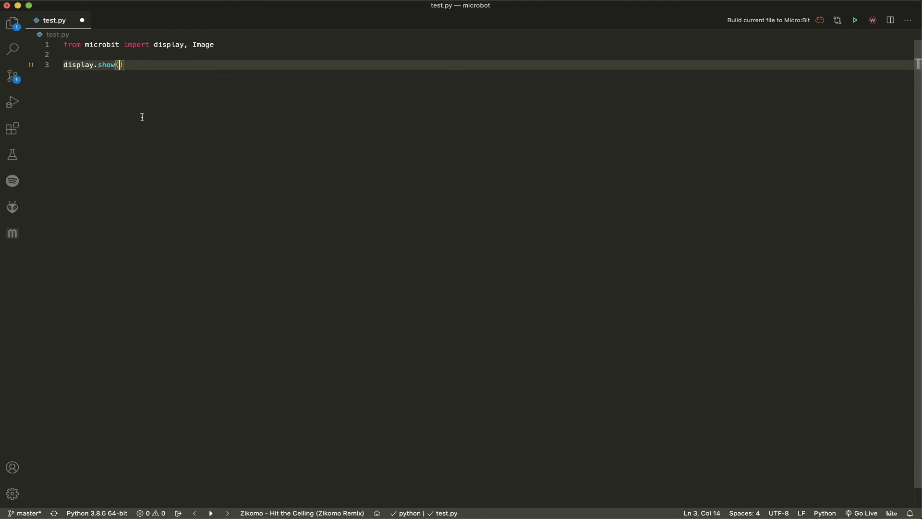
key("Left")
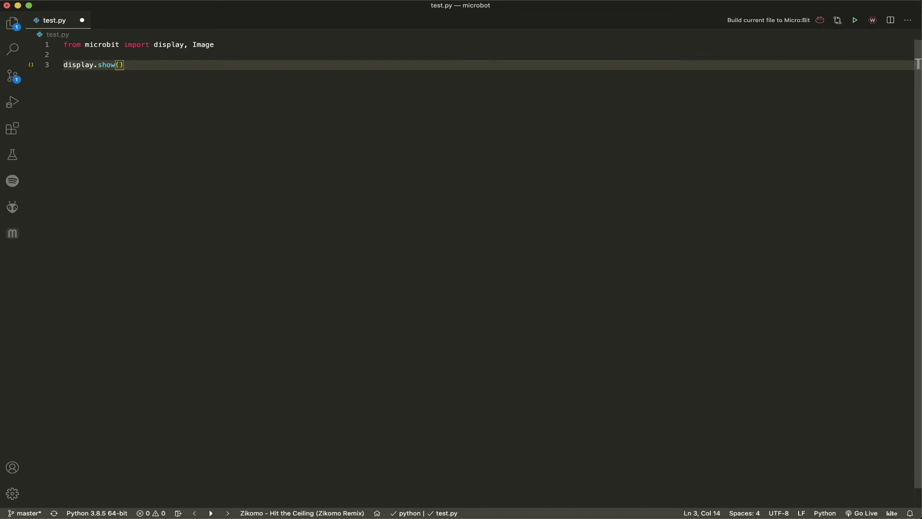
Complete line 3 as display.show(Image.HAPPY) and save test.py.
type("Image.")
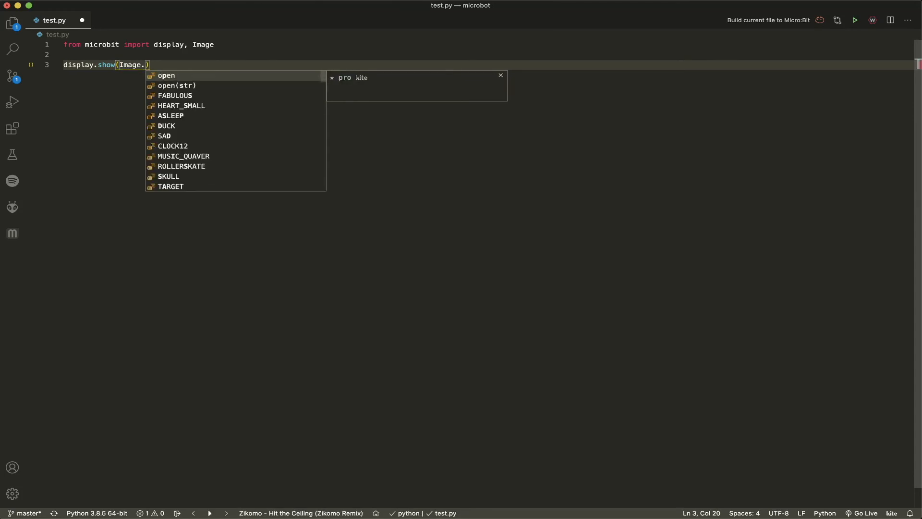
type("HAPP")
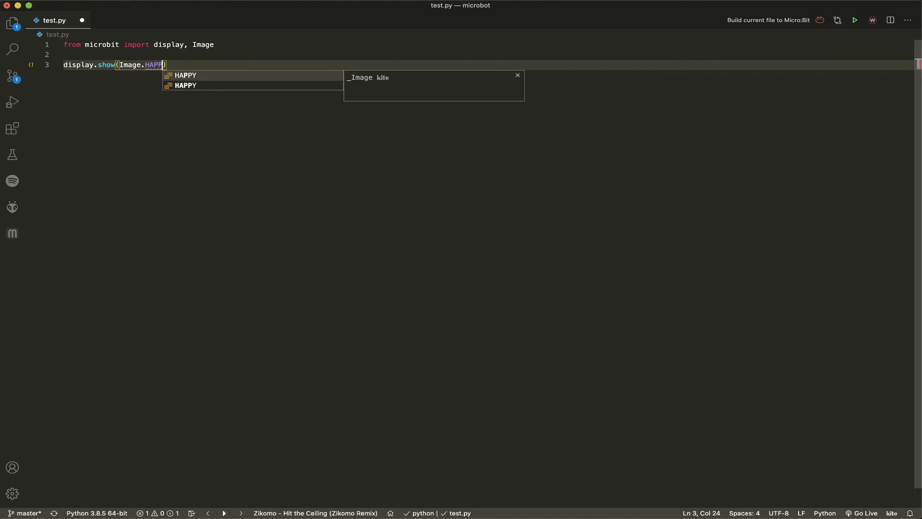
type("Y,")
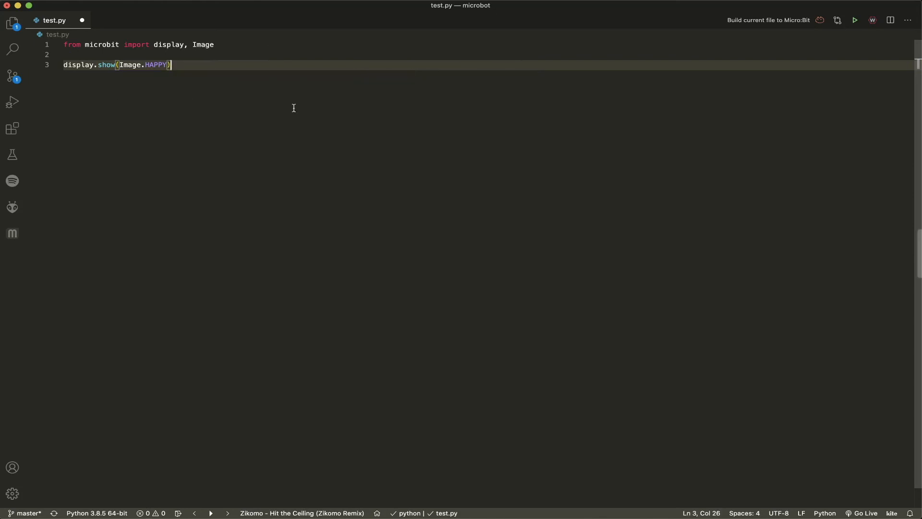
key("Return")
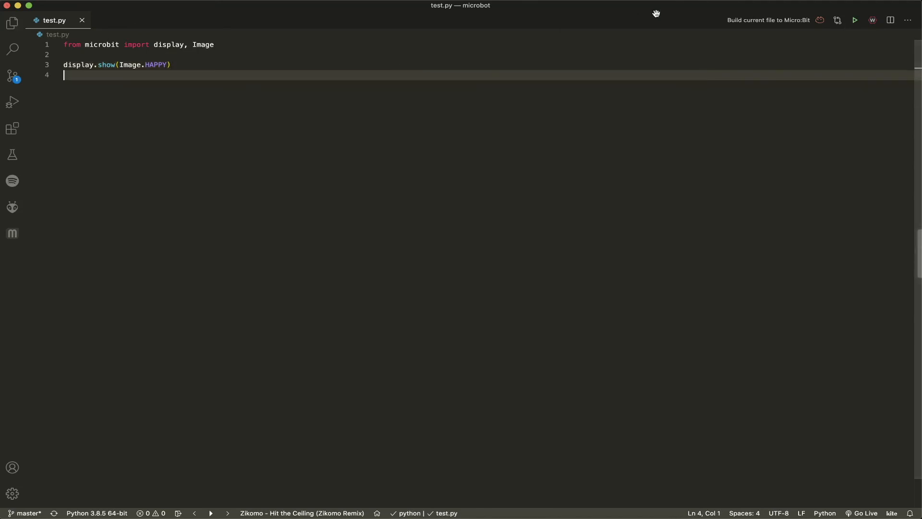
mouse_move(750, 22)
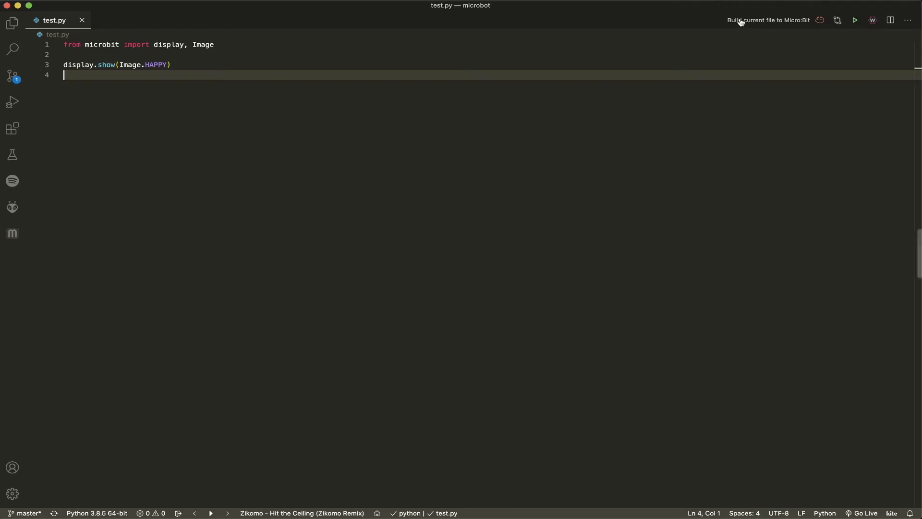
mouse_move(679, 115)
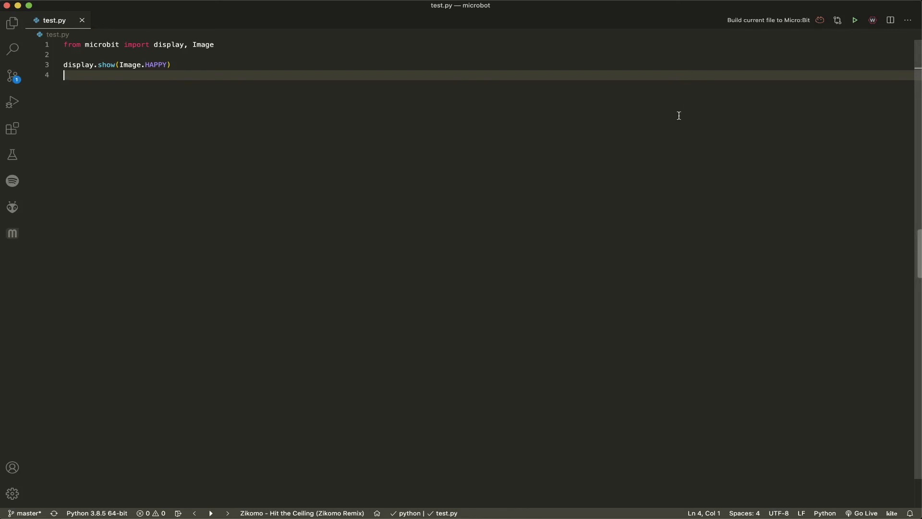
Switch to Safari, dismiss the survey popup and show the MicroPython documentation tab.
left_click(824, 25)
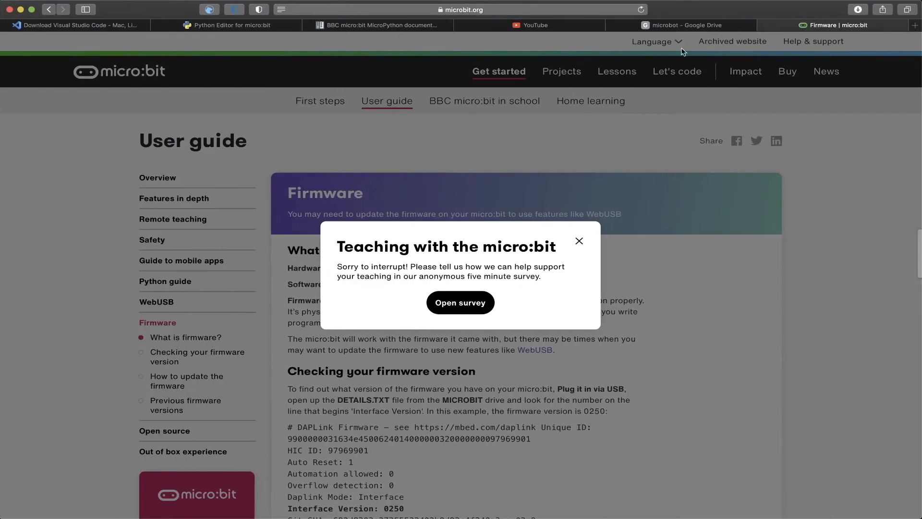
left_click(578, 241)
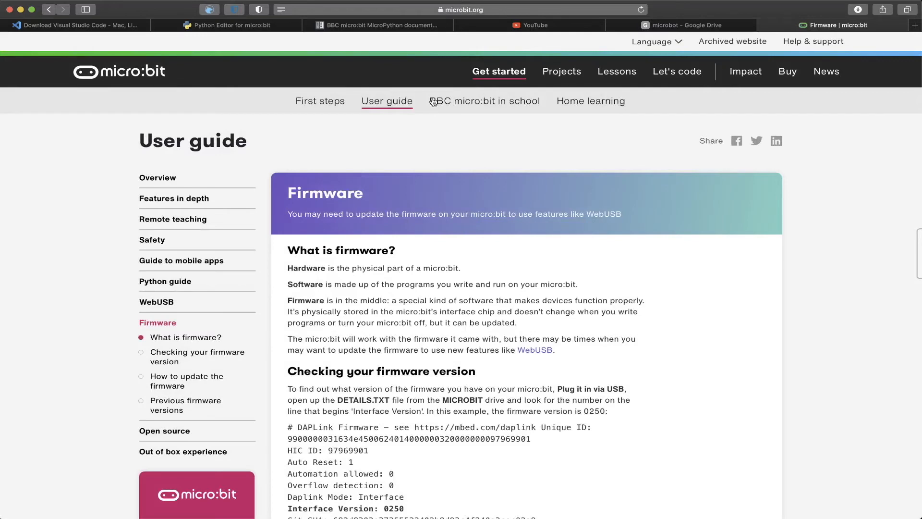
left_click(377, 25)
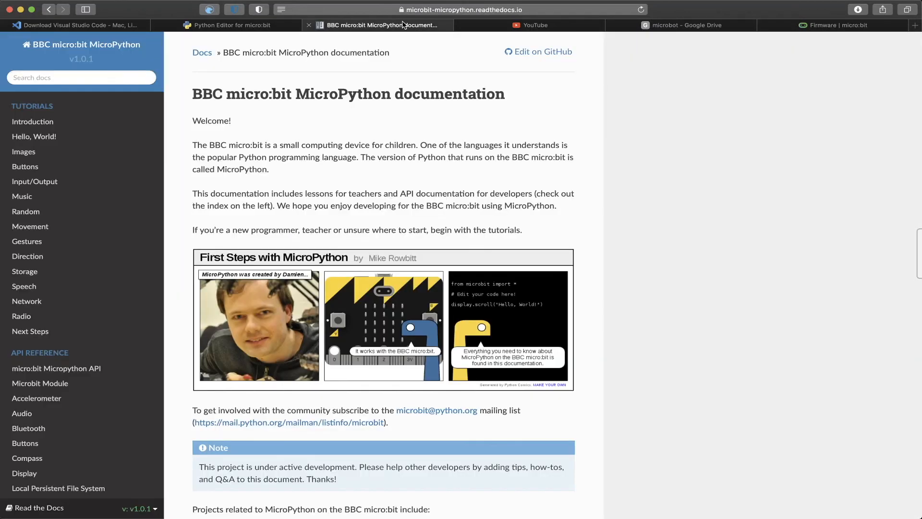
mouse_move(315, 130)
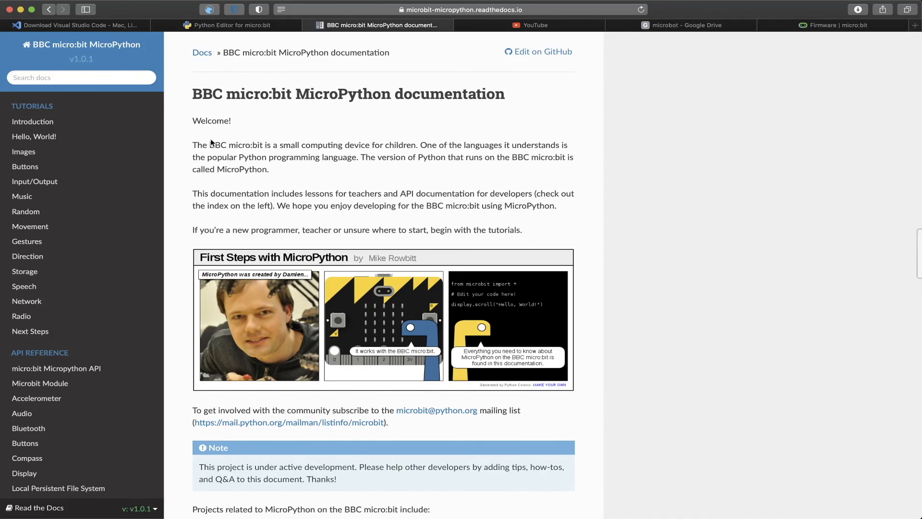
Scroll down through the BBC micro:bit MicroPython documentation's Tutorials list.
scroll("down", 3)
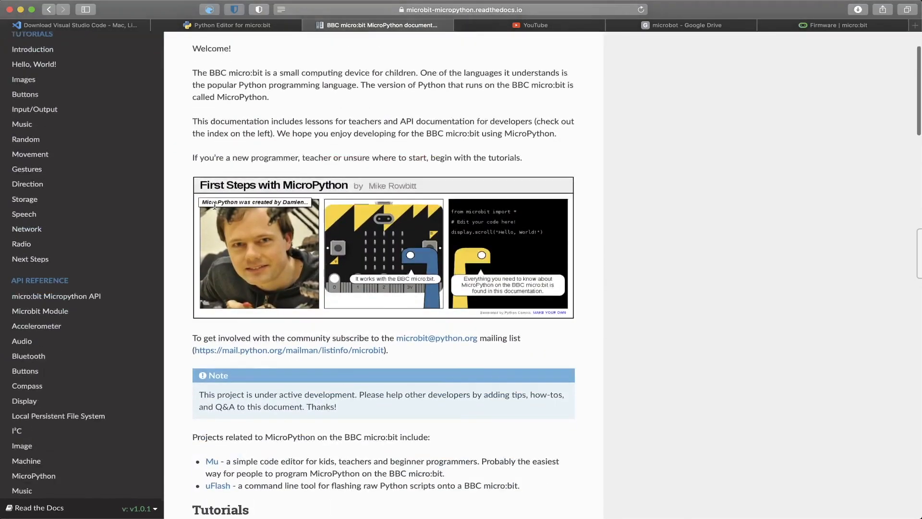
scroll("down", 3)
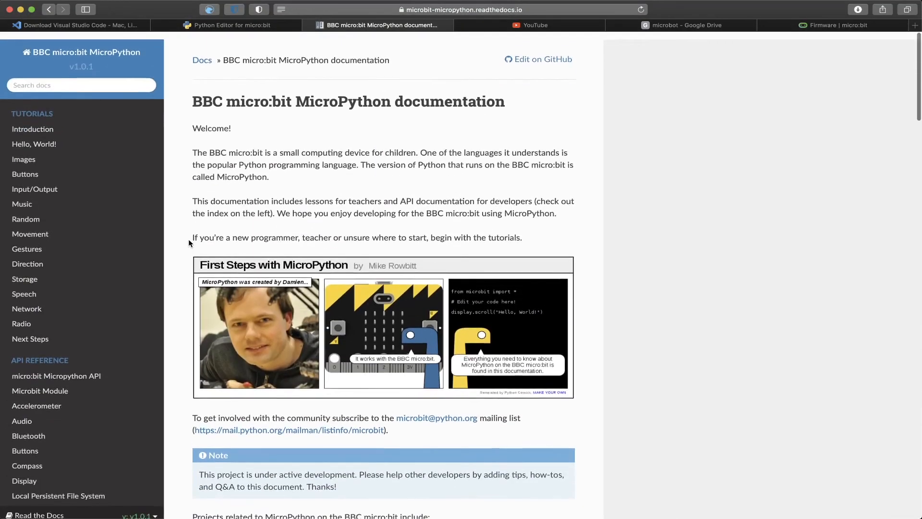
scroll("down", 3)
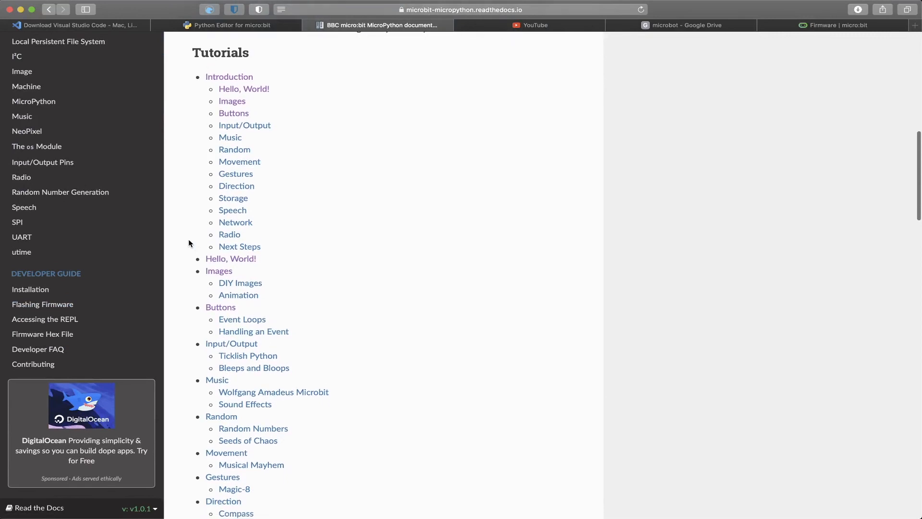
mouse_move(269, 86)
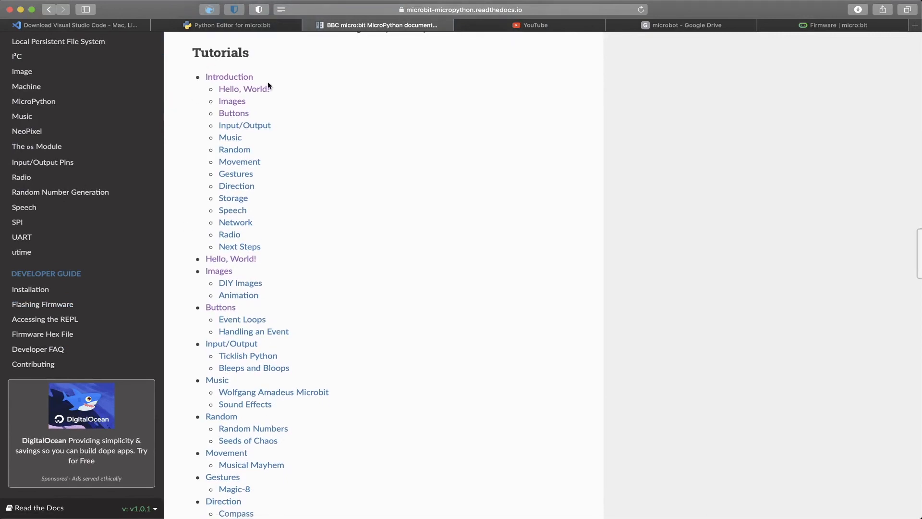
mouse_move(228, 69)
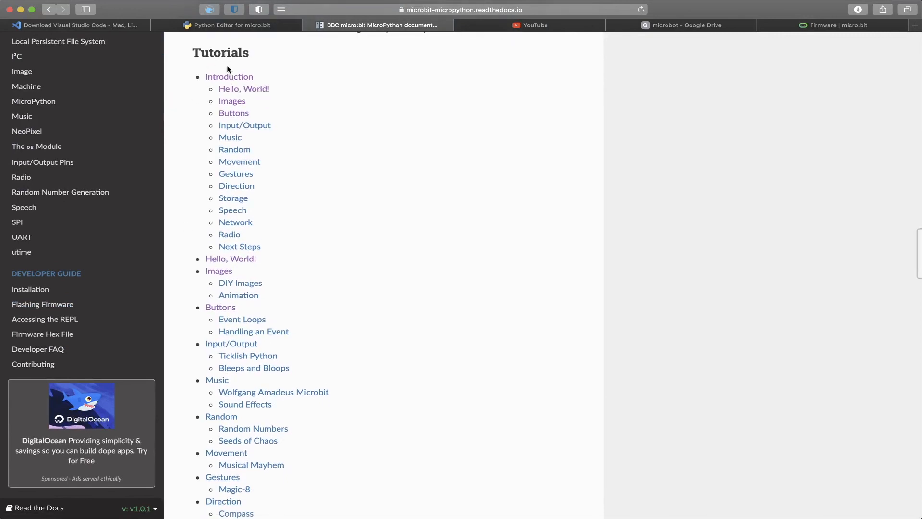
mouse_move(244, 116)
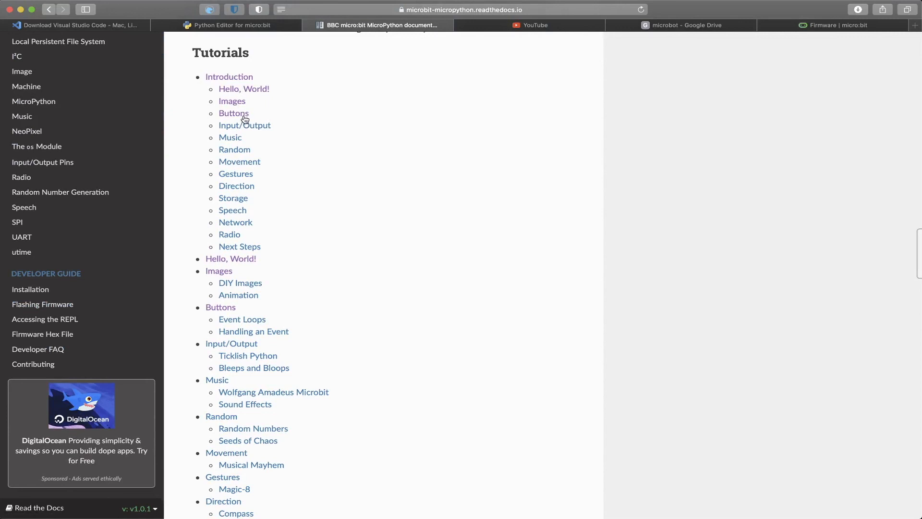
scroll("down", 3)
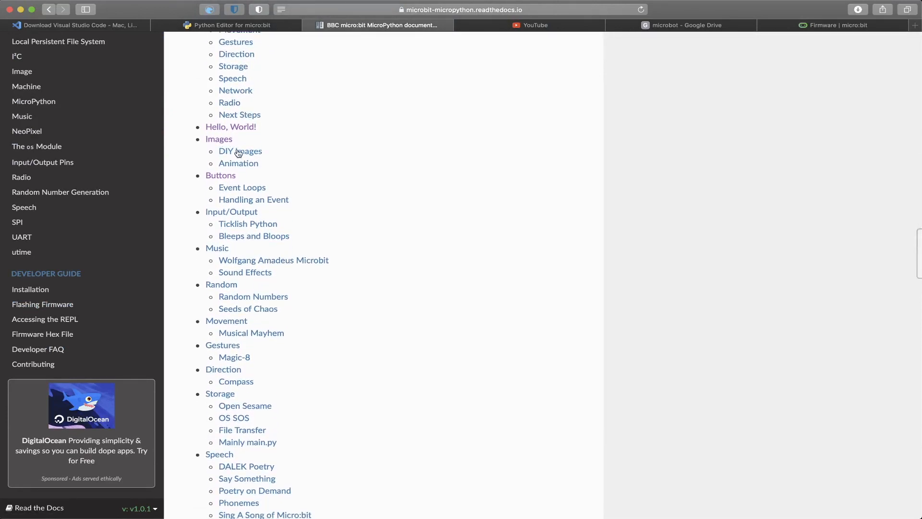
mouse_move(234, 153)
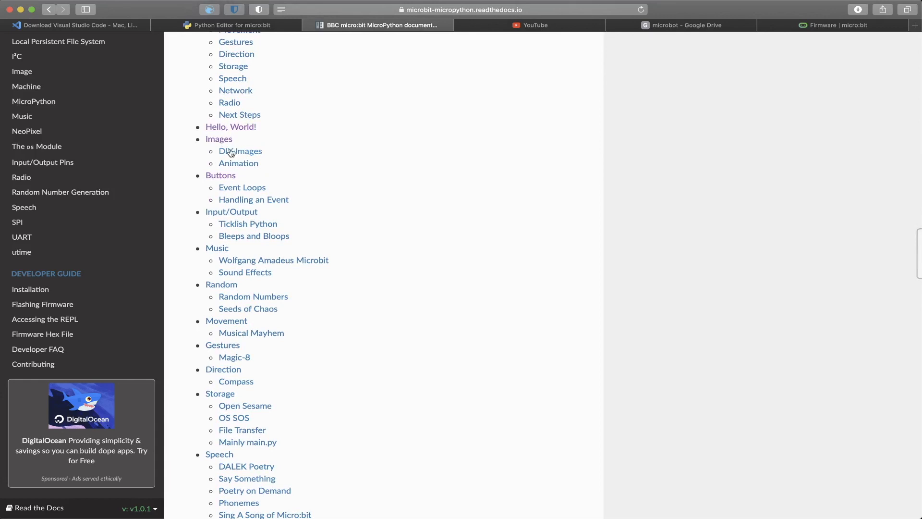
scroll("down", 3)
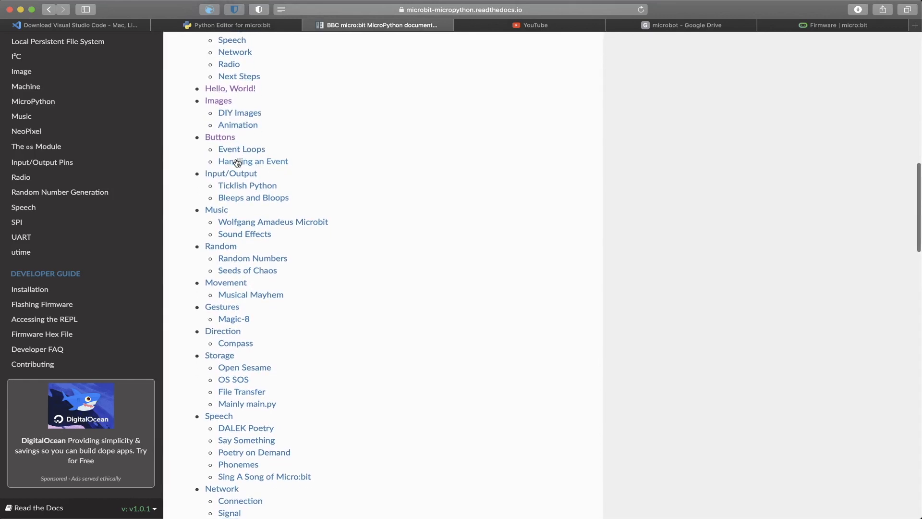
scroll("down", 3)
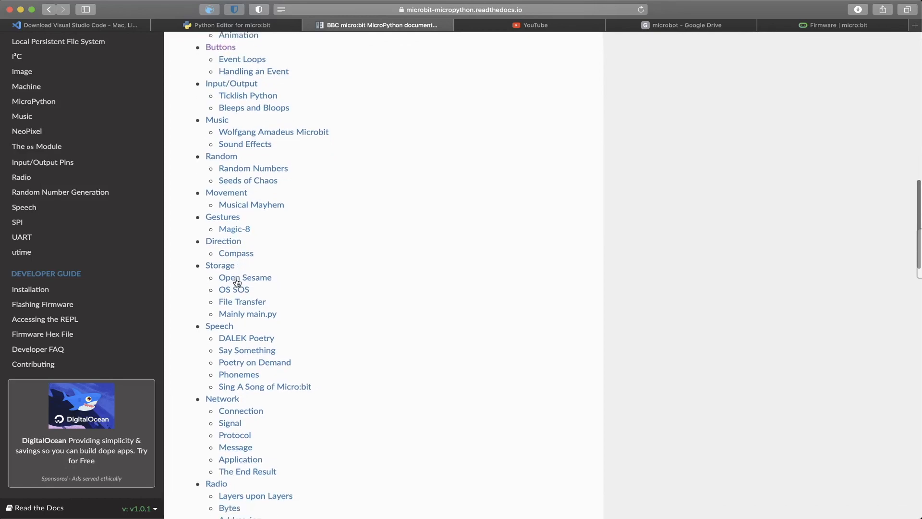
scroll("down", 3)
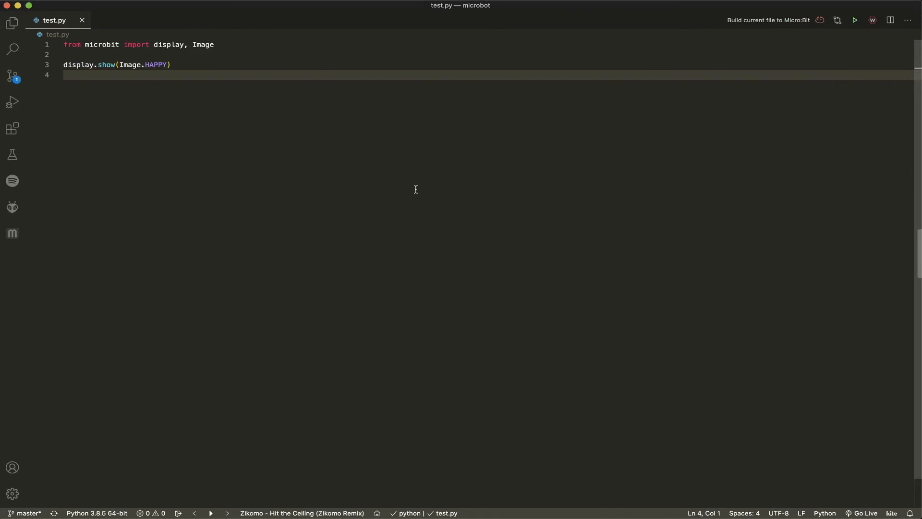
left_click(64, 75)
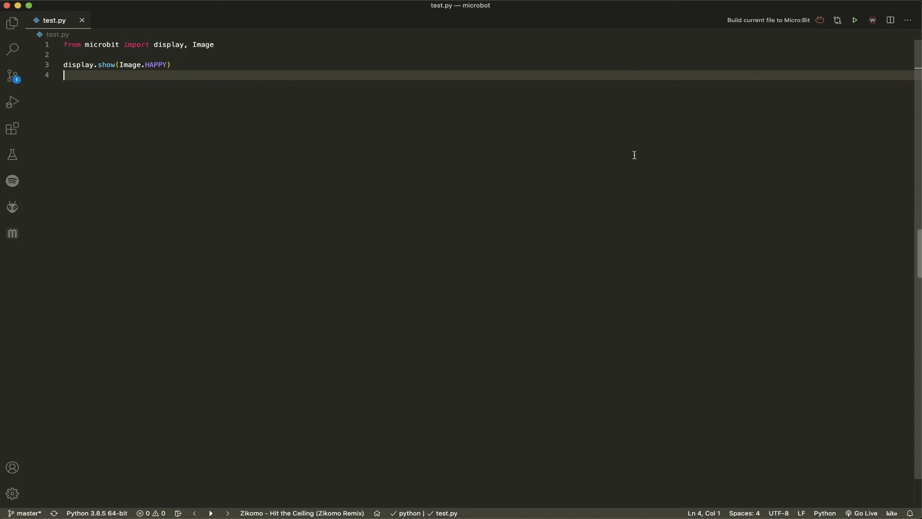
mouse_move(601, 120)
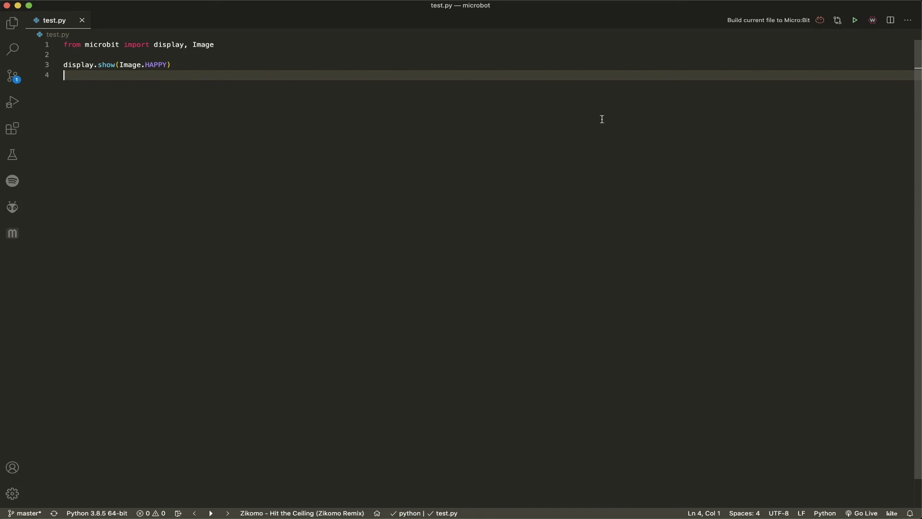
left_click(232, 25)
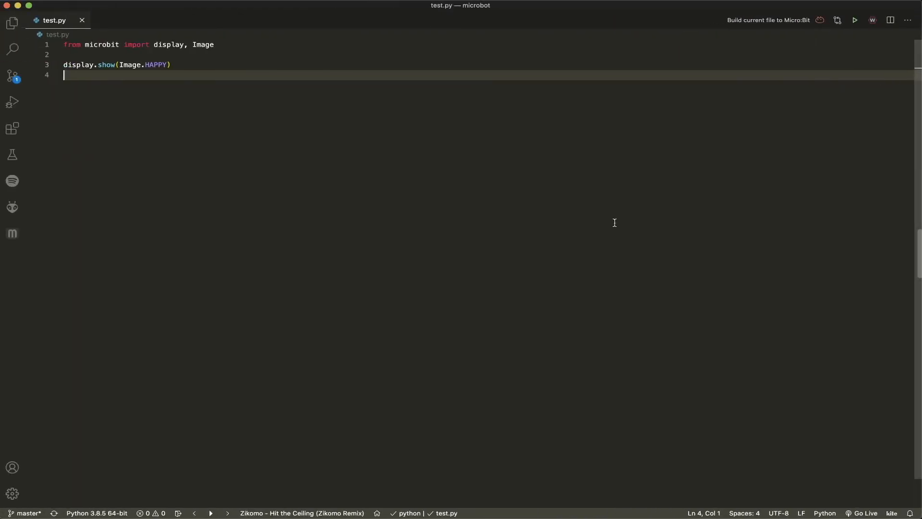
mouse_move(746, 229)
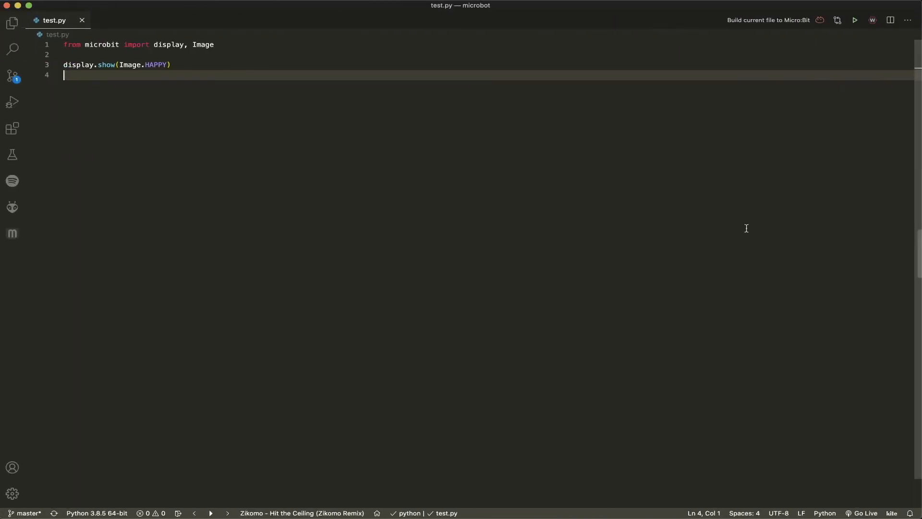
mouse_move(789, 486)
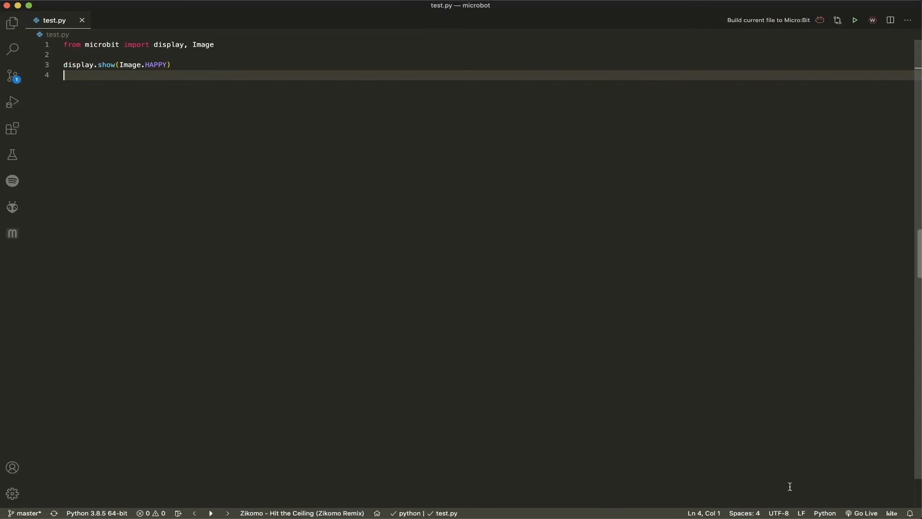